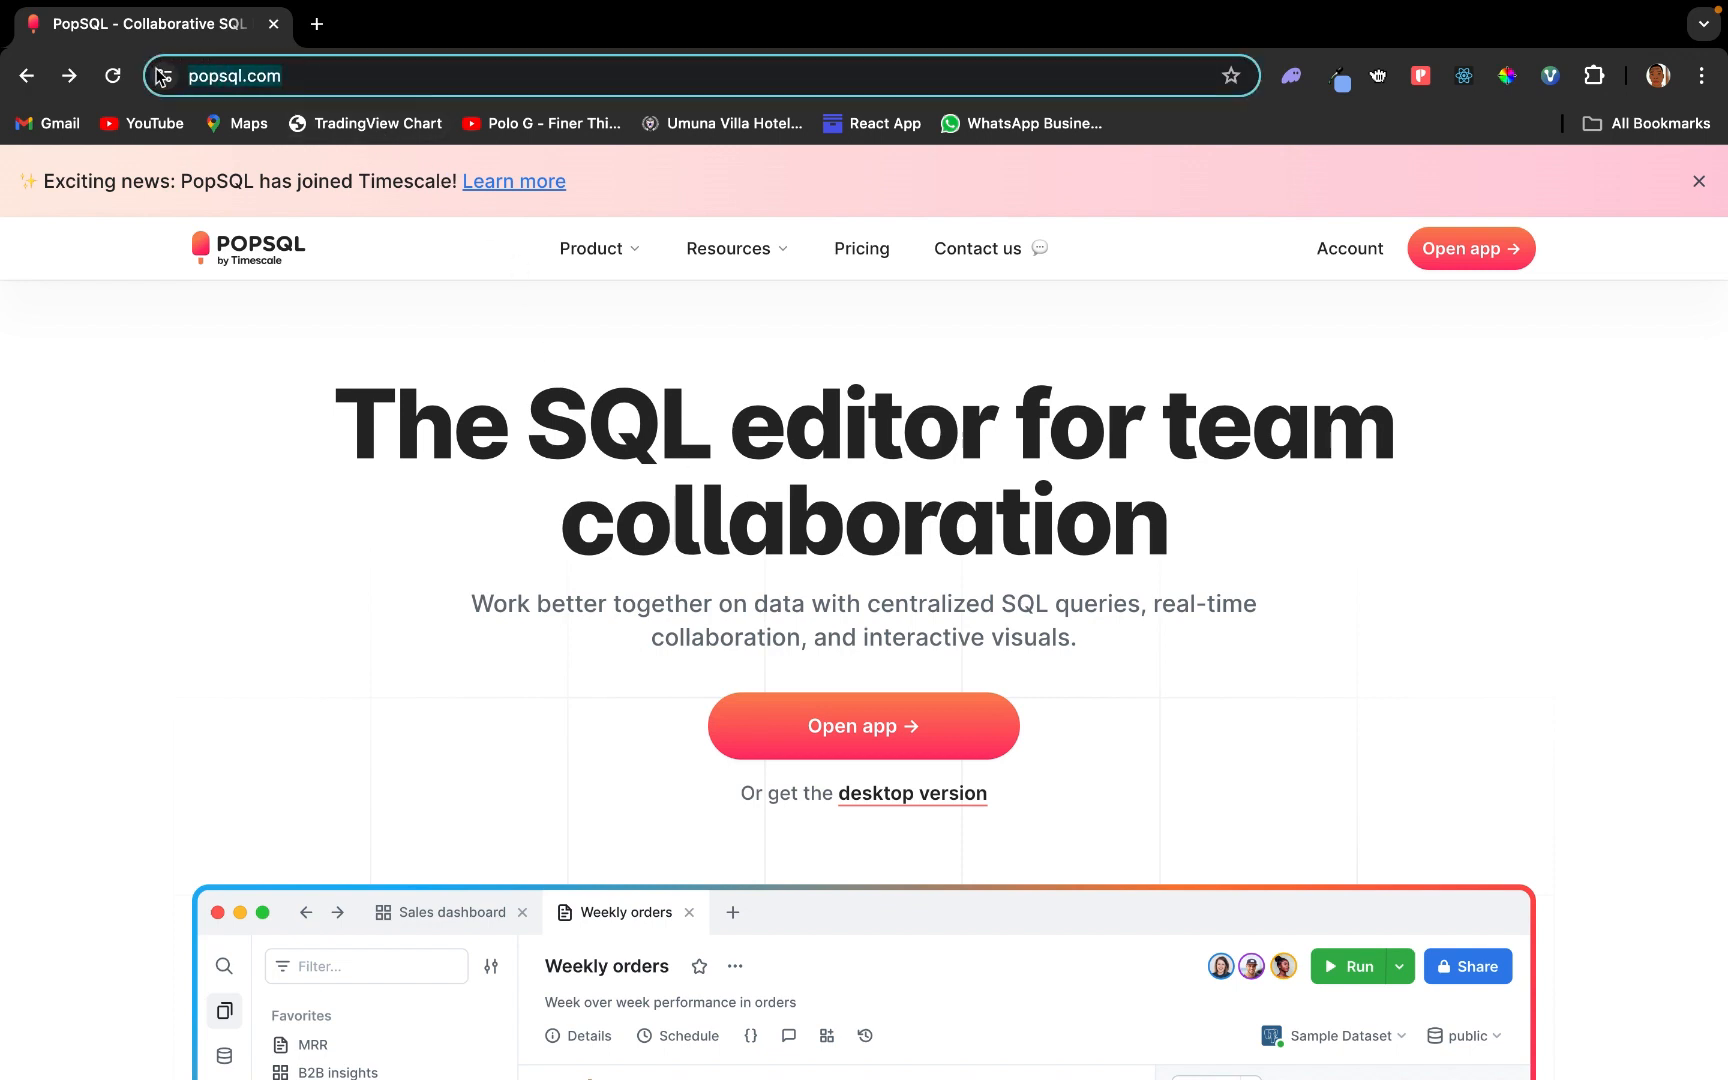
mouse_move(892, 492)
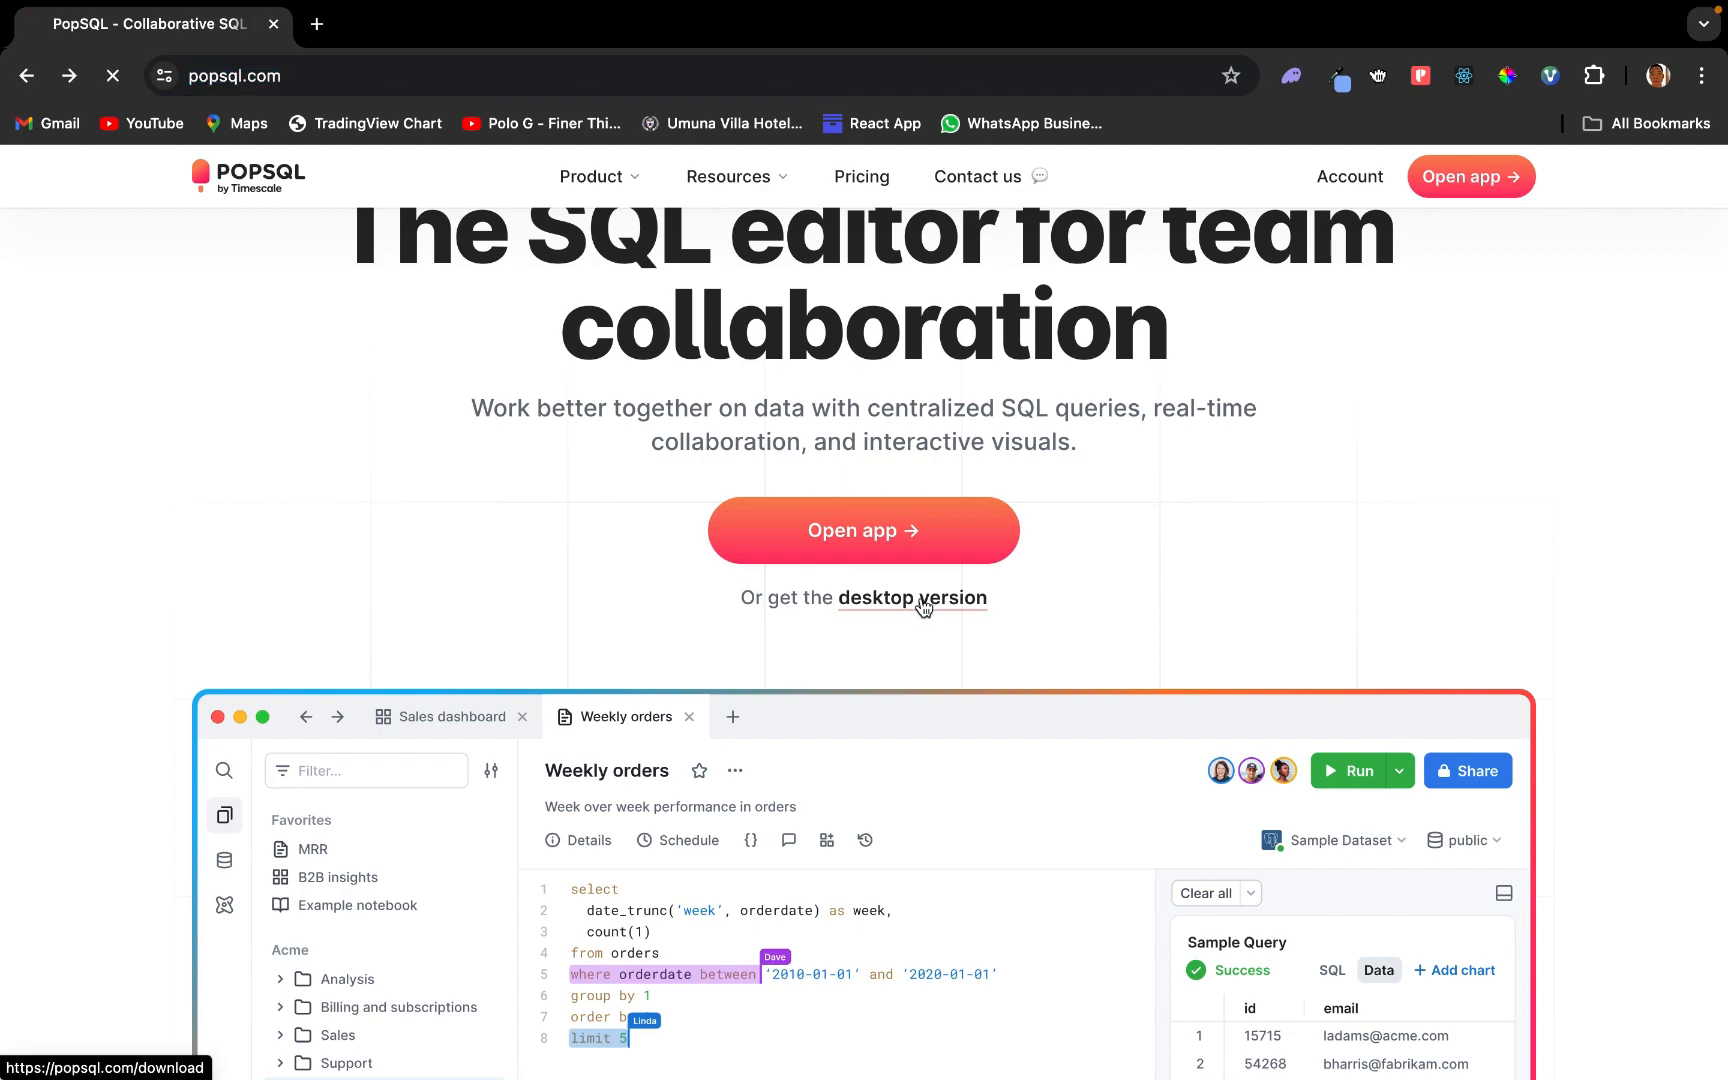
Step: Choose the desktop version of PopSQL from the popsql.com homepage
click(912, 598)
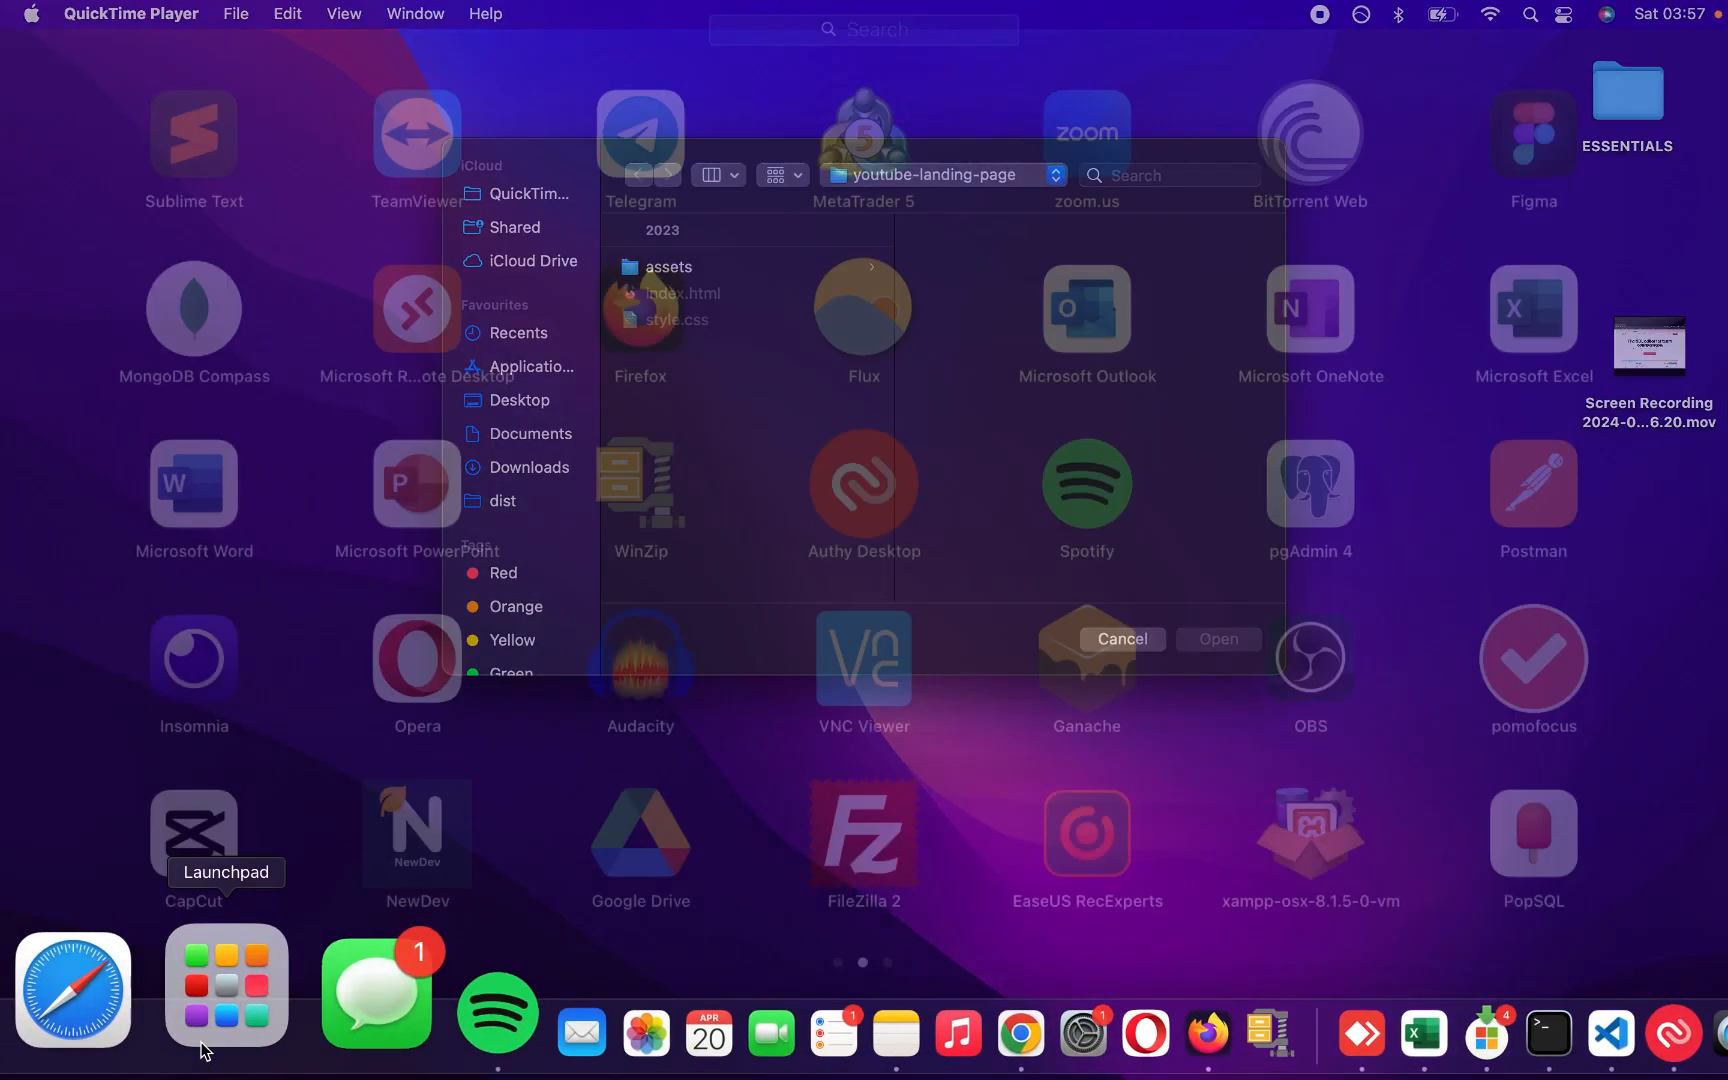
Step: Search Launchpad for 'pop' and launch the PopSQL app
text(pop)
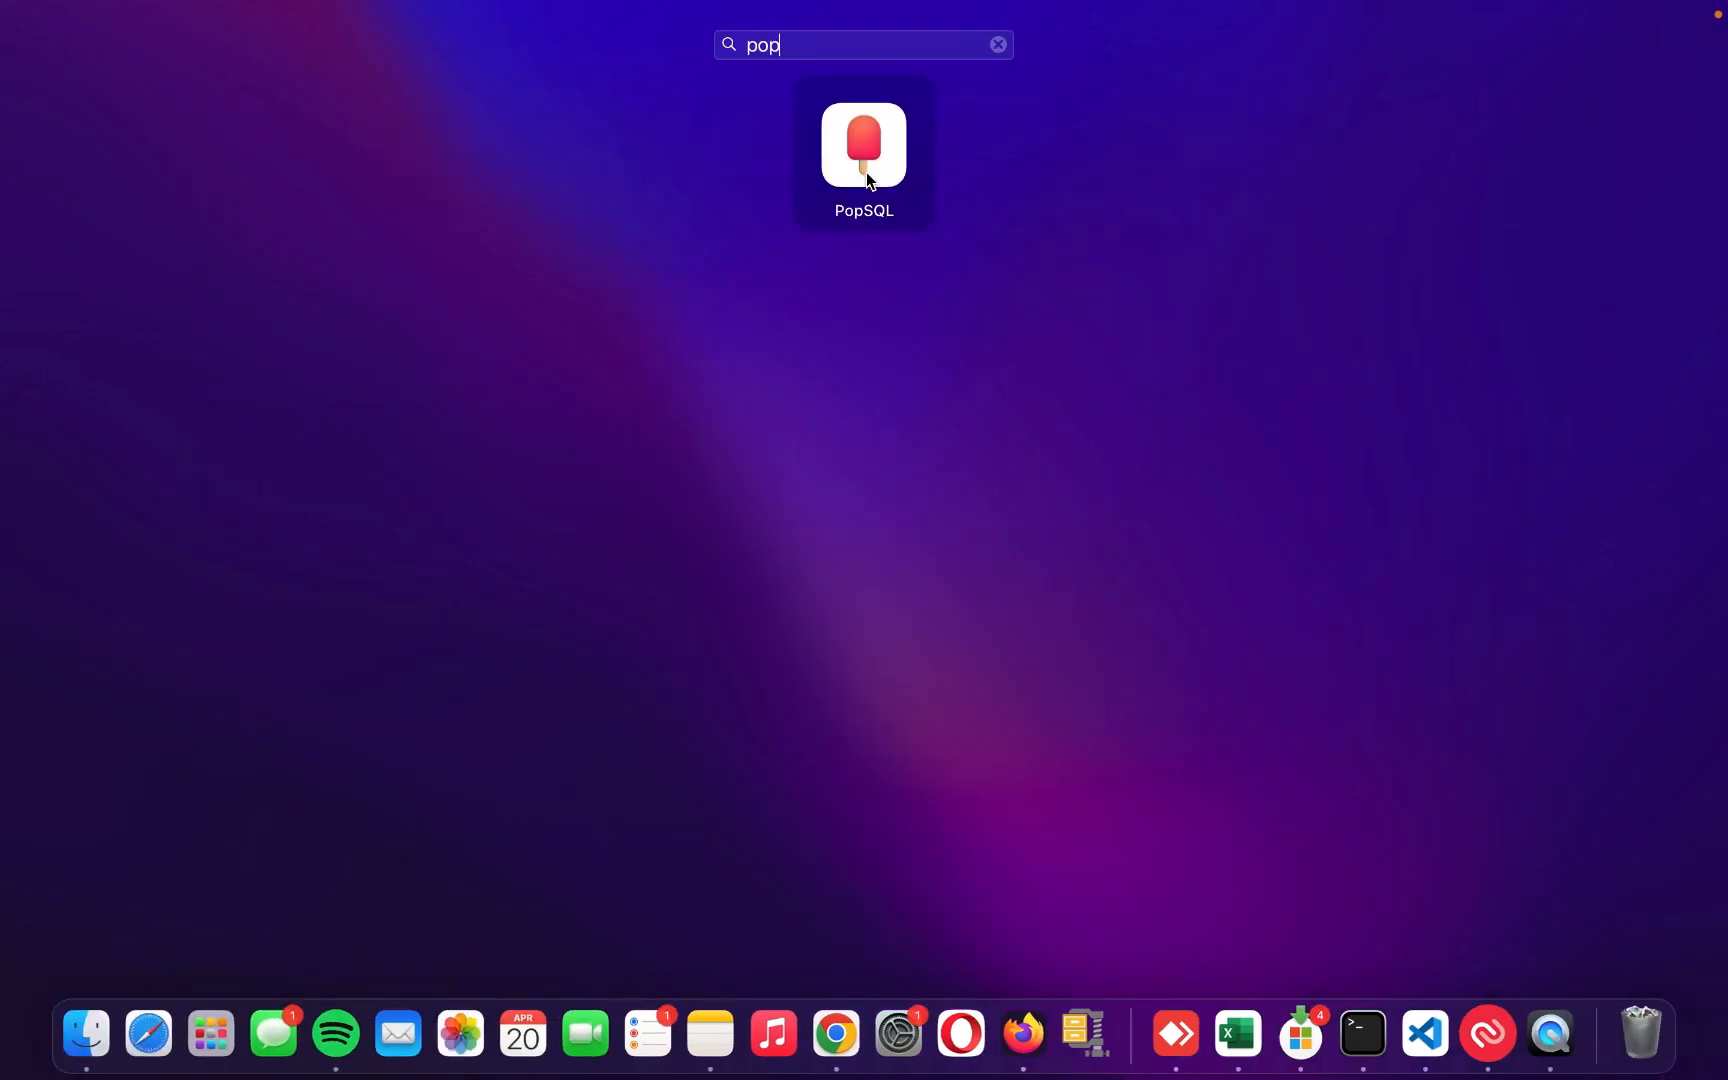
double_click(862, 146)
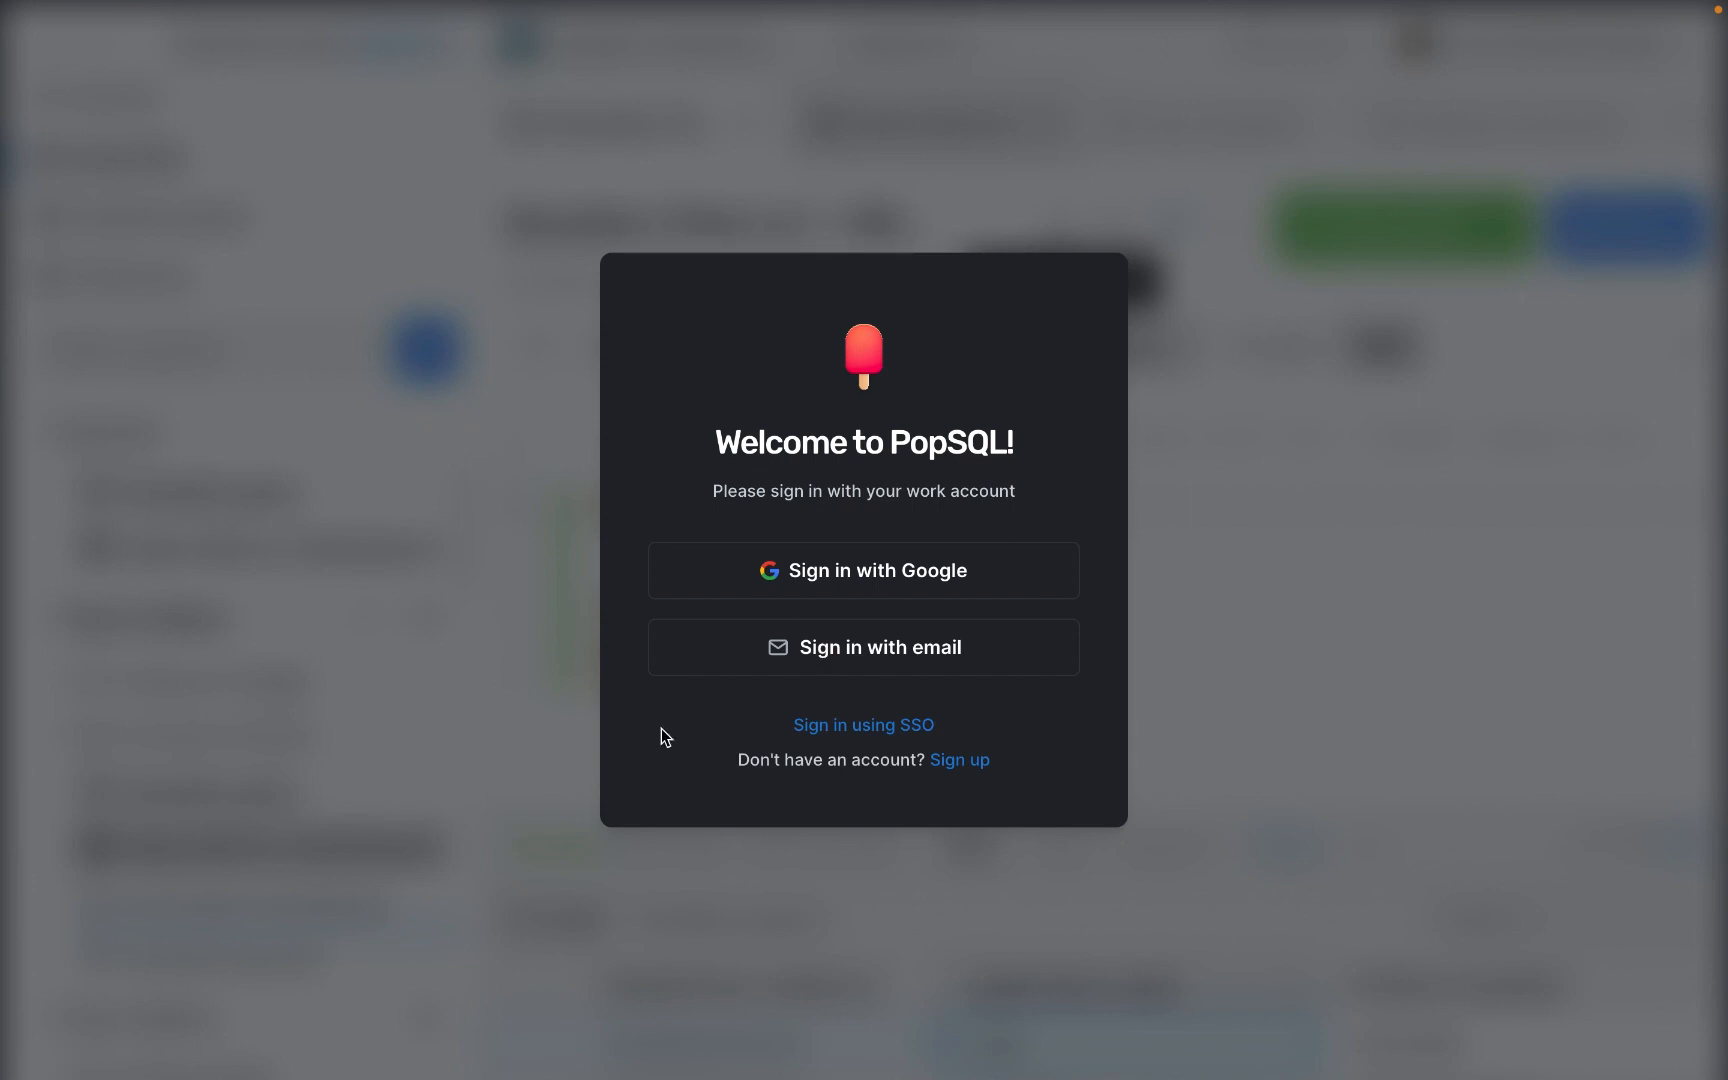
mouse_move(914, 542)
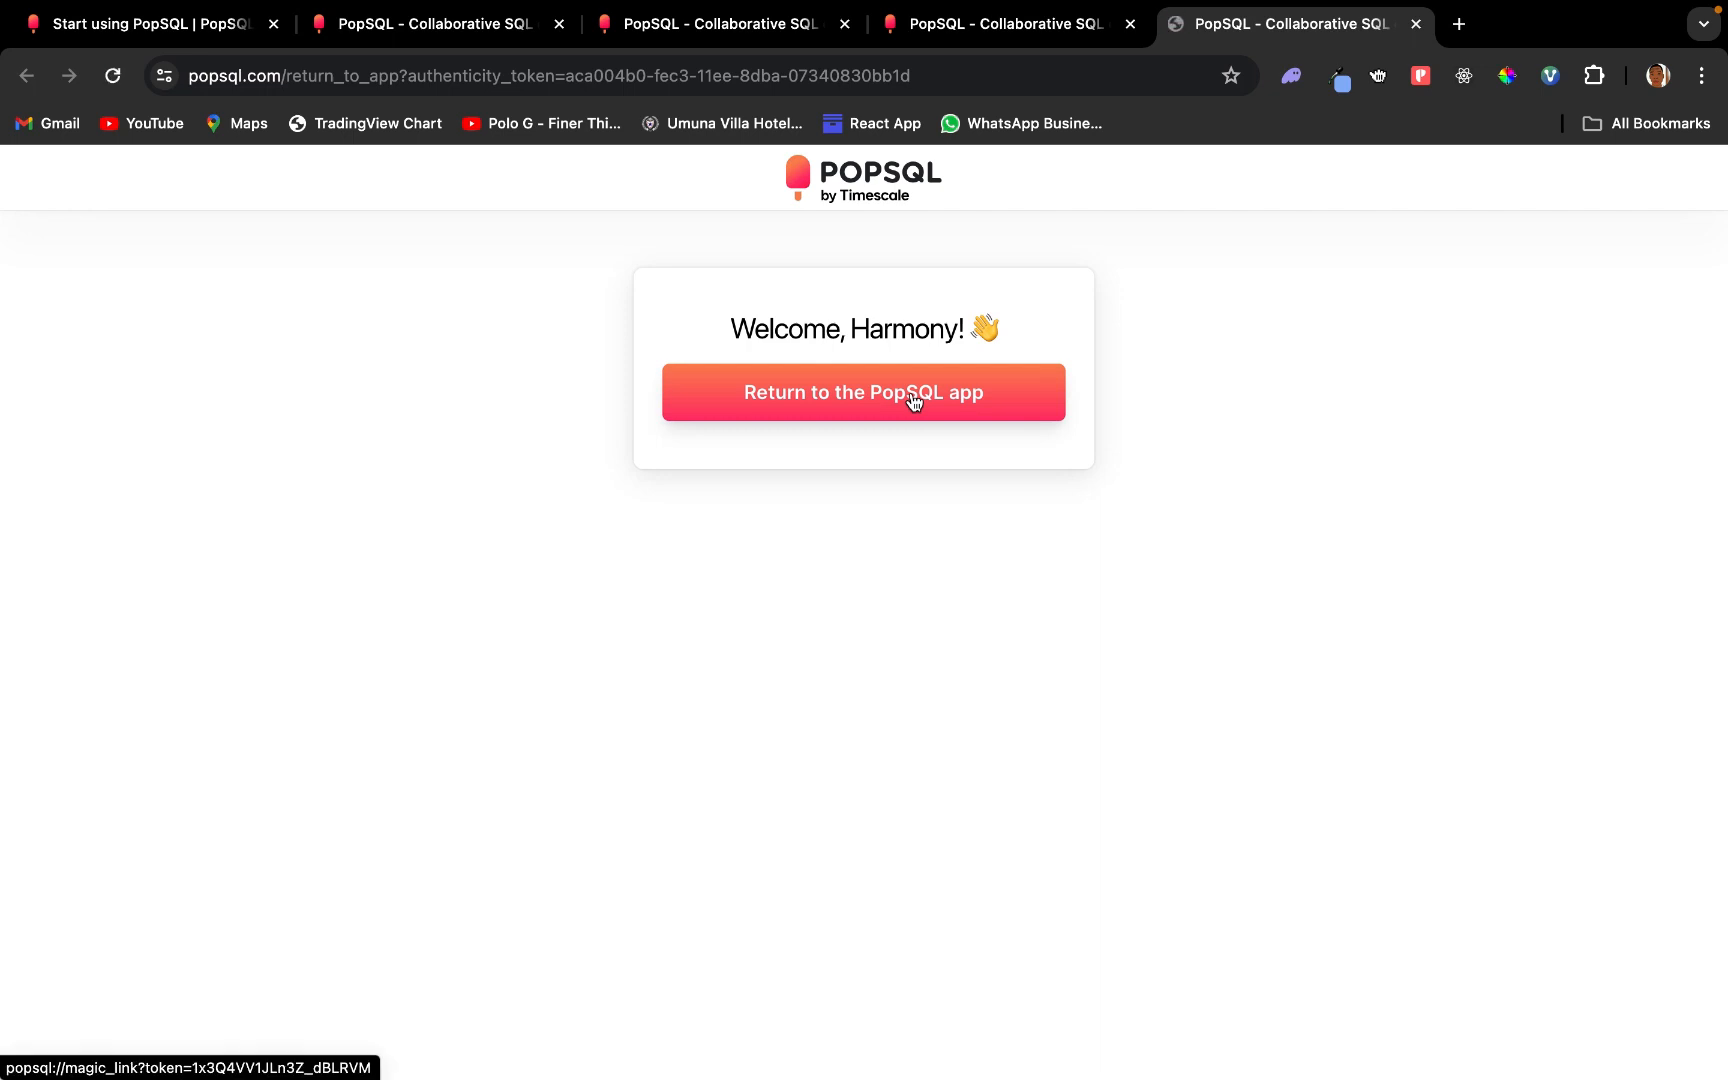
Step: Return to the PopSQL app from Chrome and allow the browser to open it
click(864, 392)
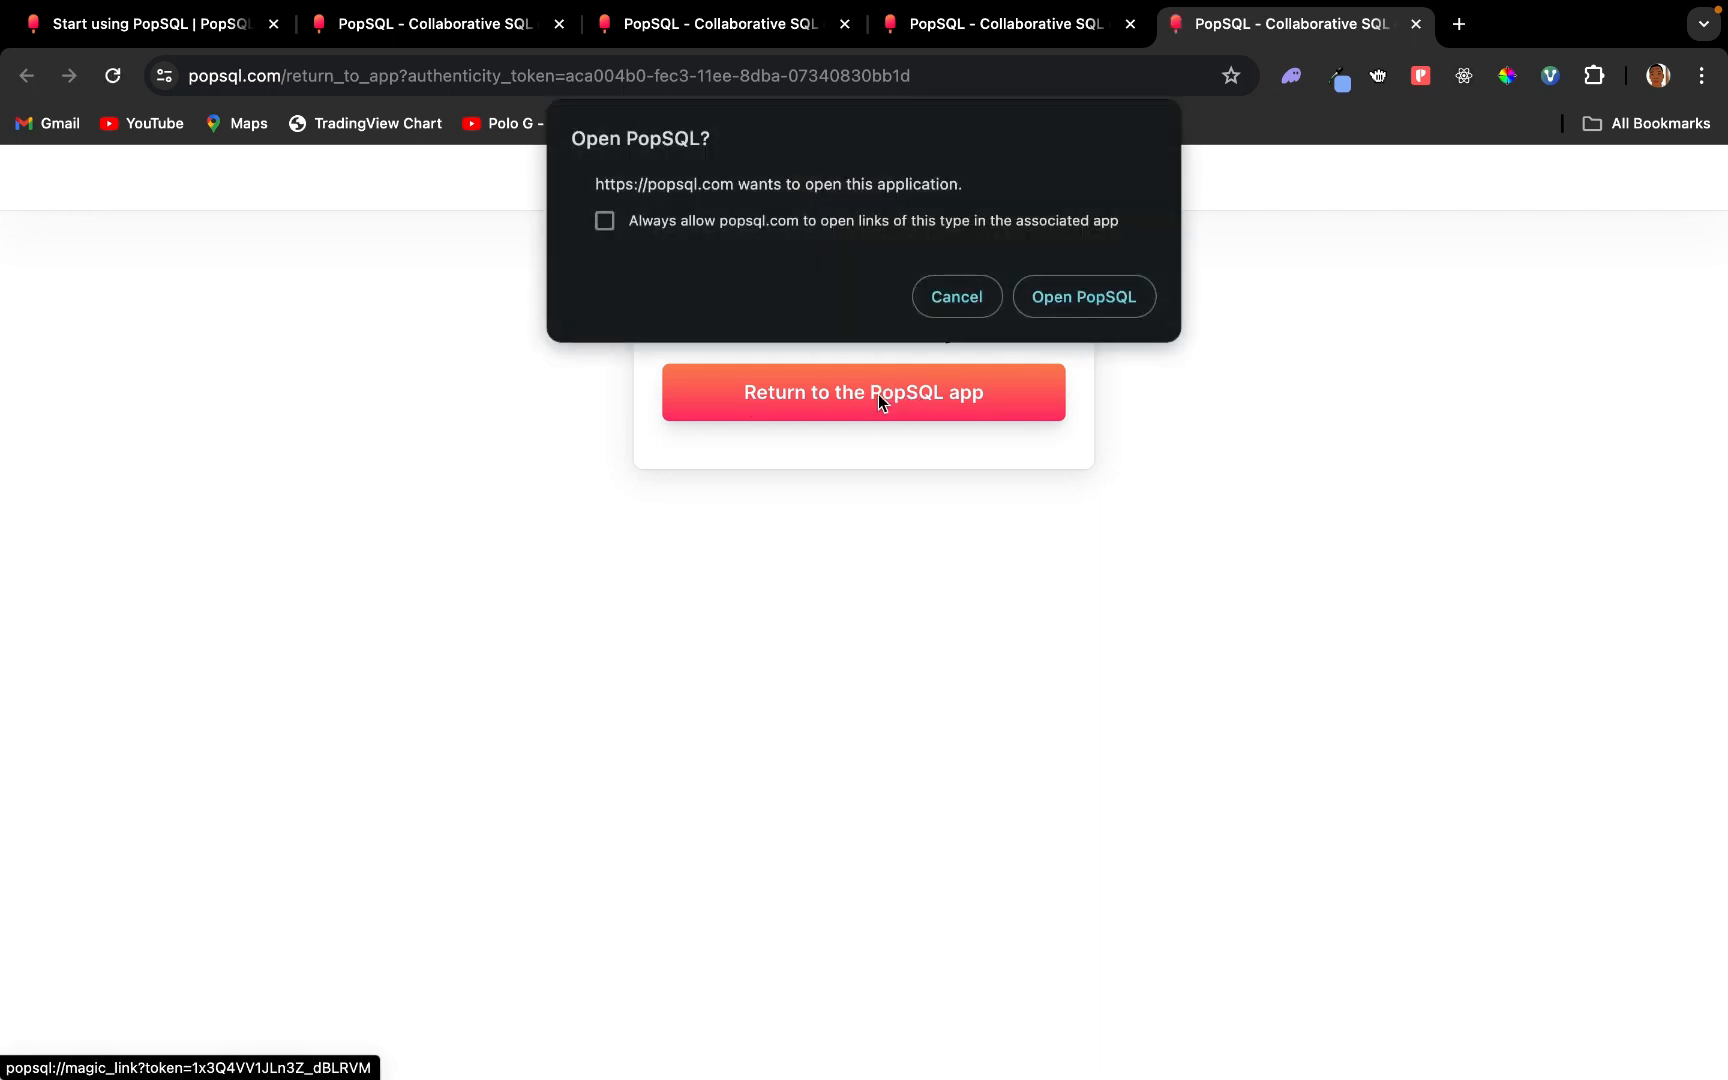
mouse_move(1084, 296)
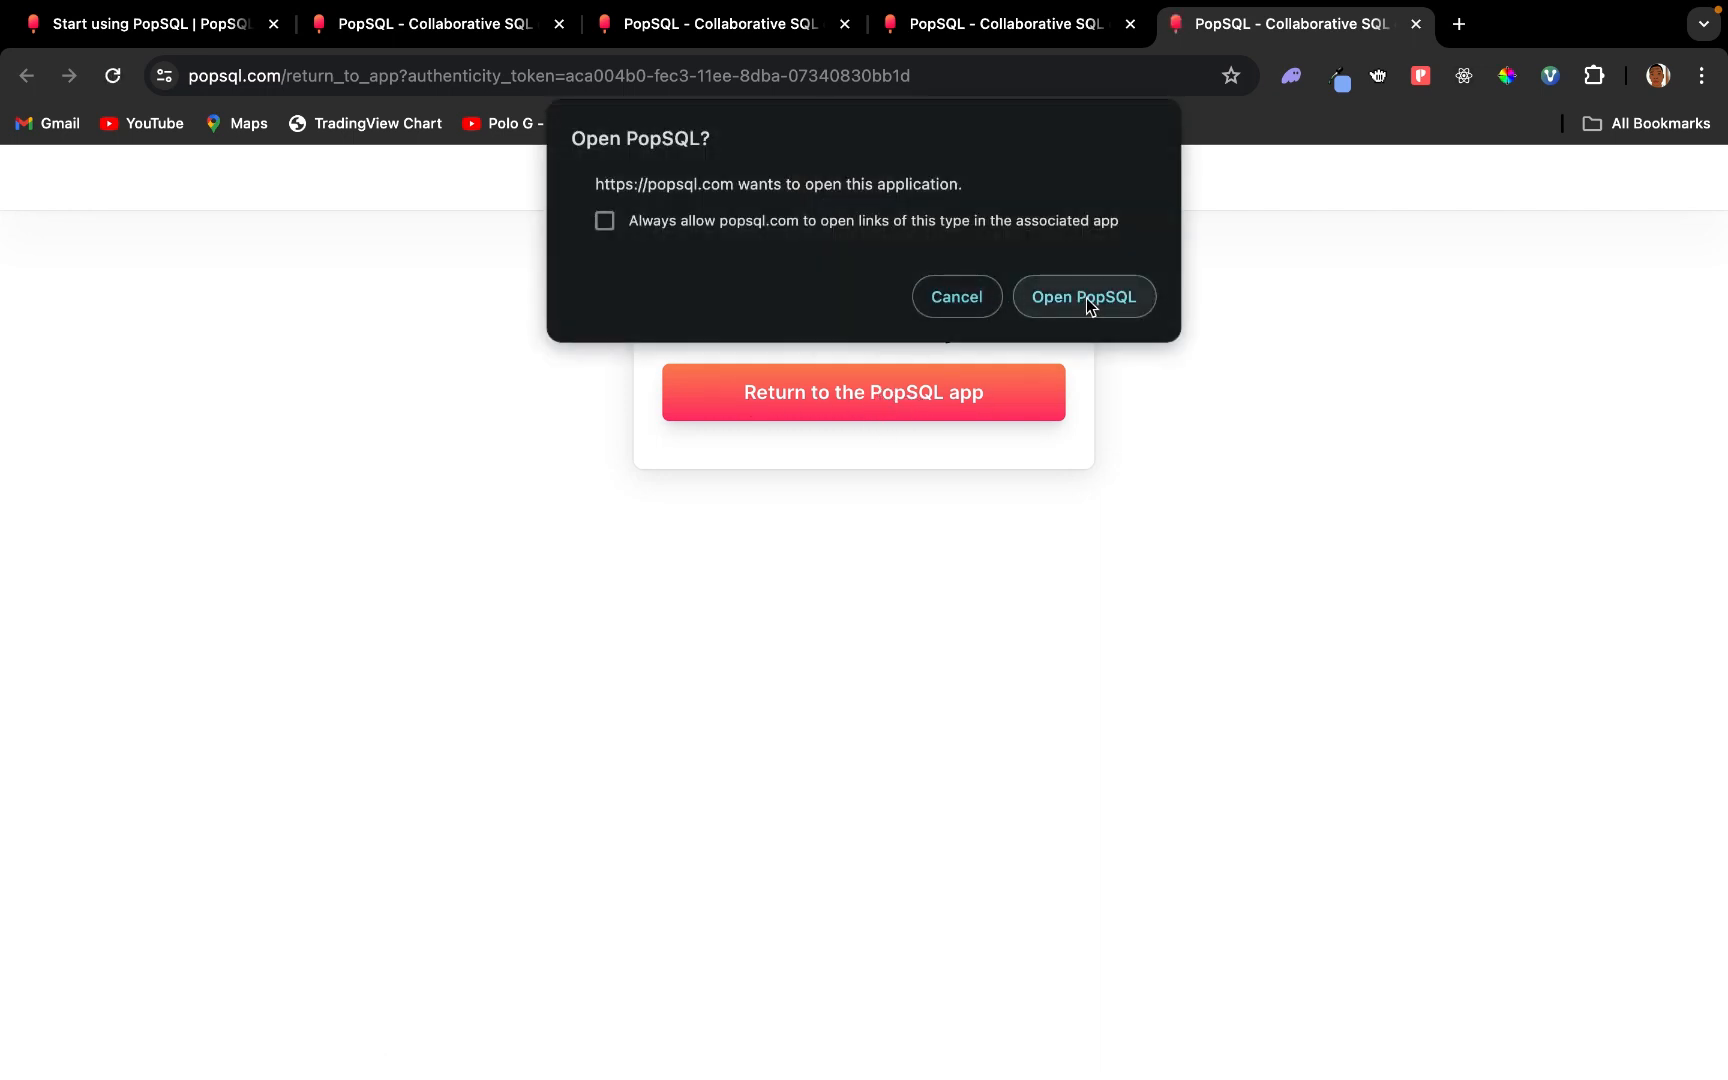
click(1082, 296)
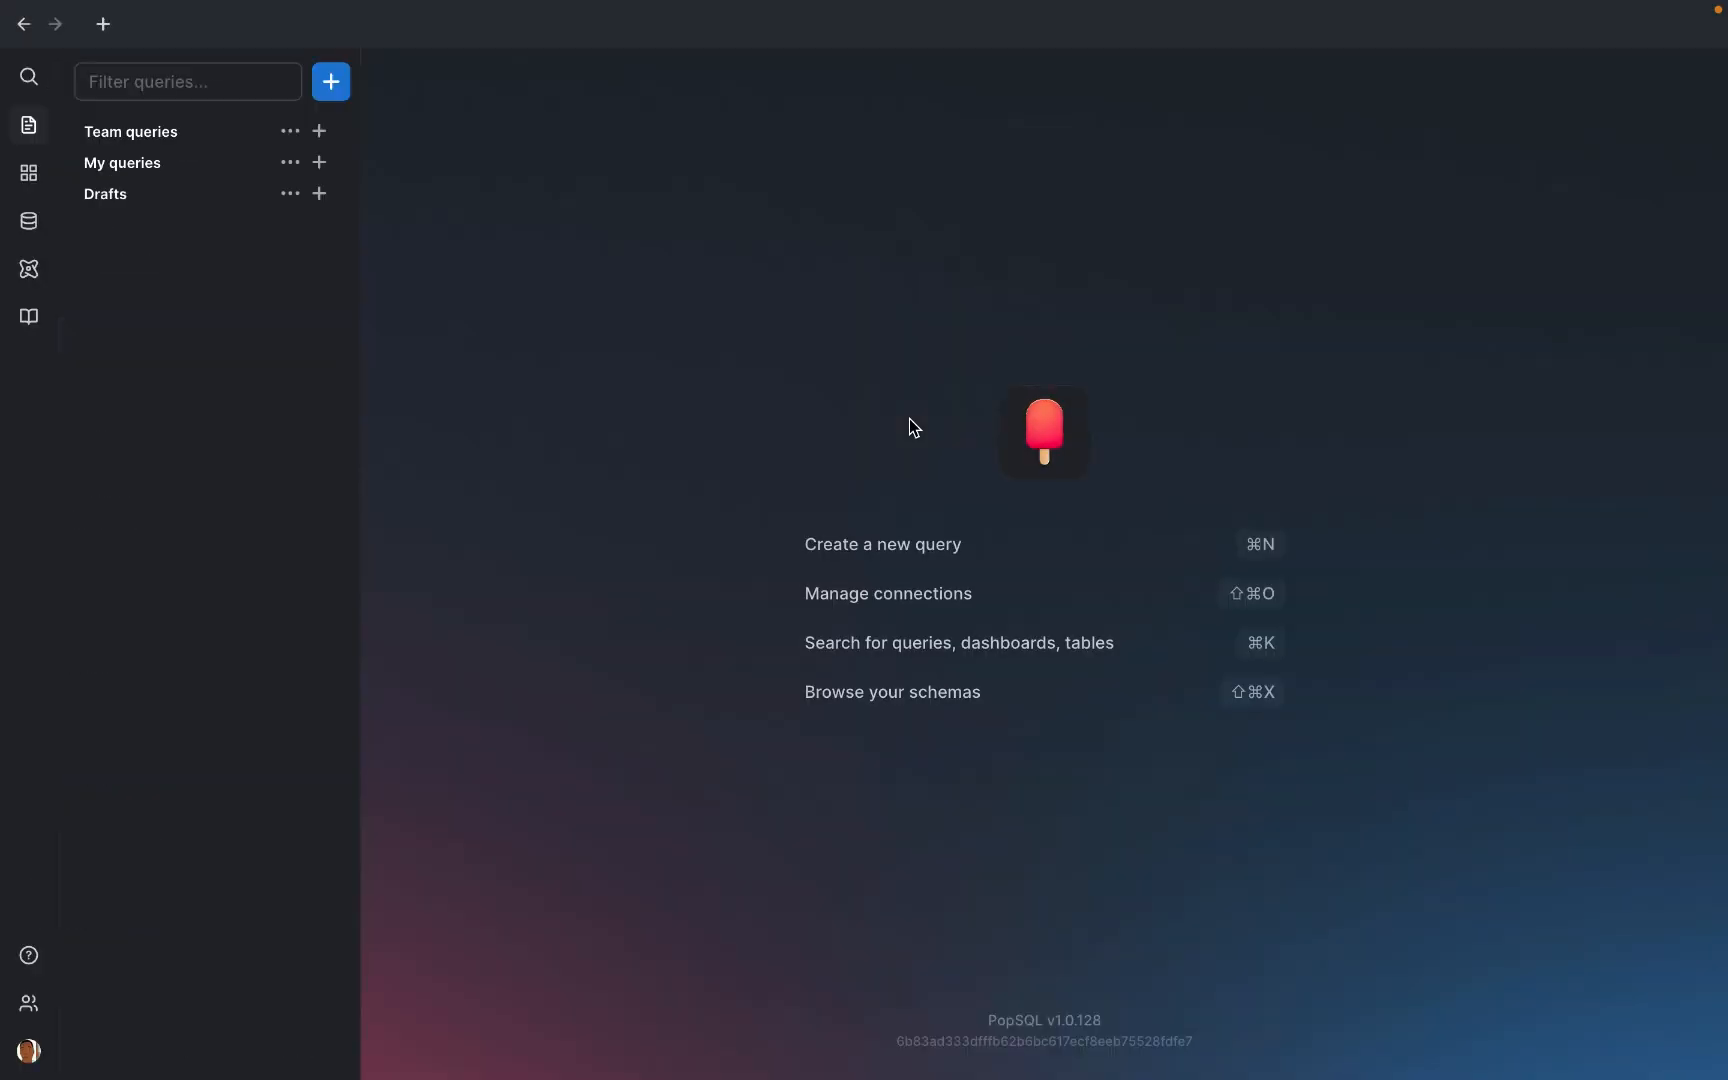
Step: Go to Manage connections, reaching the empty Connections preferences page
click(888, 592)
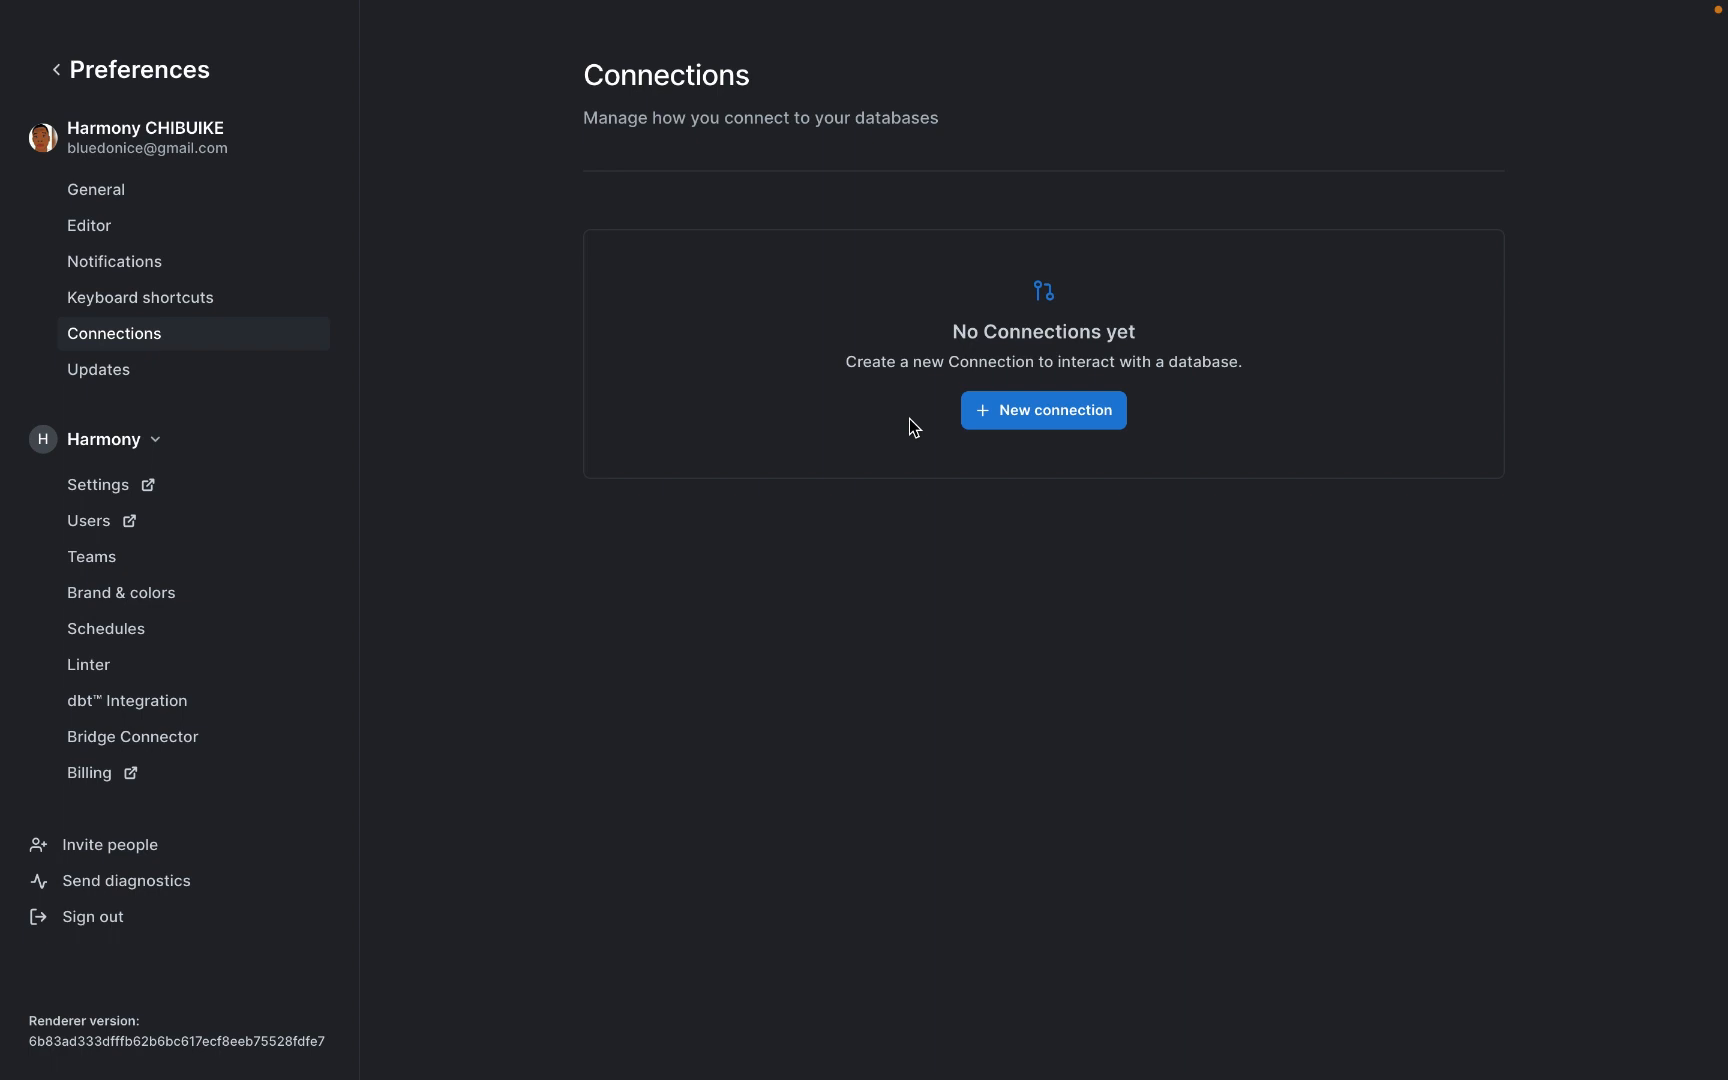
mouse_move(1048, 462)
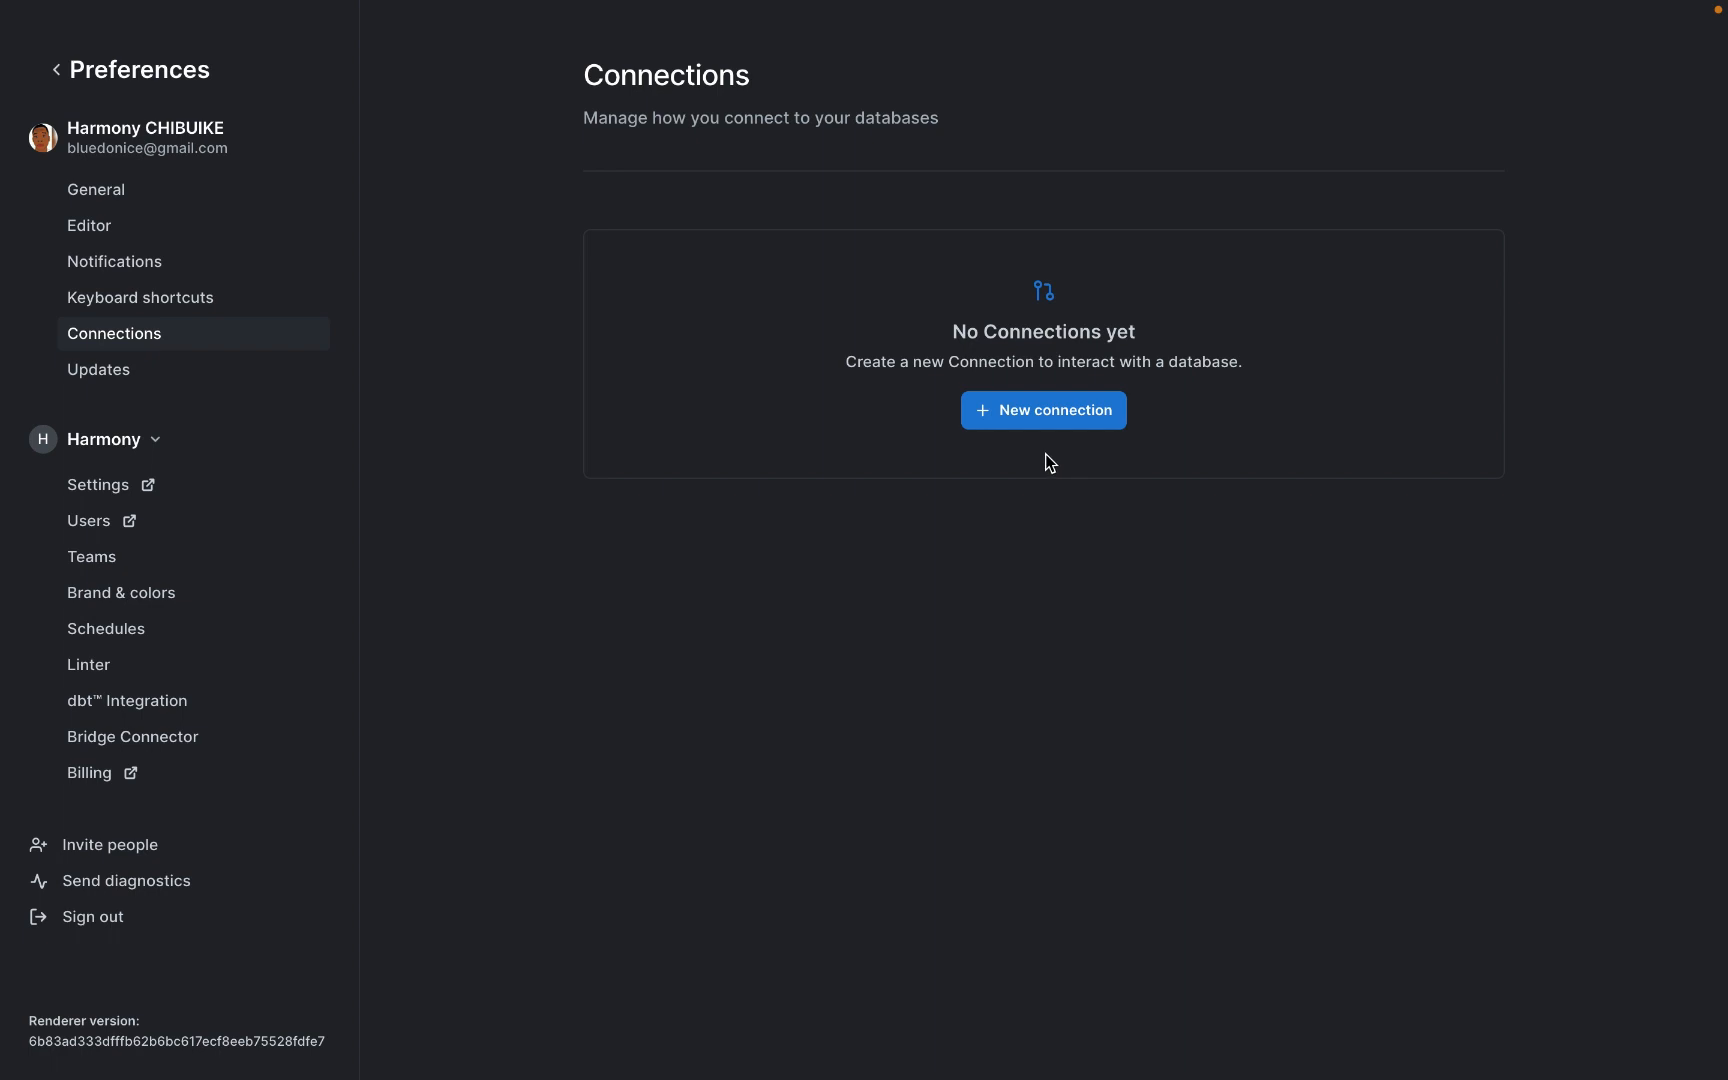
Step: Start a new connection and pick MySQL as its type
click(1042, 410)
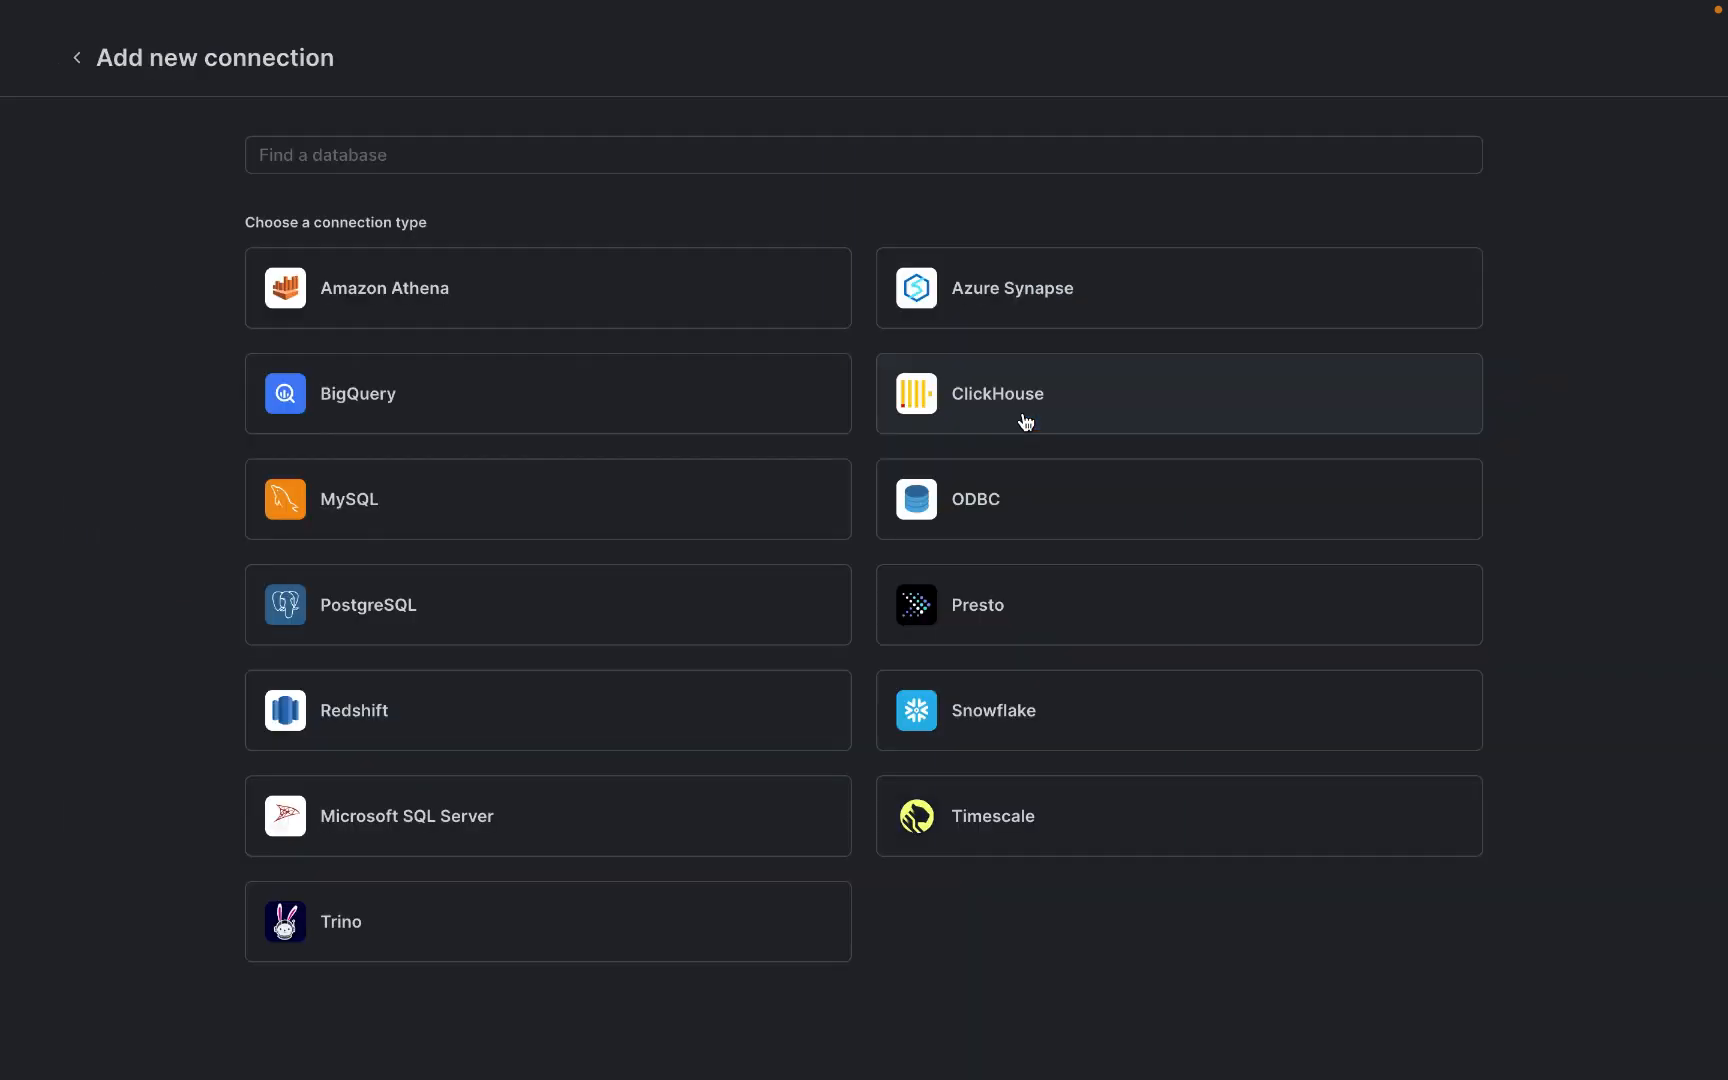
mouse_move(640, 502)
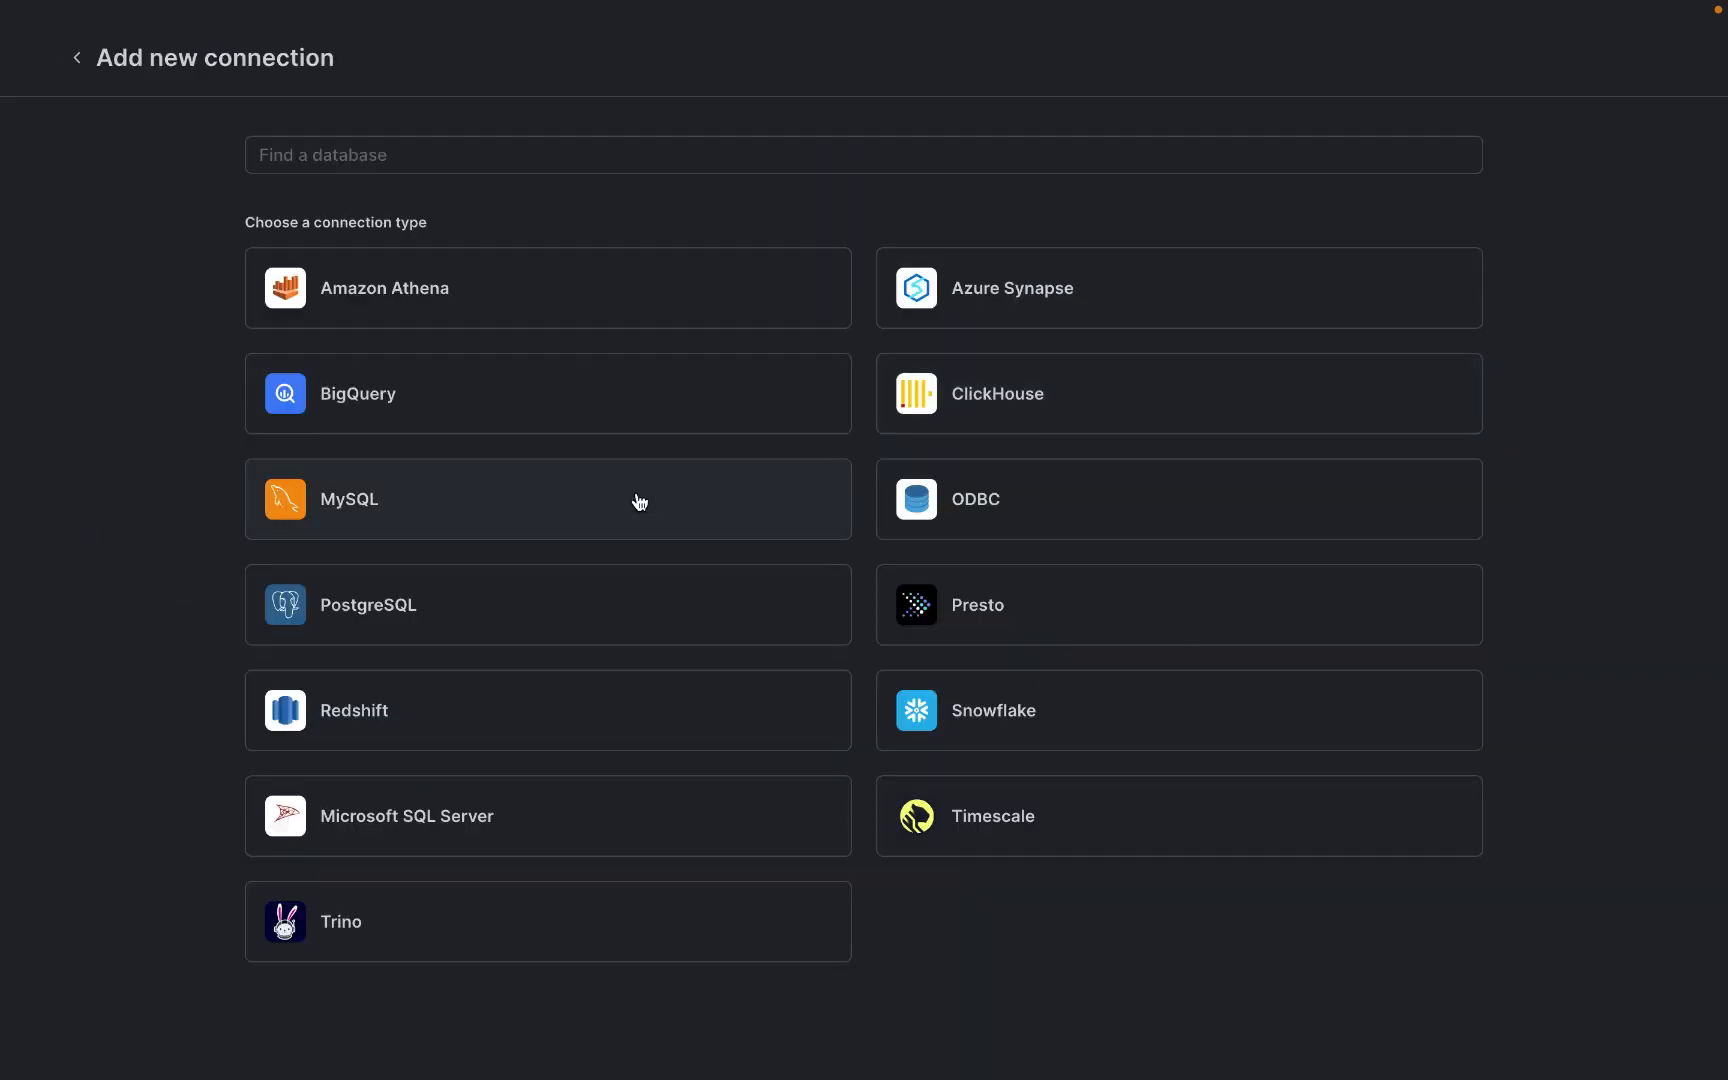
click(546, 498)
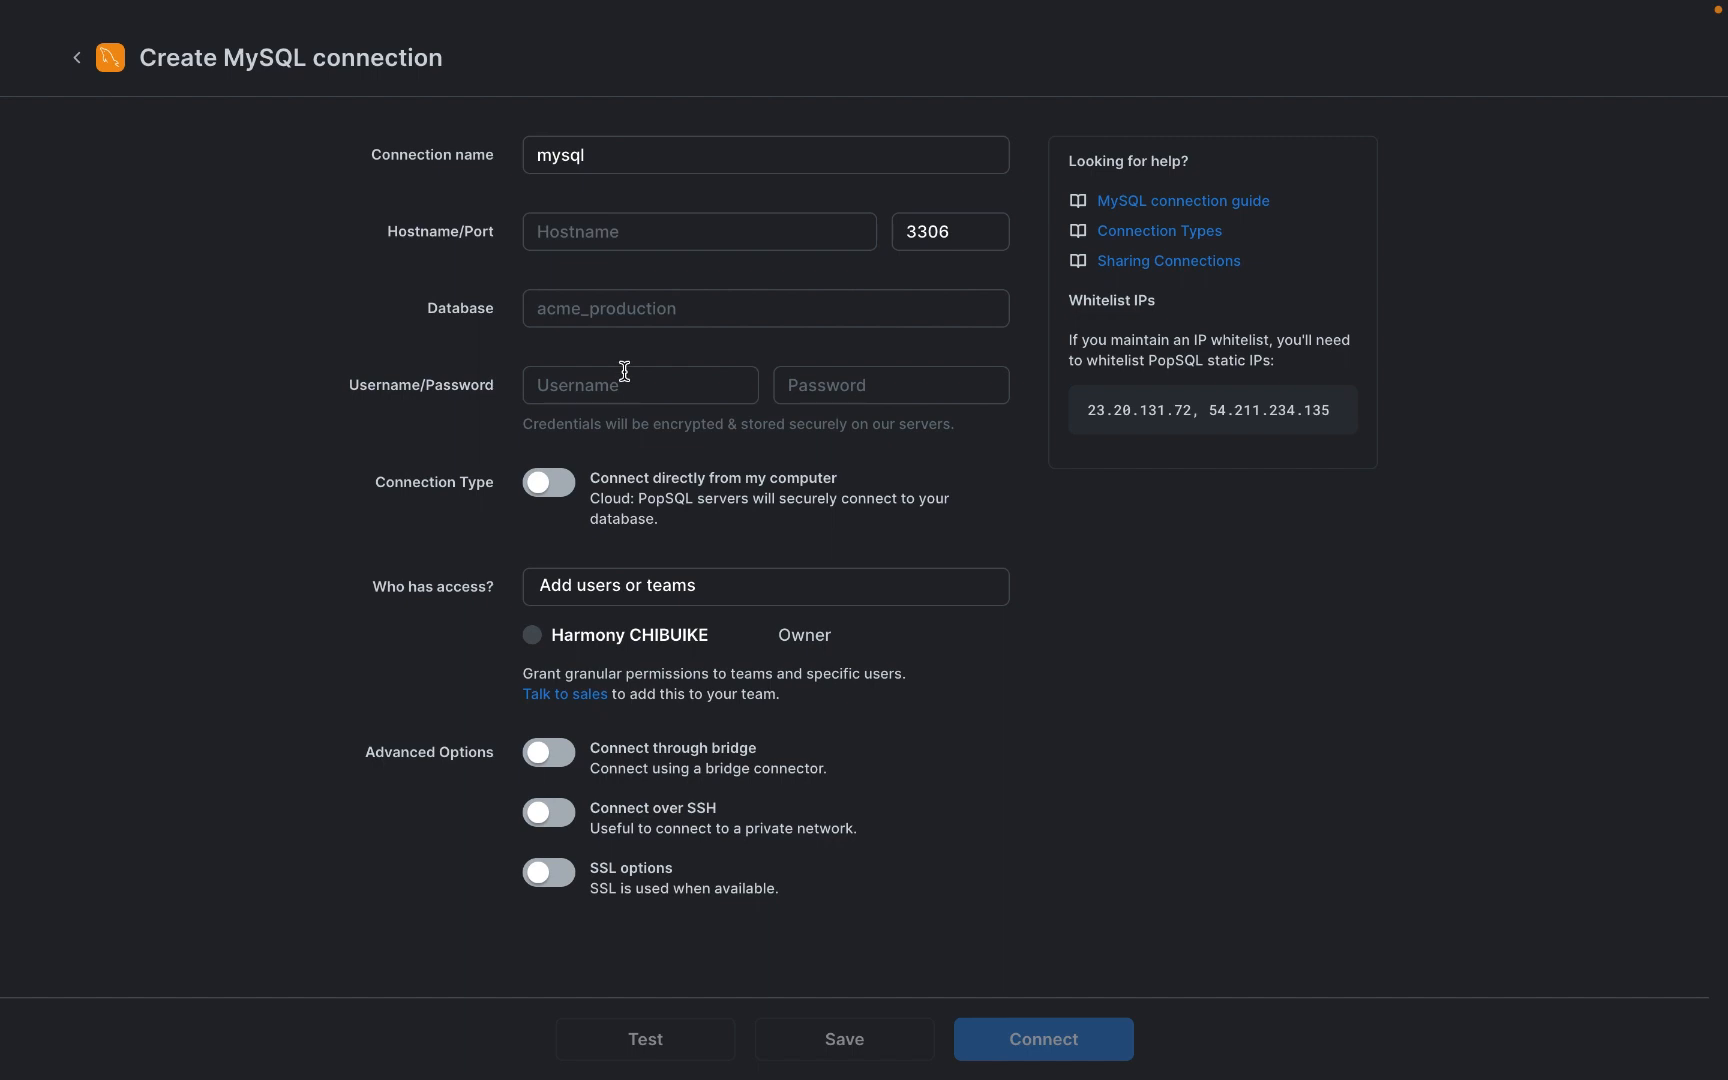
mouse_move(618, 240)
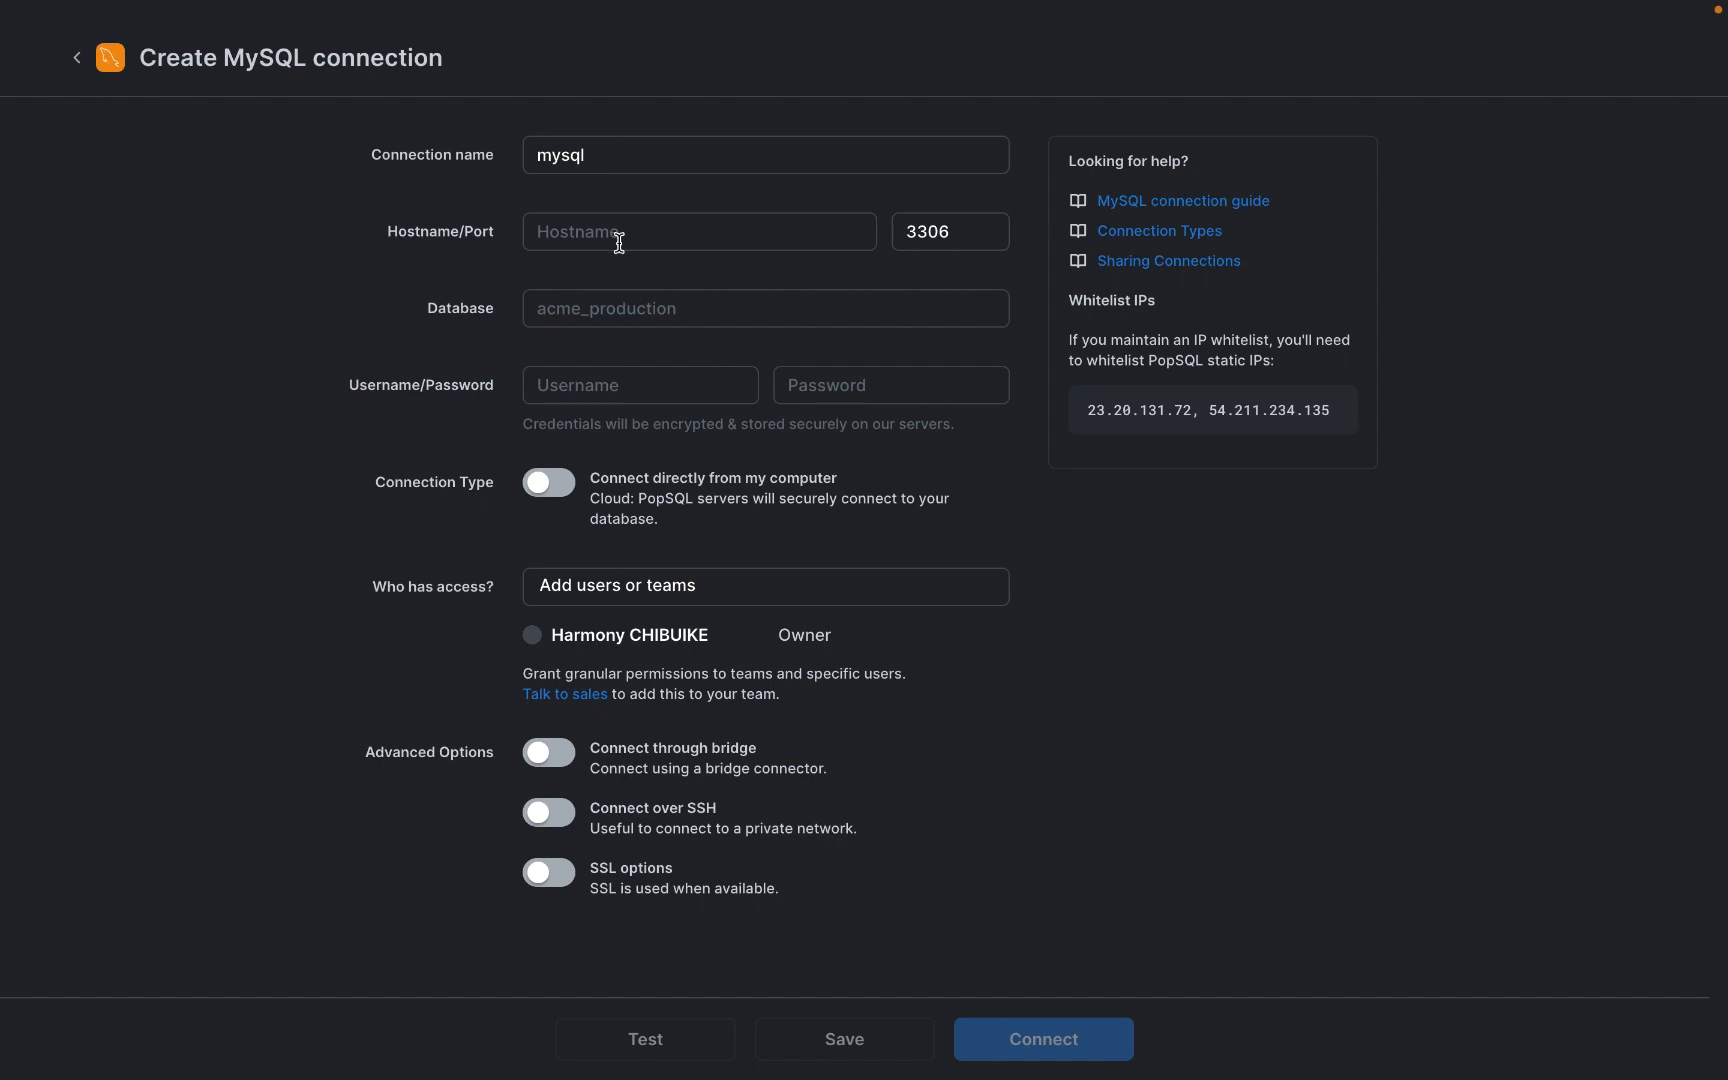
Step: Enter host 127.0.0.1, database stocksavvy and username root in the MySQL connection form
text(127.0.0.1)
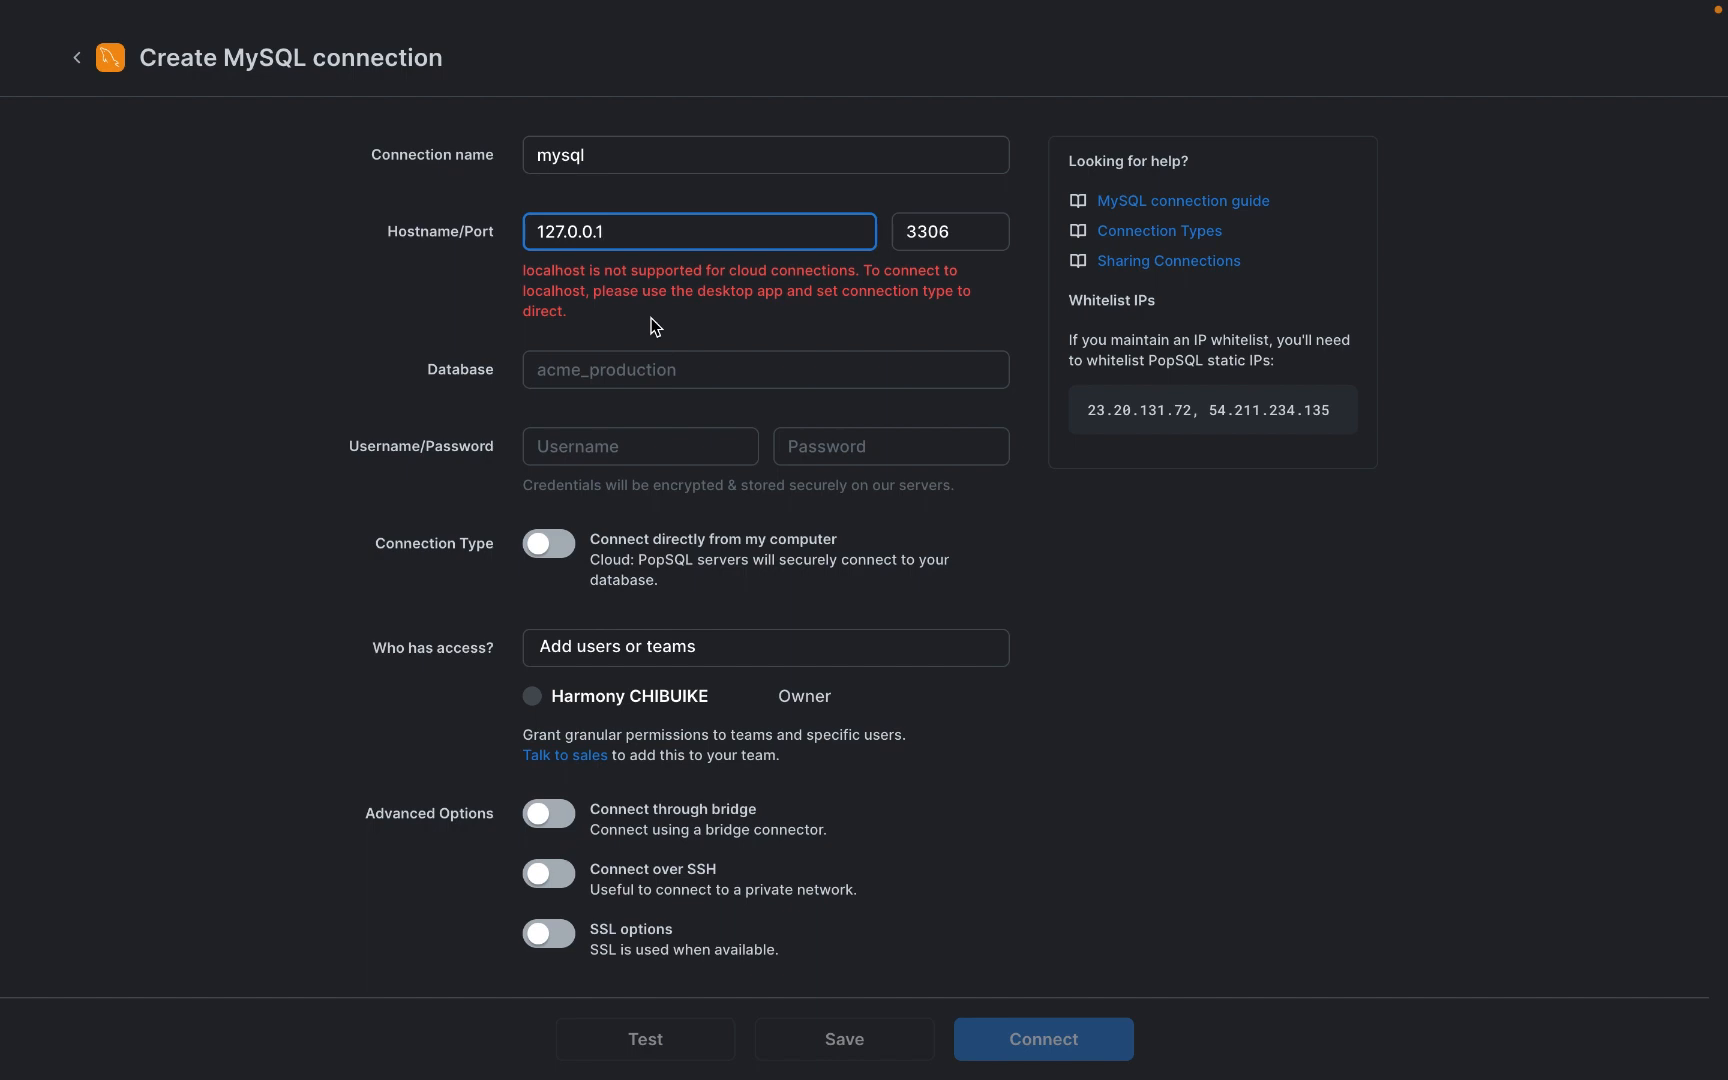
click(764, 370)
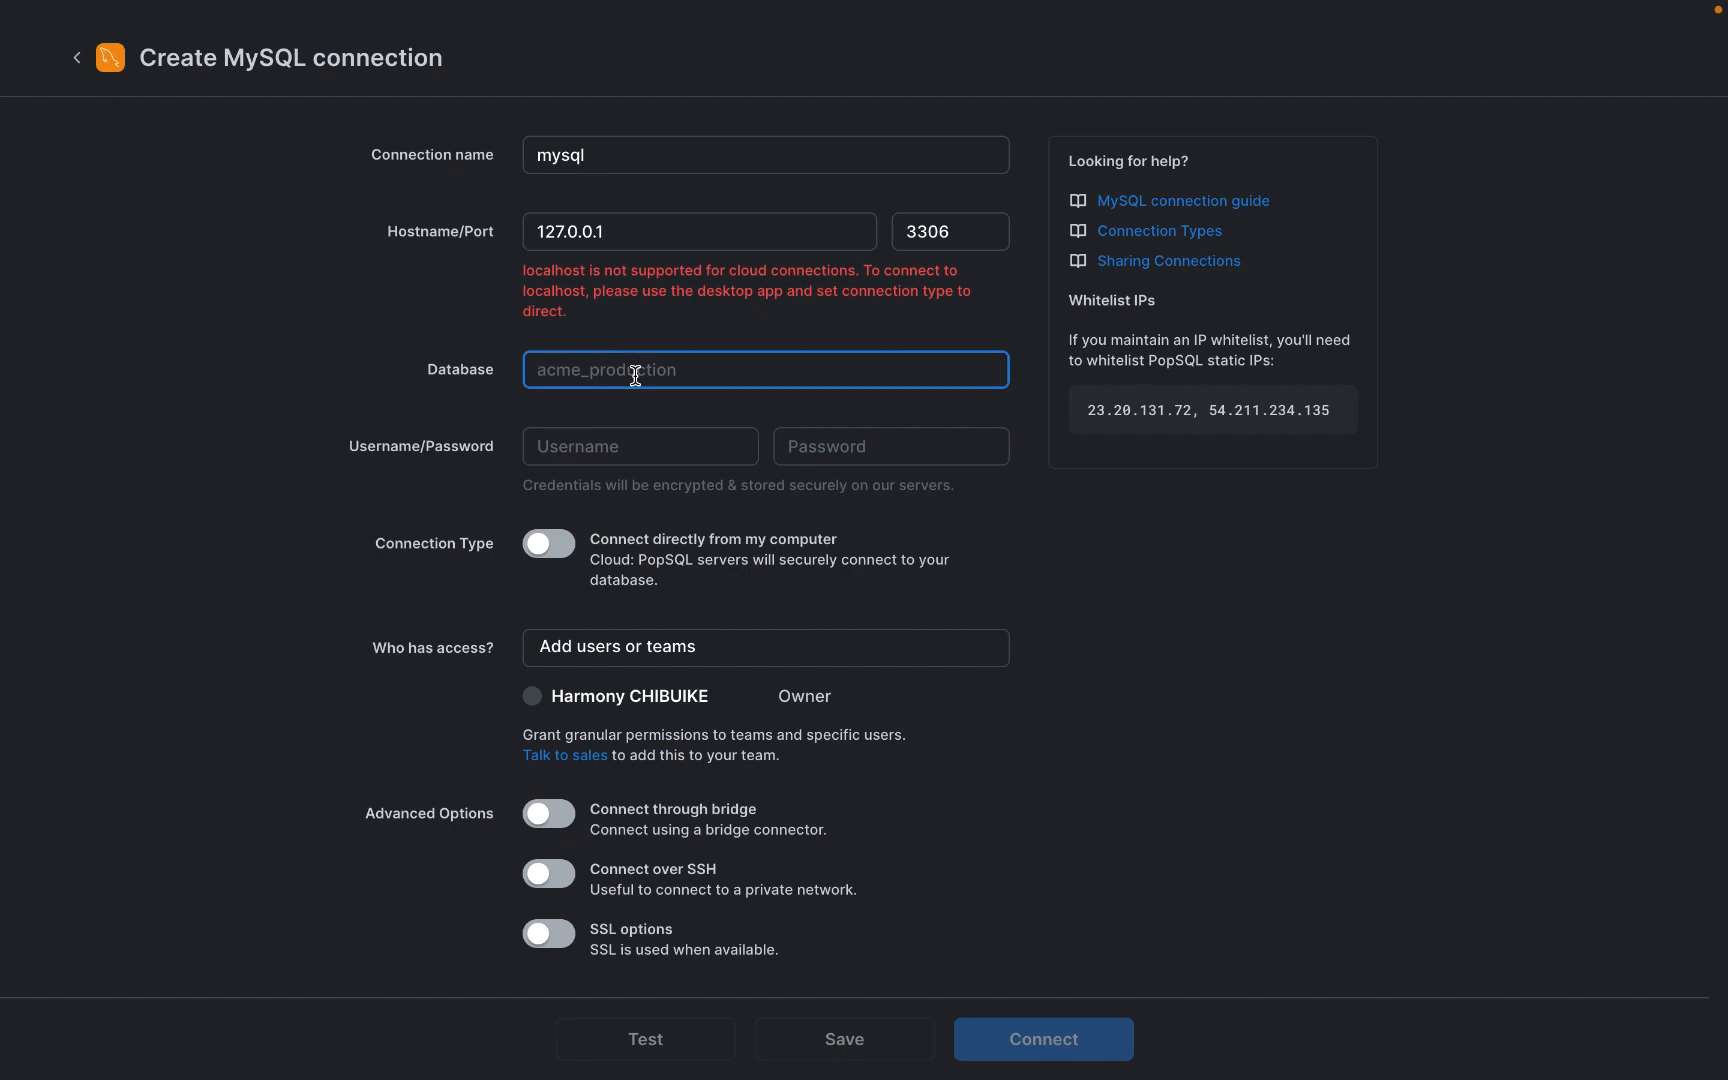
text(stocksavvy)
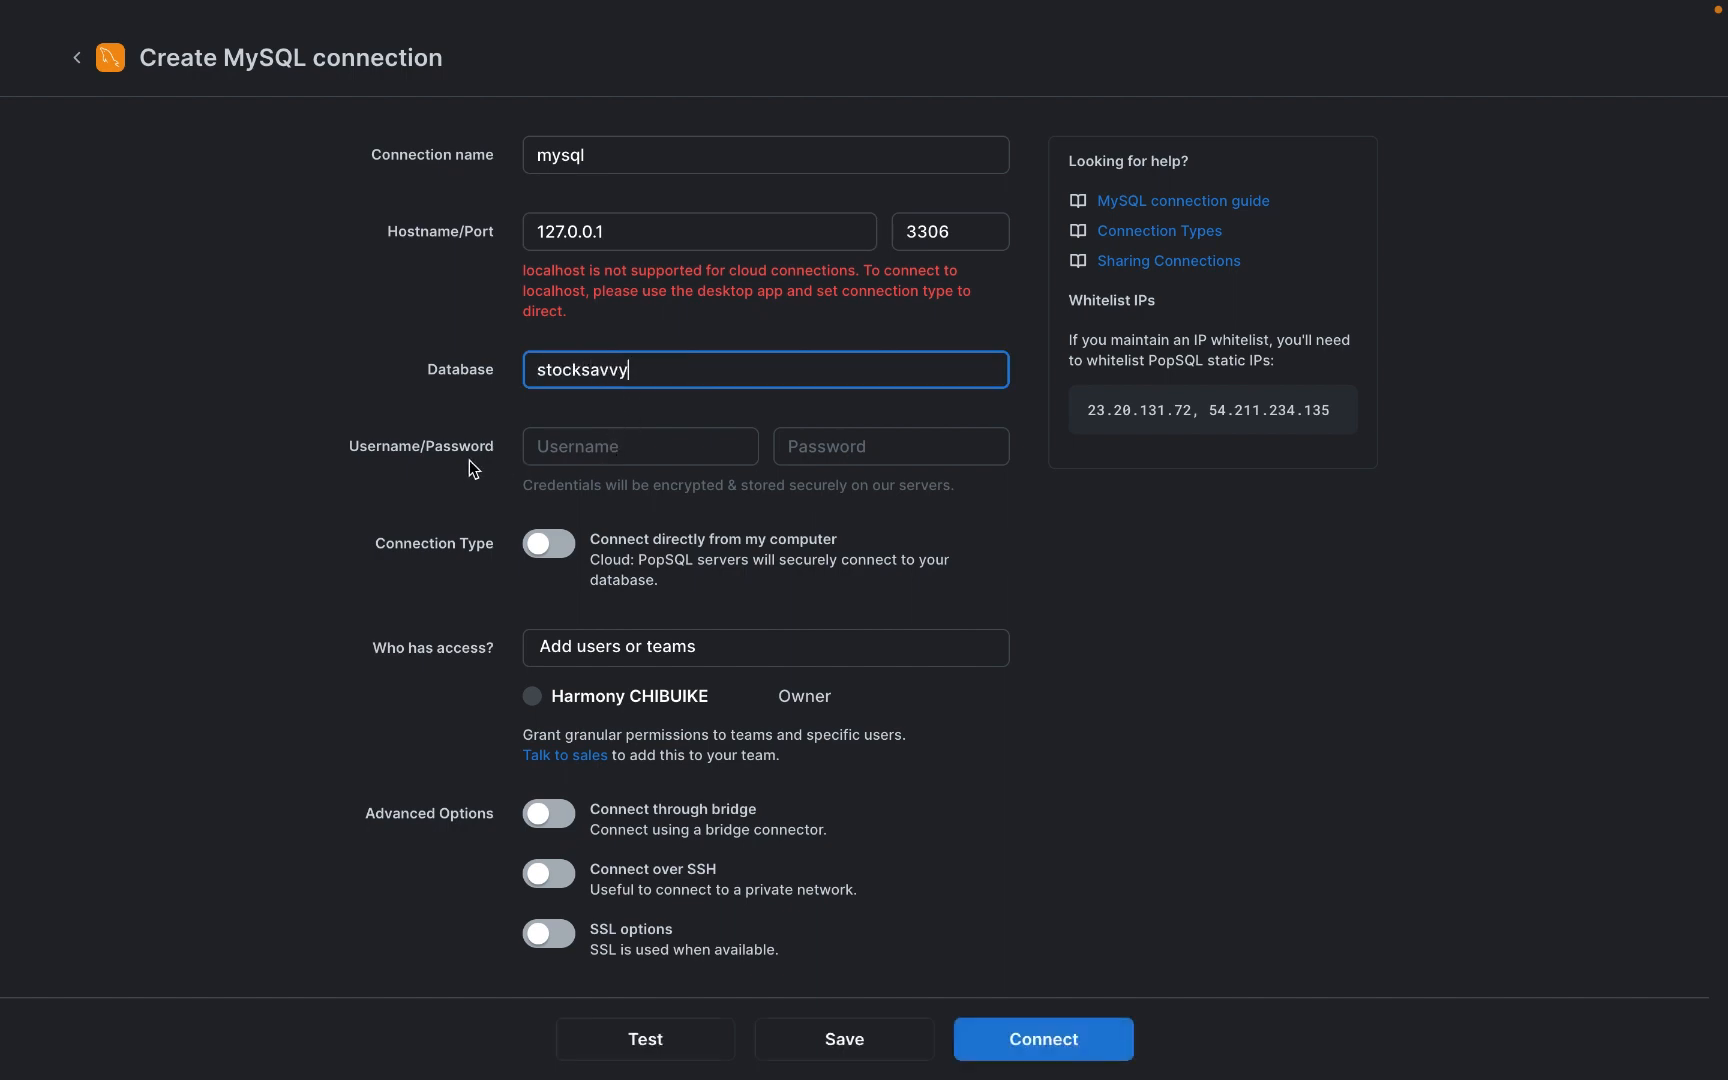
text(root)
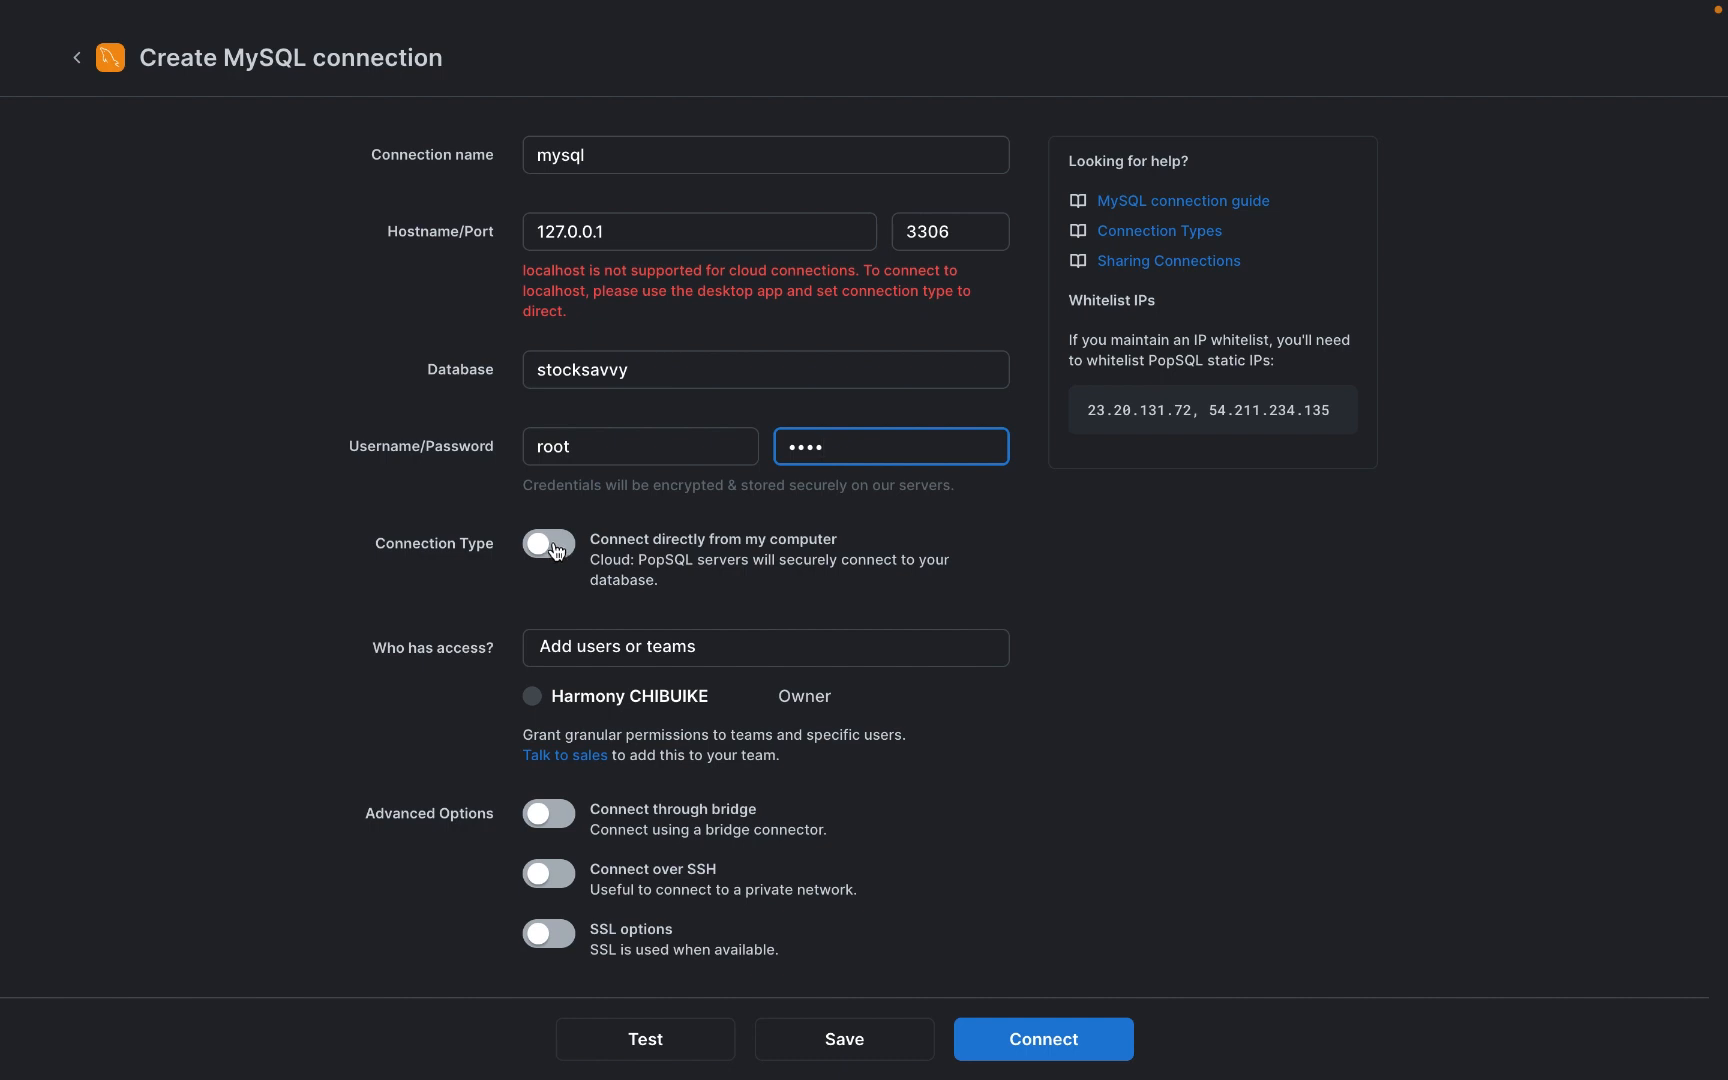
Step: Switch 'Connect directly from my computer' on and then back off
click(548, 542)
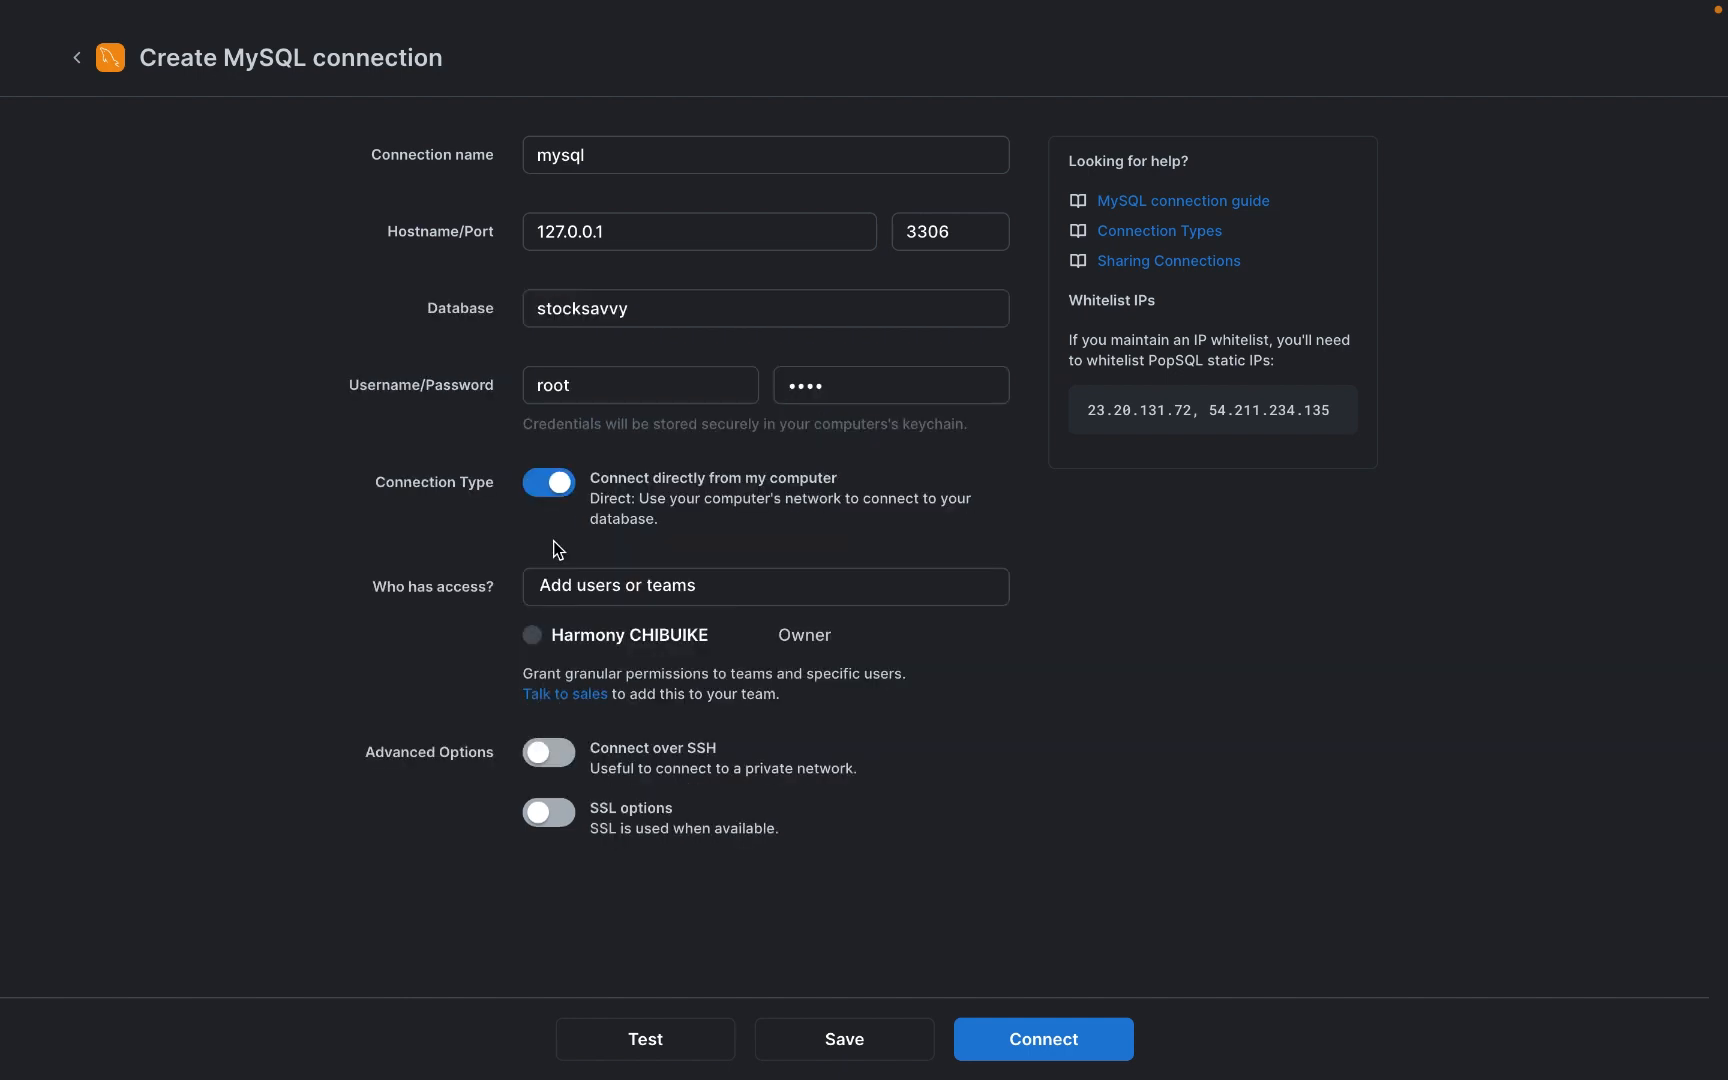
mouse_move(618, 500)
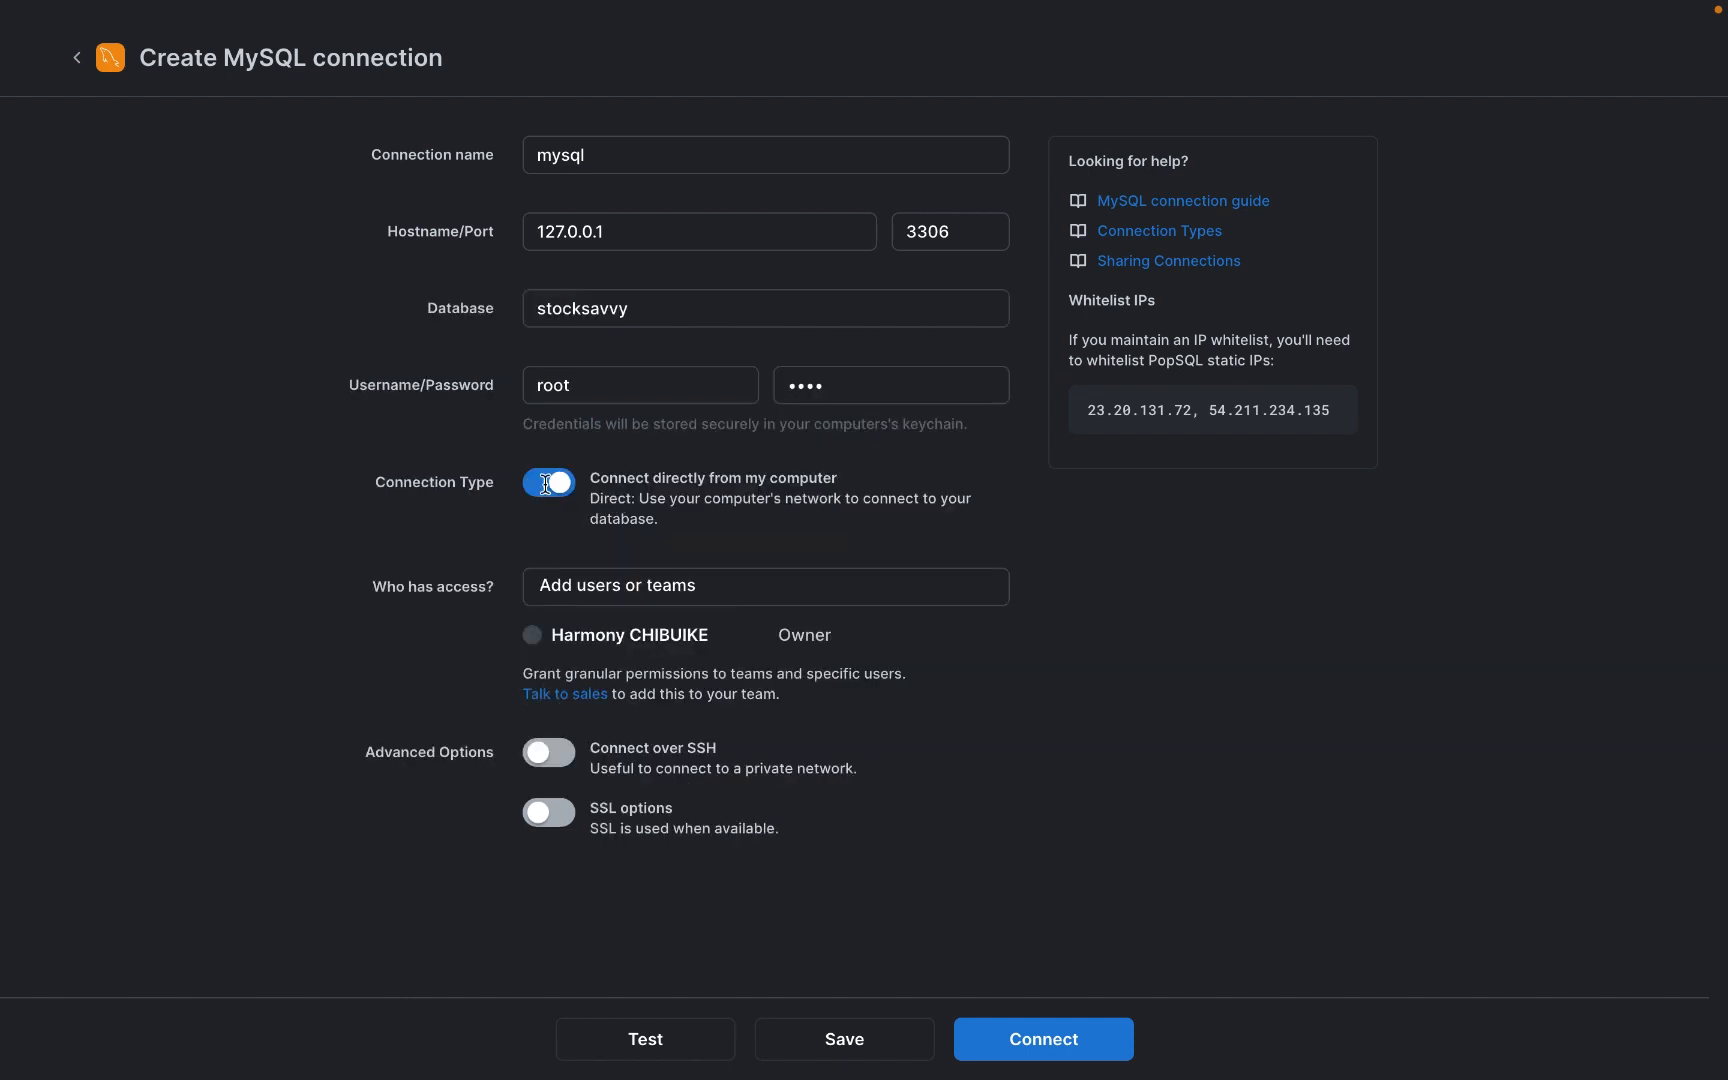
click(548, 482)
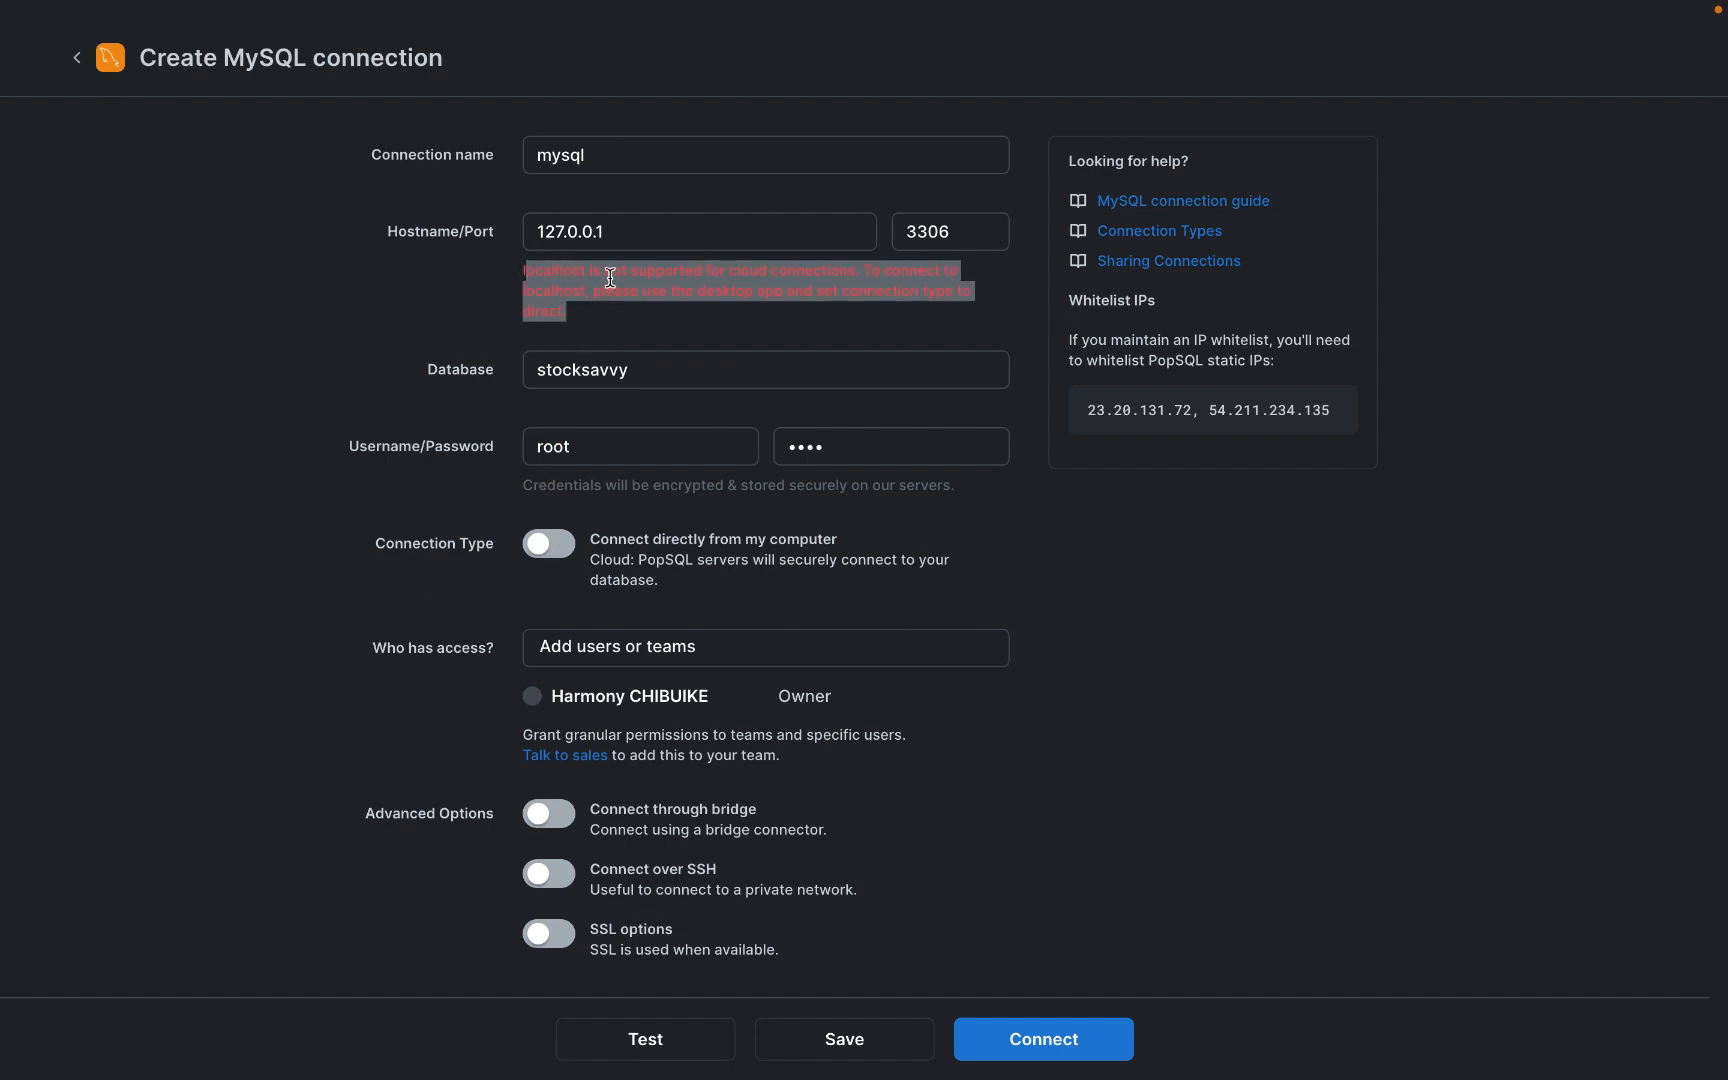
mouse_move(840, 316)
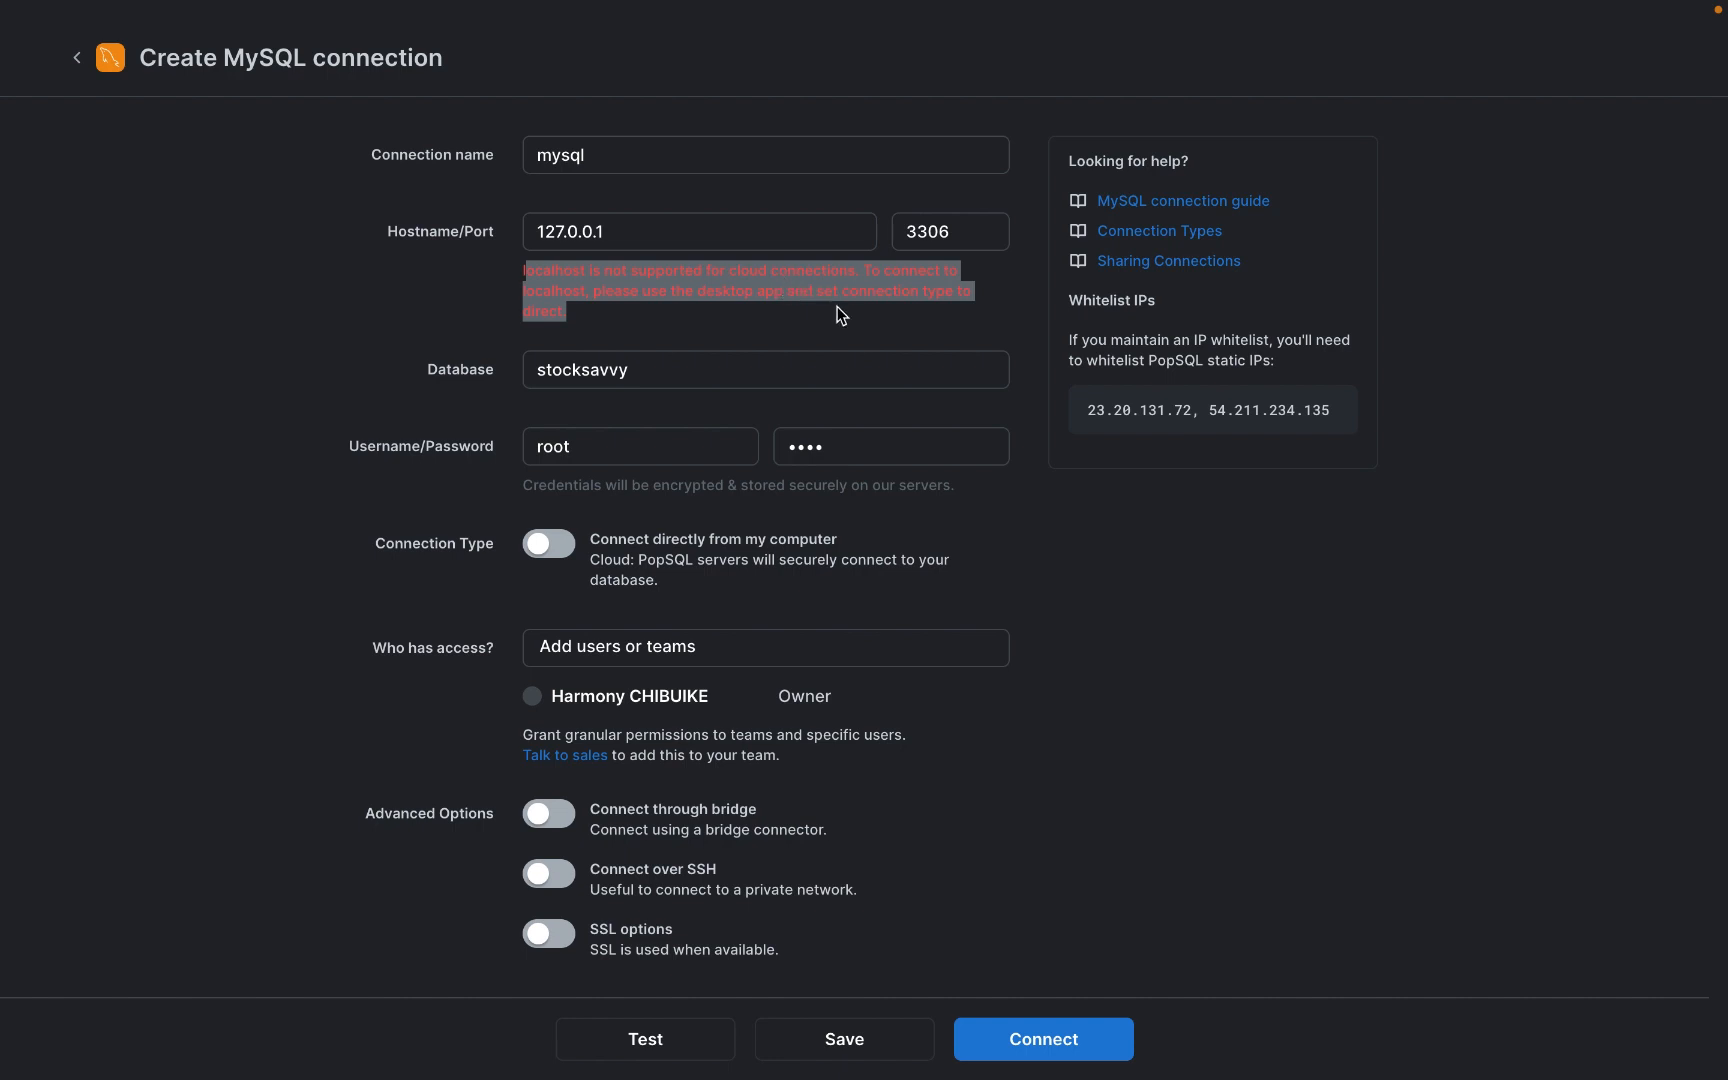
mouse_move(758, 342)
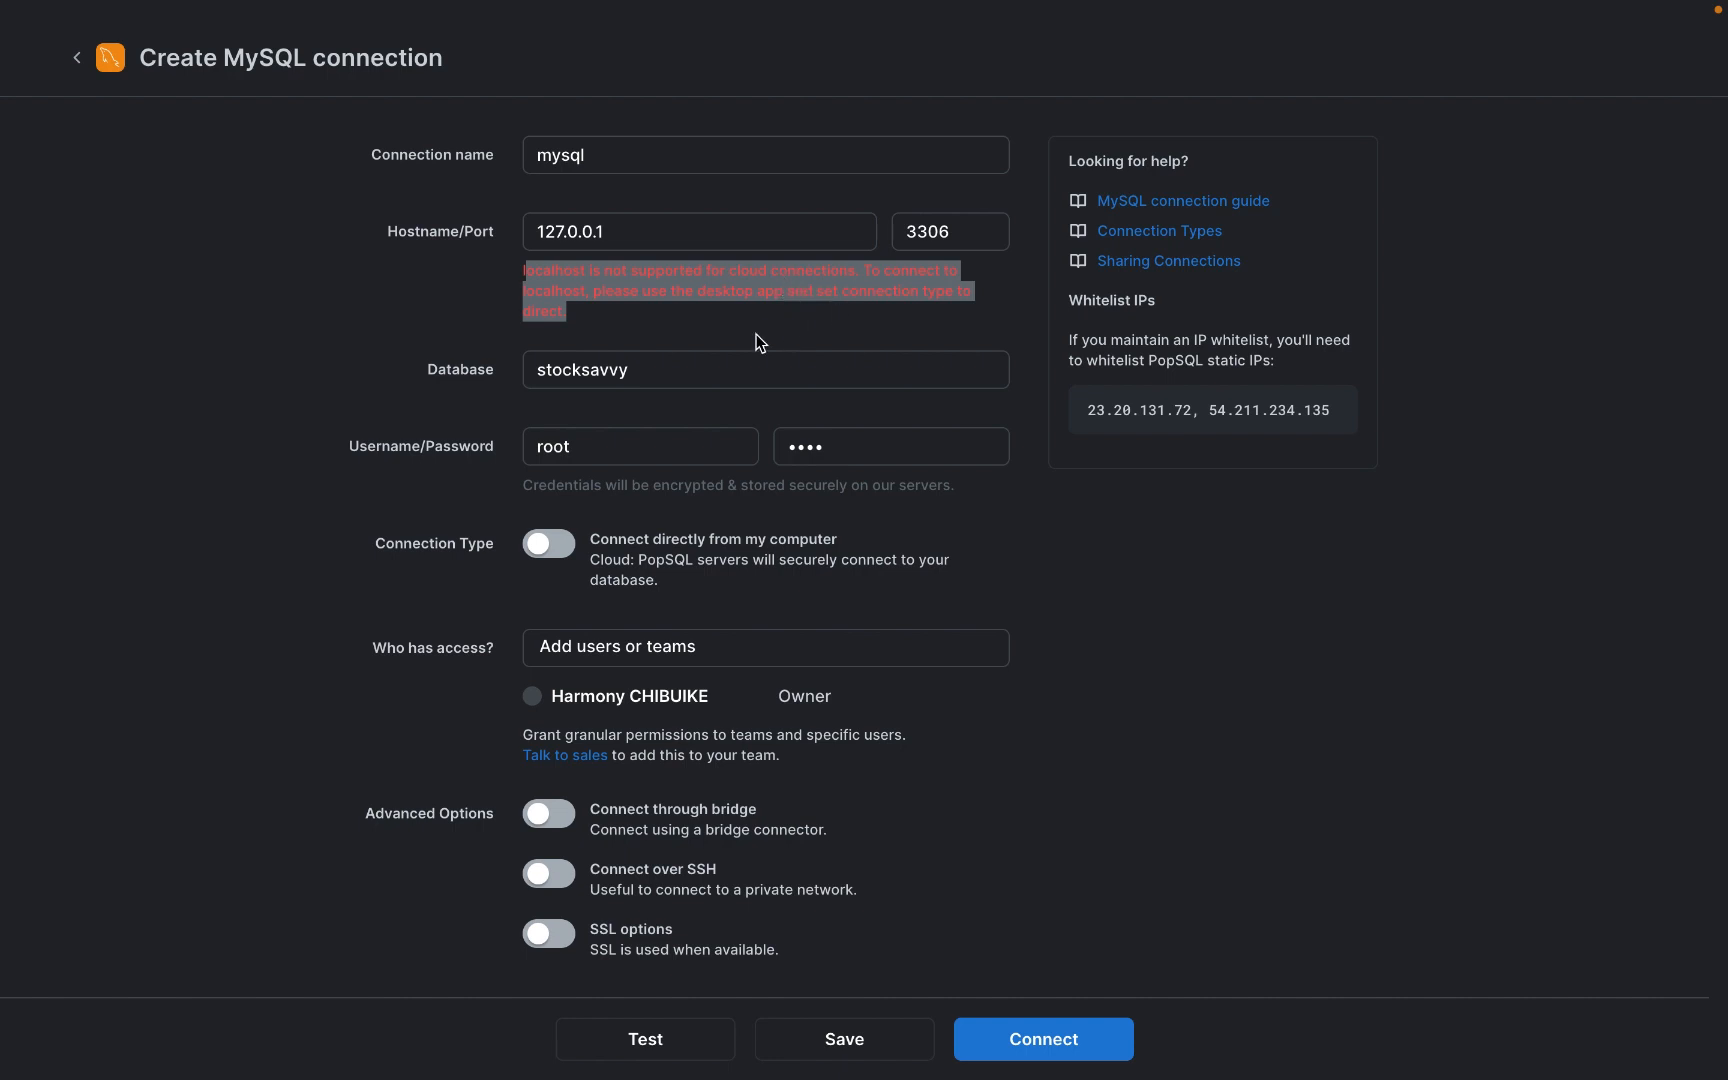
mouse_move(602, 534)
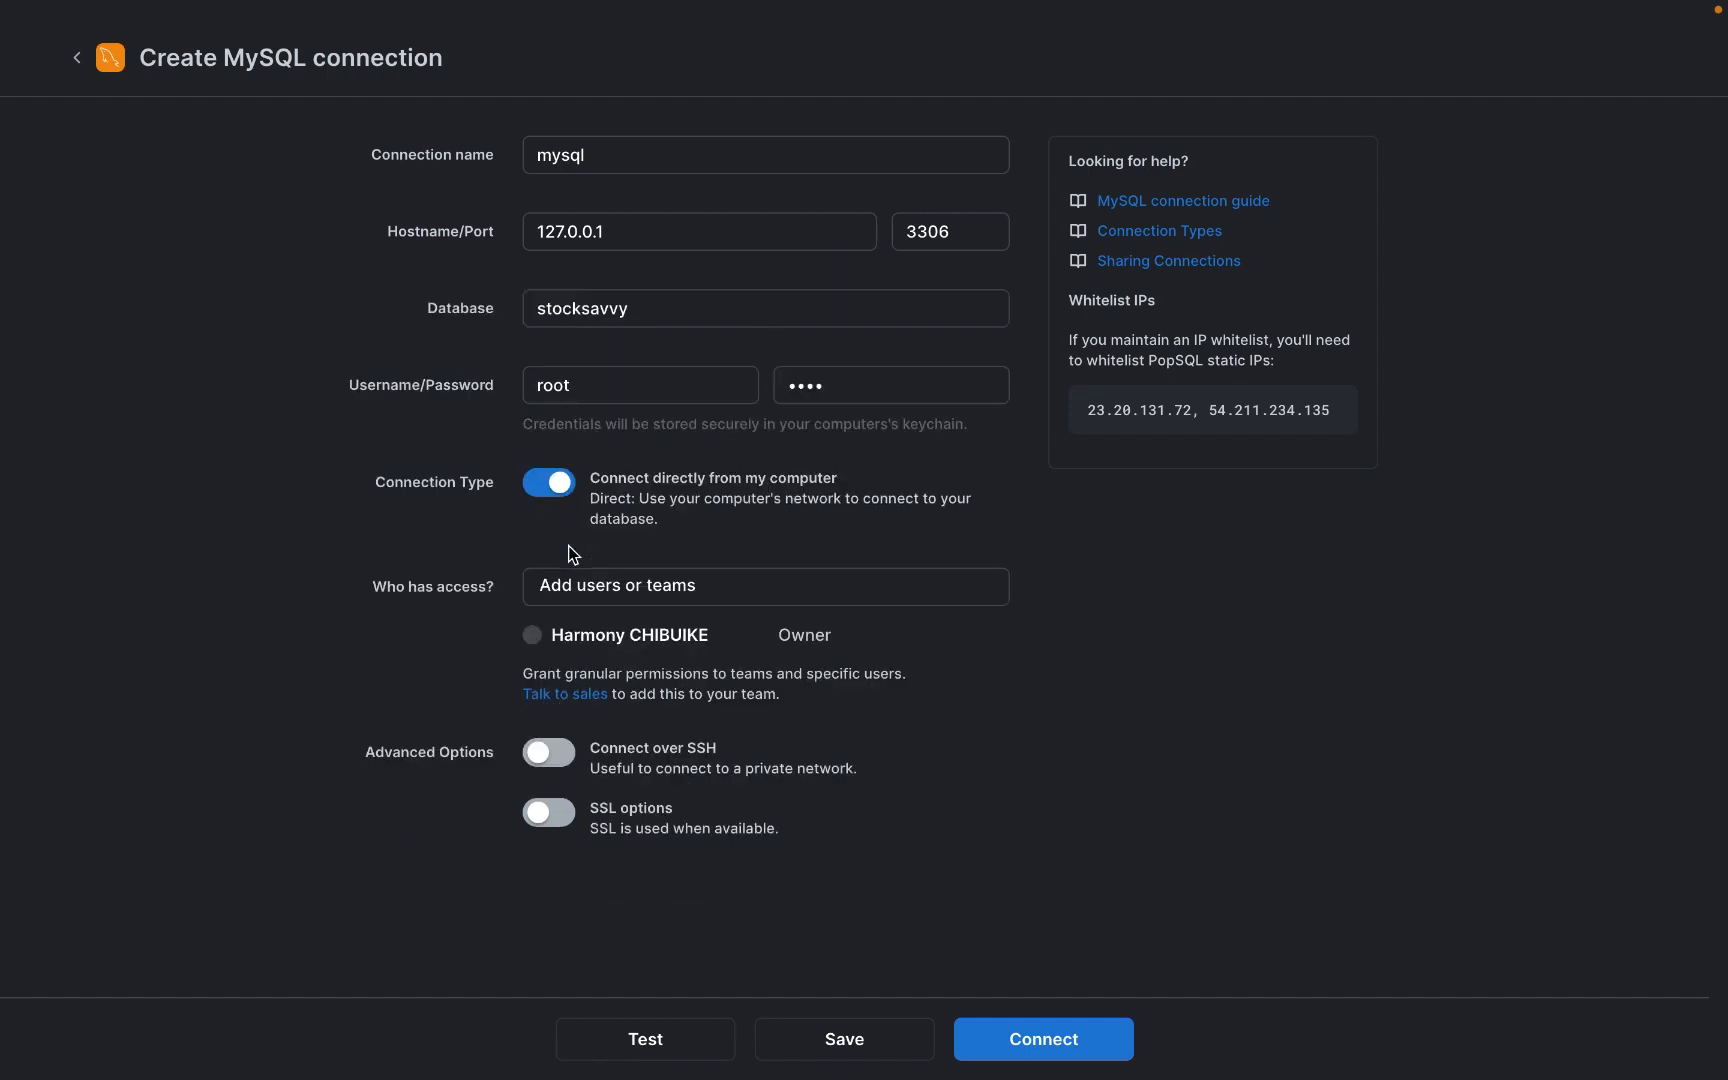
mouse_move(662, 758)
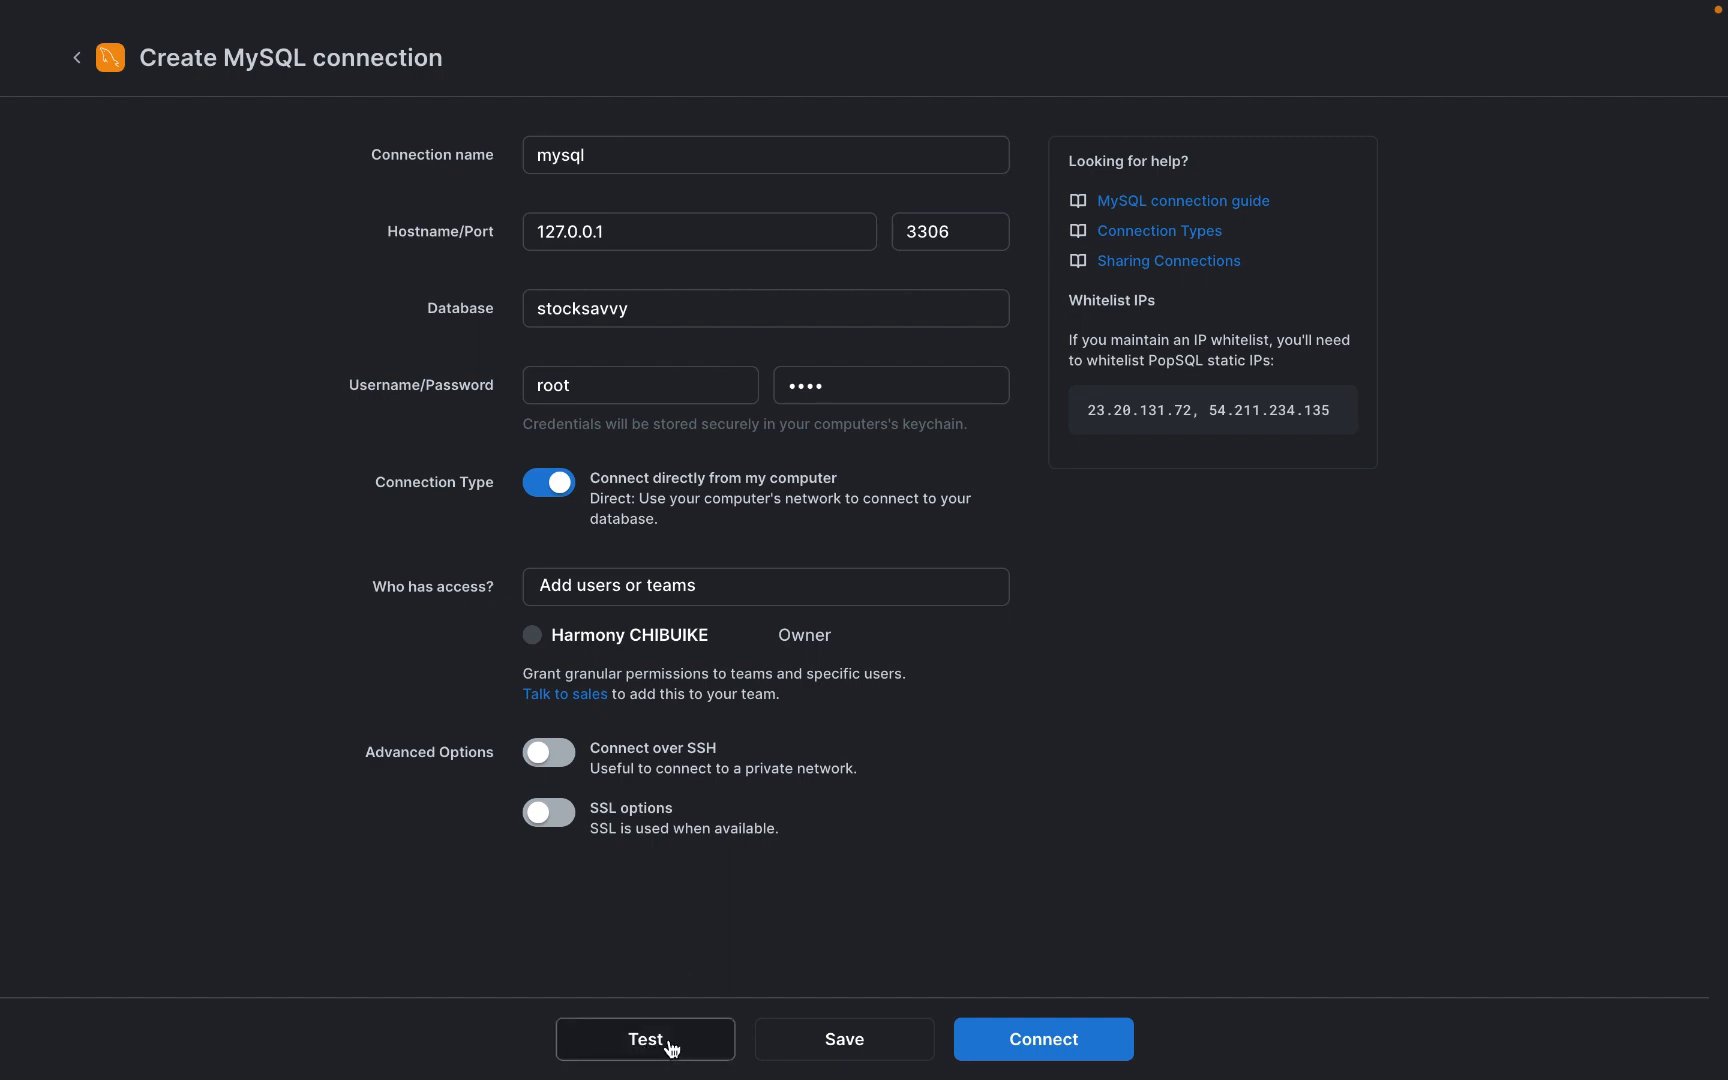
Step: Test the MySQL connection and get the 'Looks good!' confirmation
click(644, 1038)
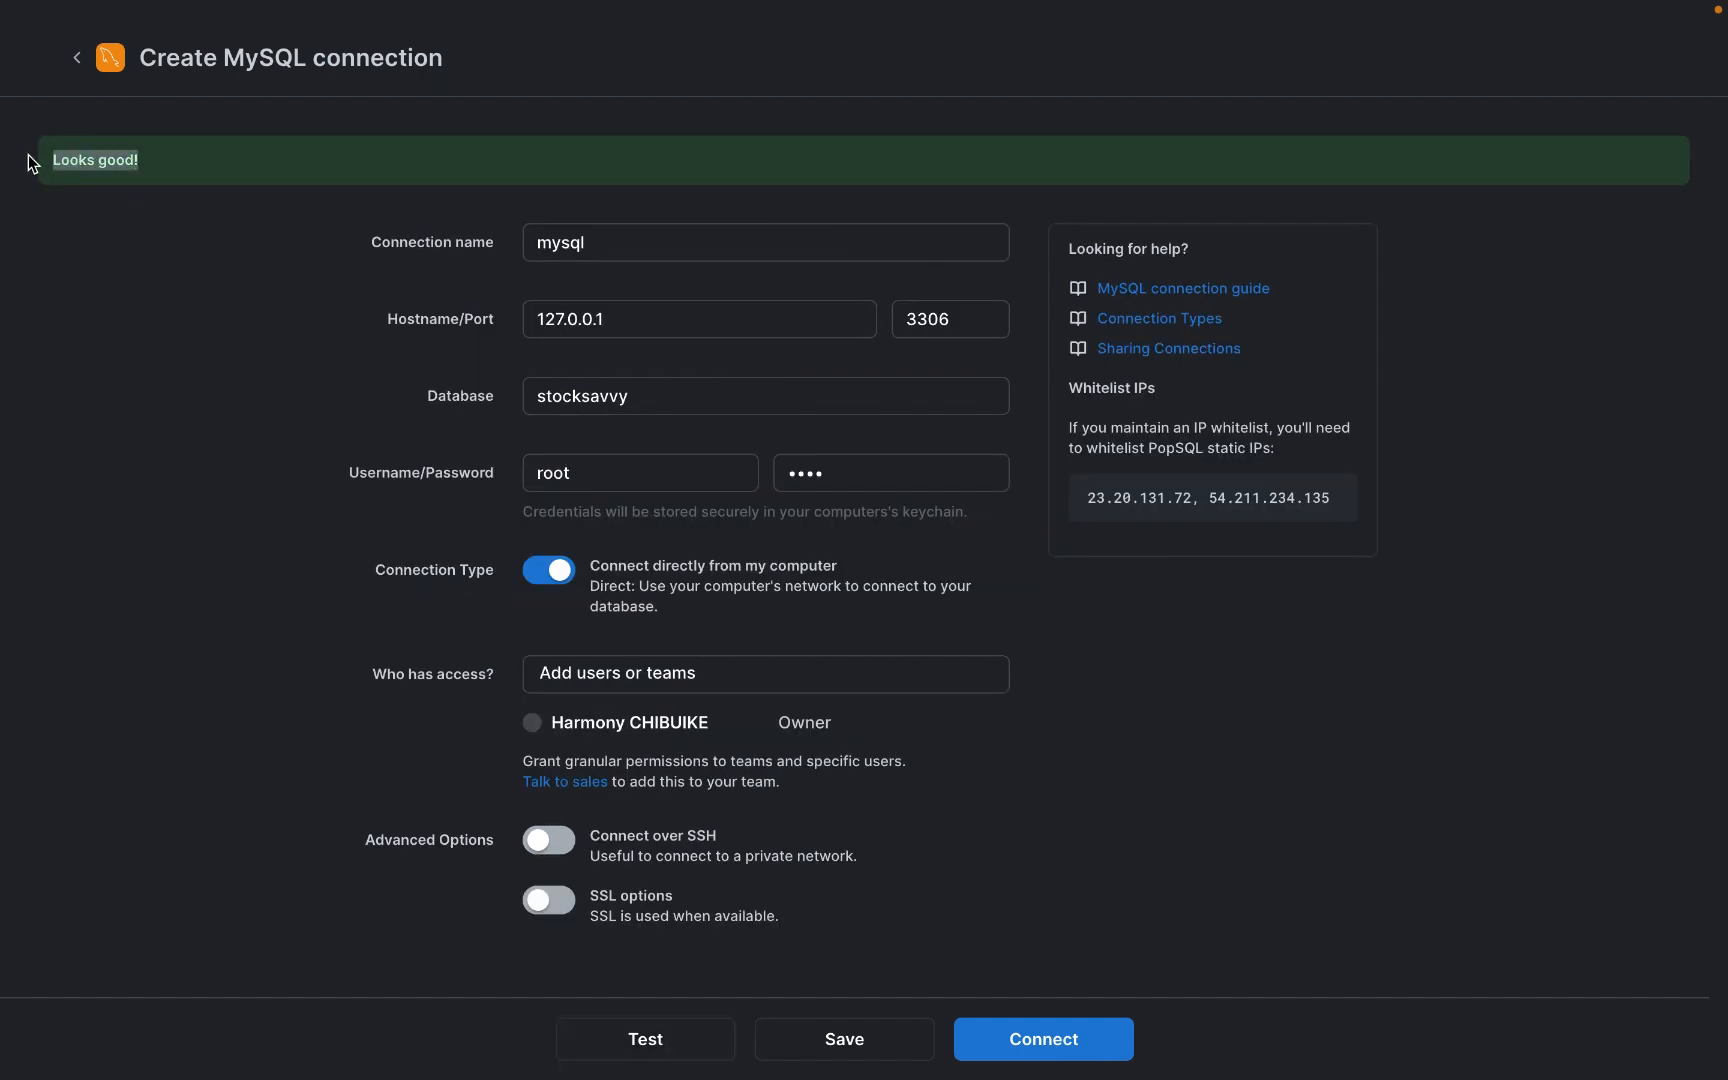
mouse_move(170, 182)
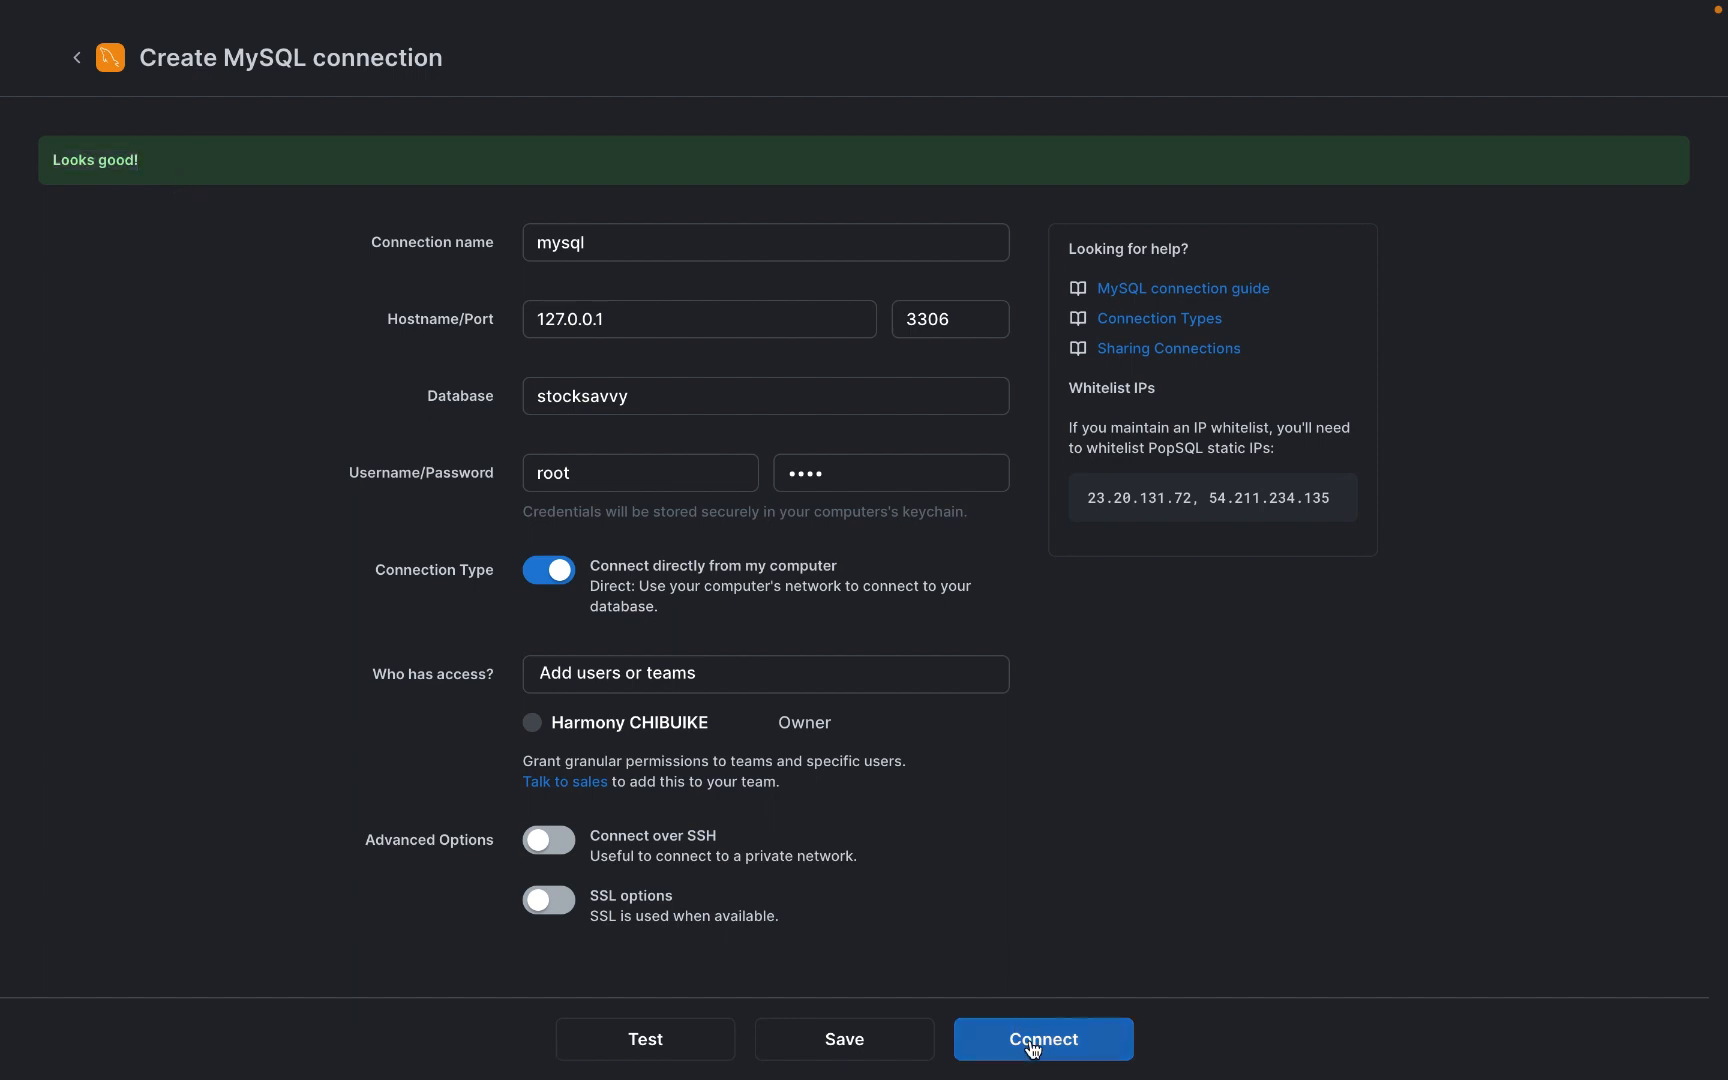
click(1042, 1038)
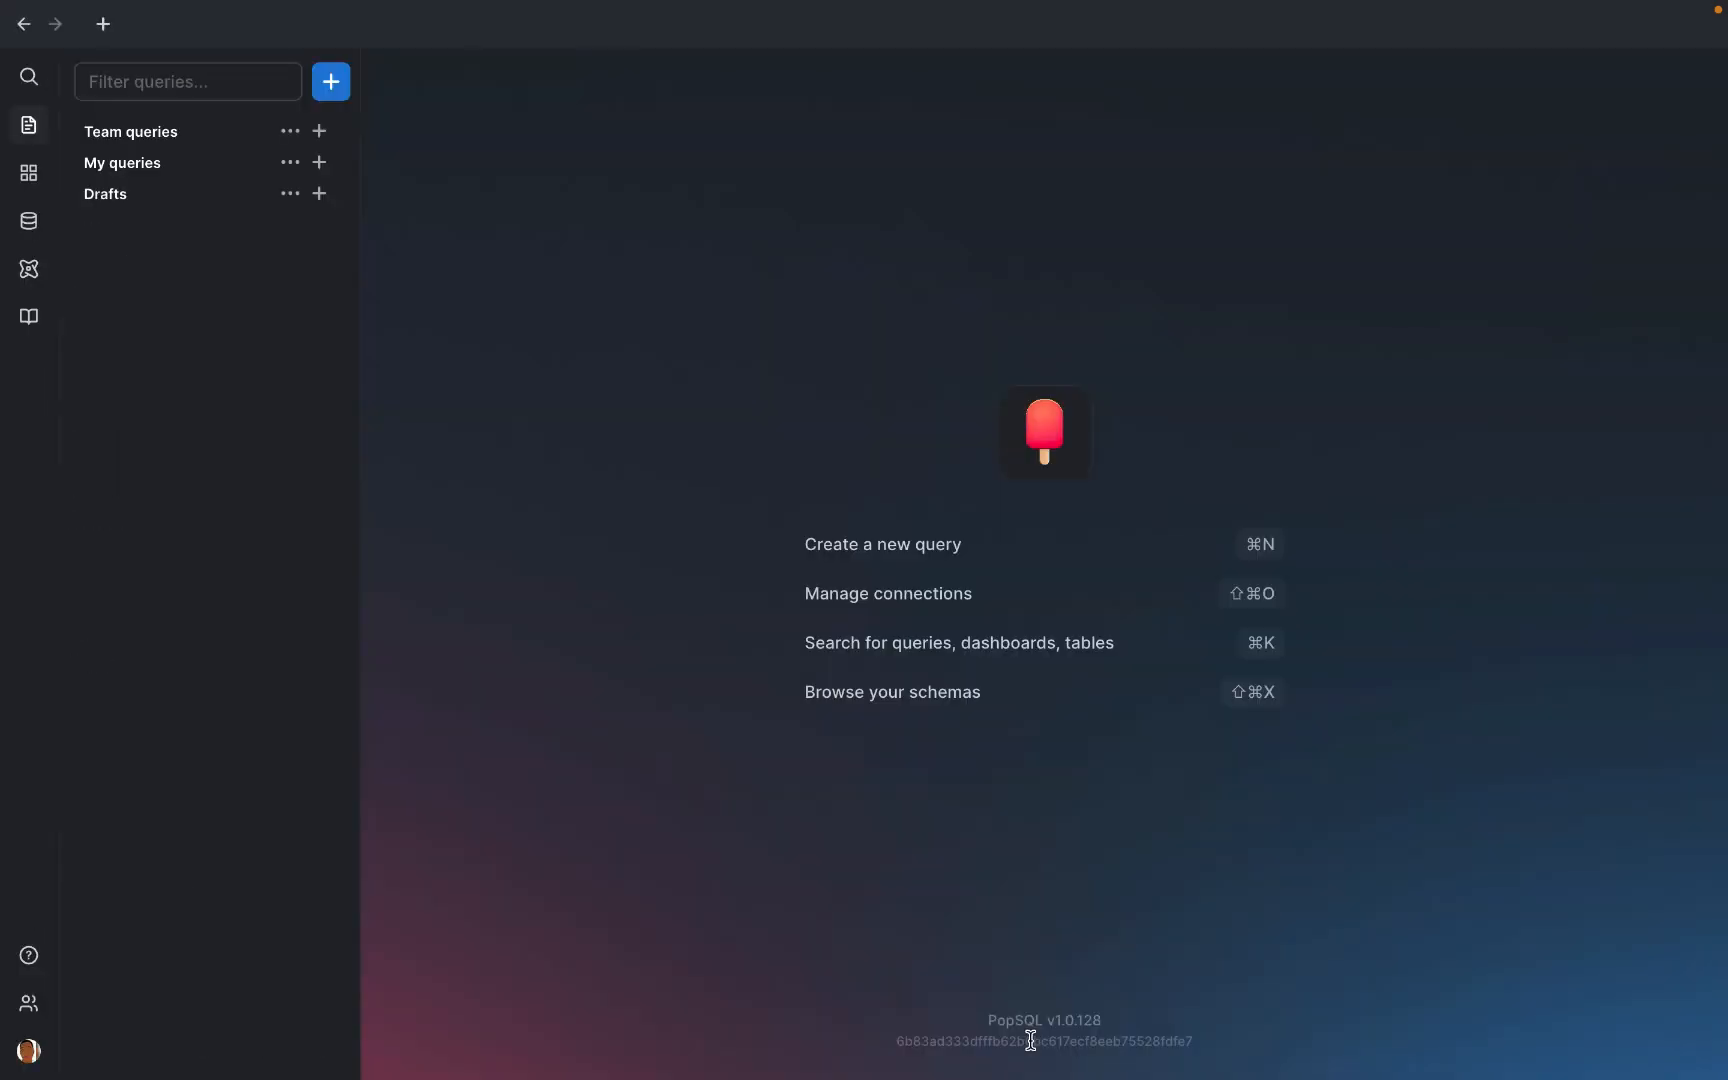
mouse_move(906, 556)
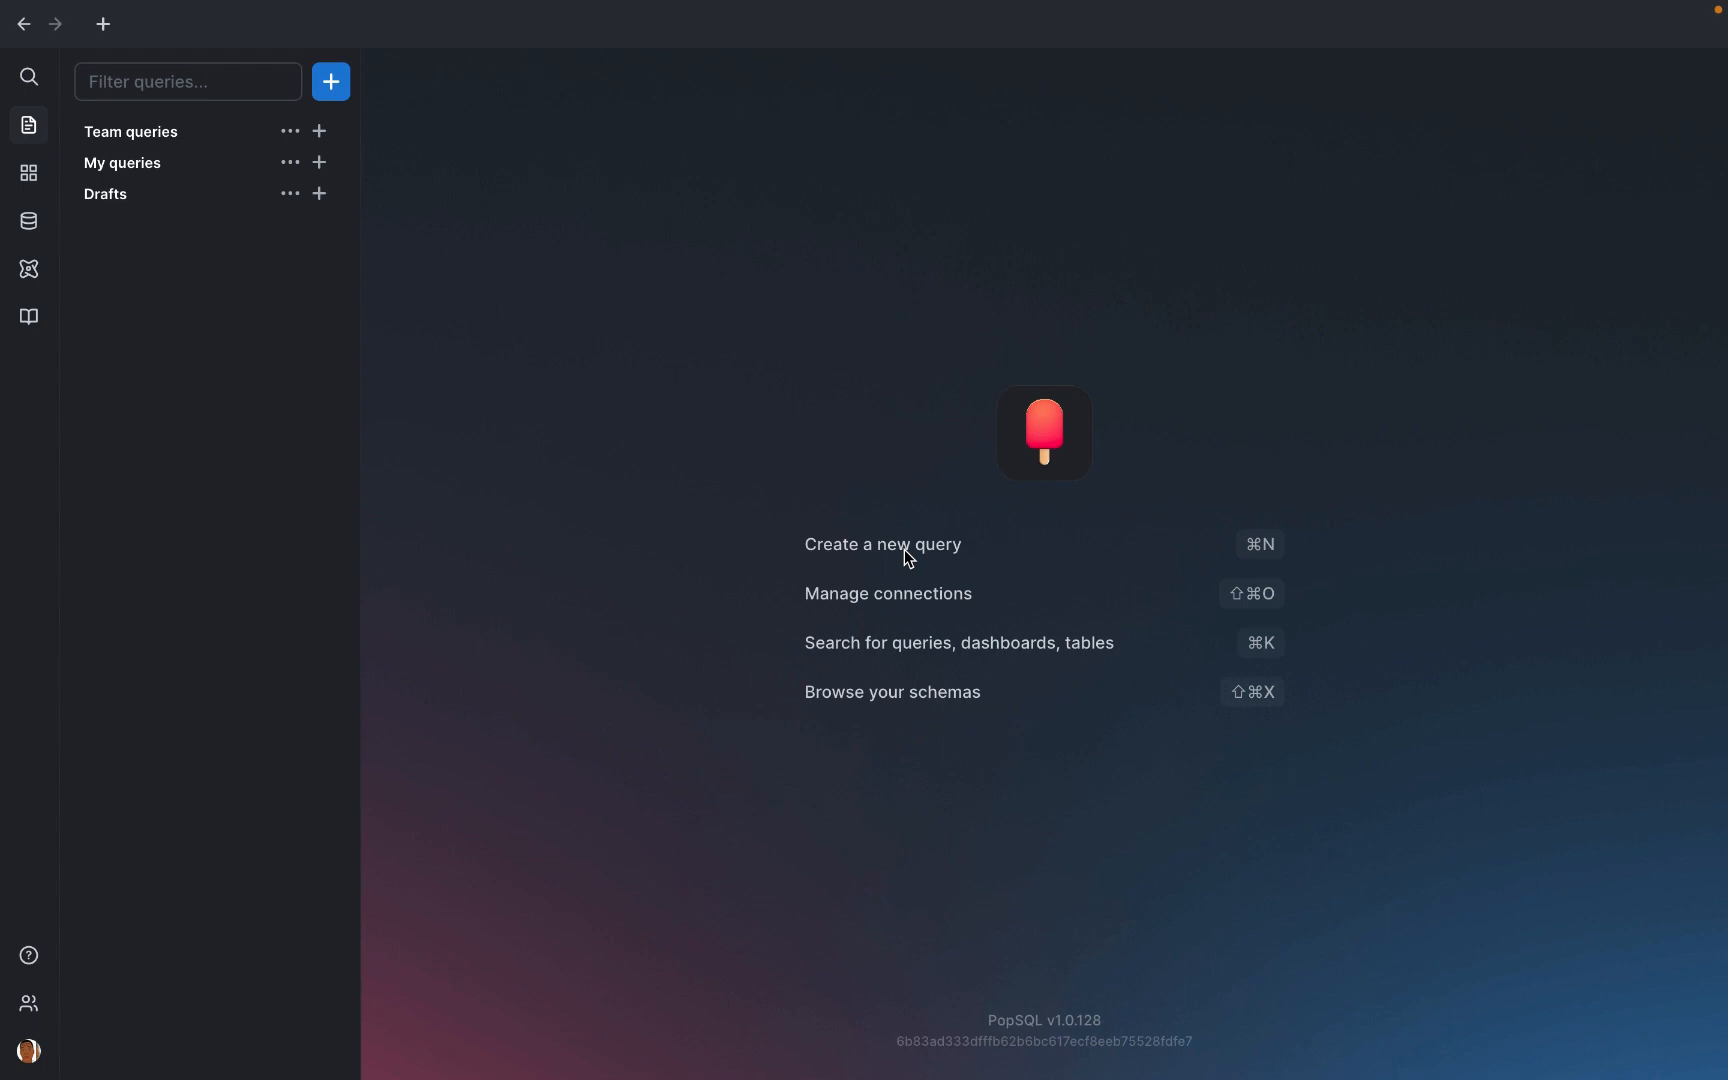
mouse_move(384, 170)
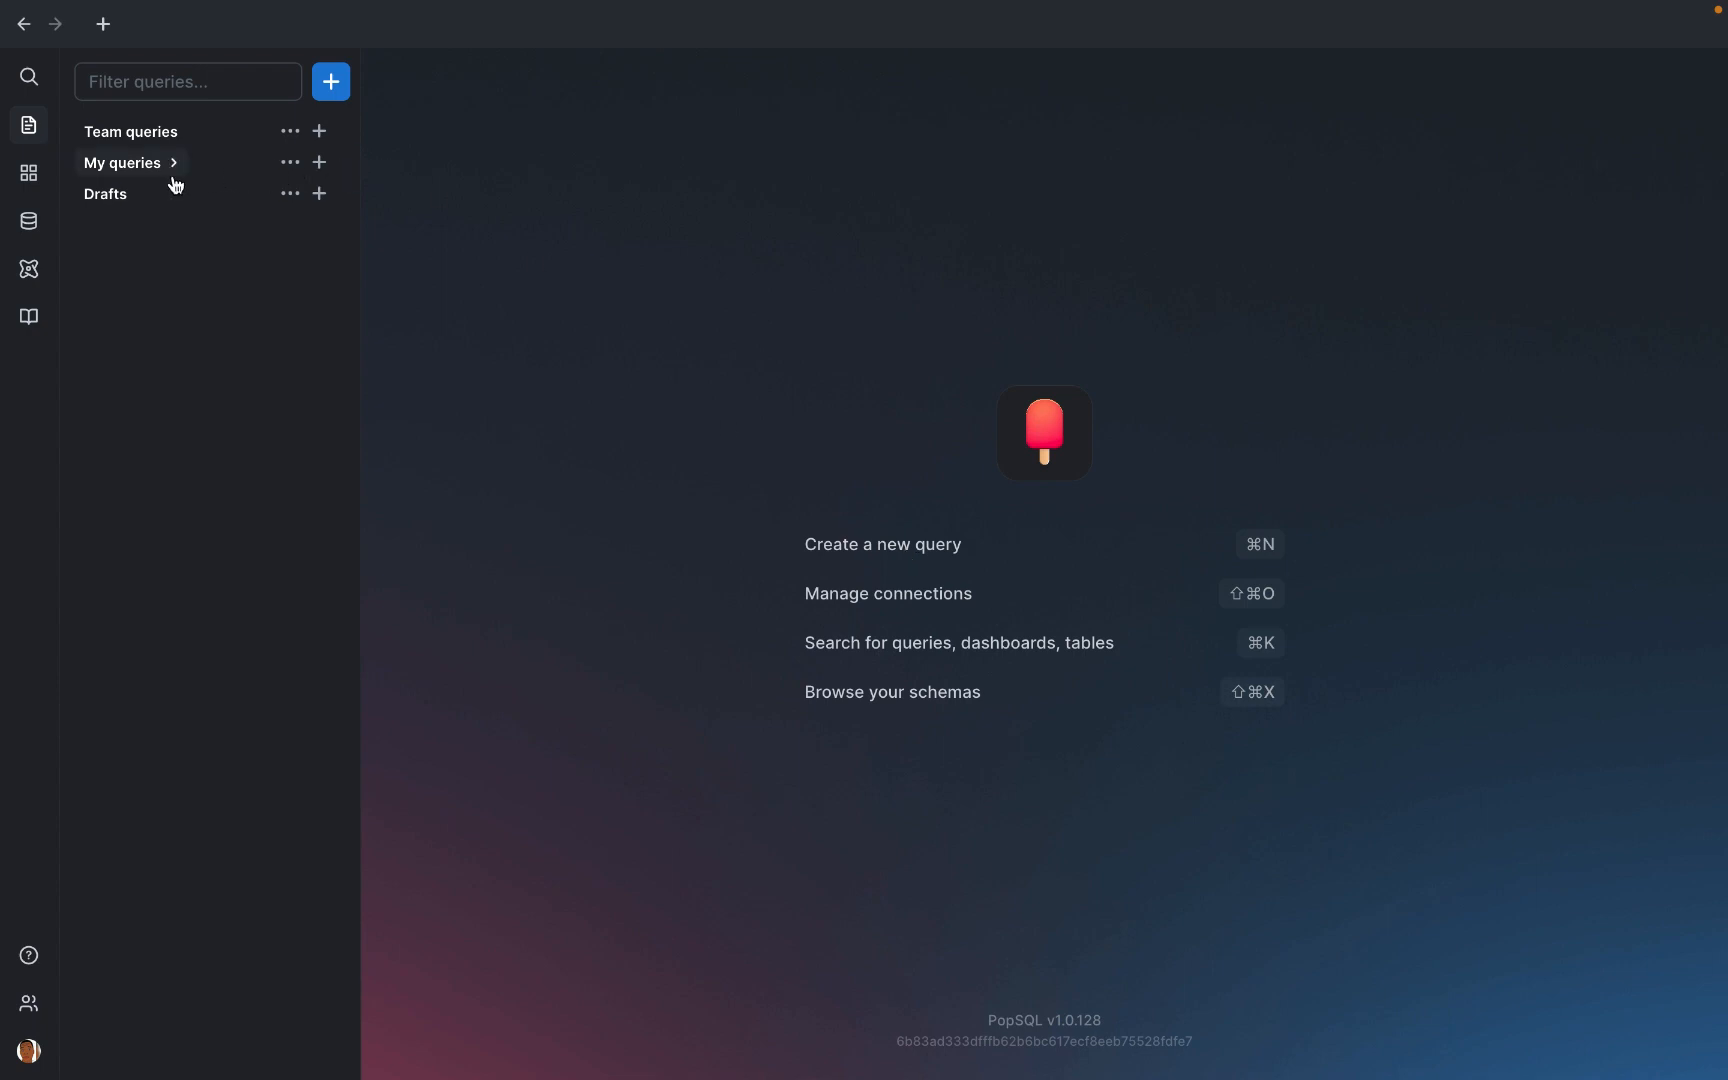
Step: Add a new query named stocksavvy_query under My queries and finish creating it
click(124, 164)
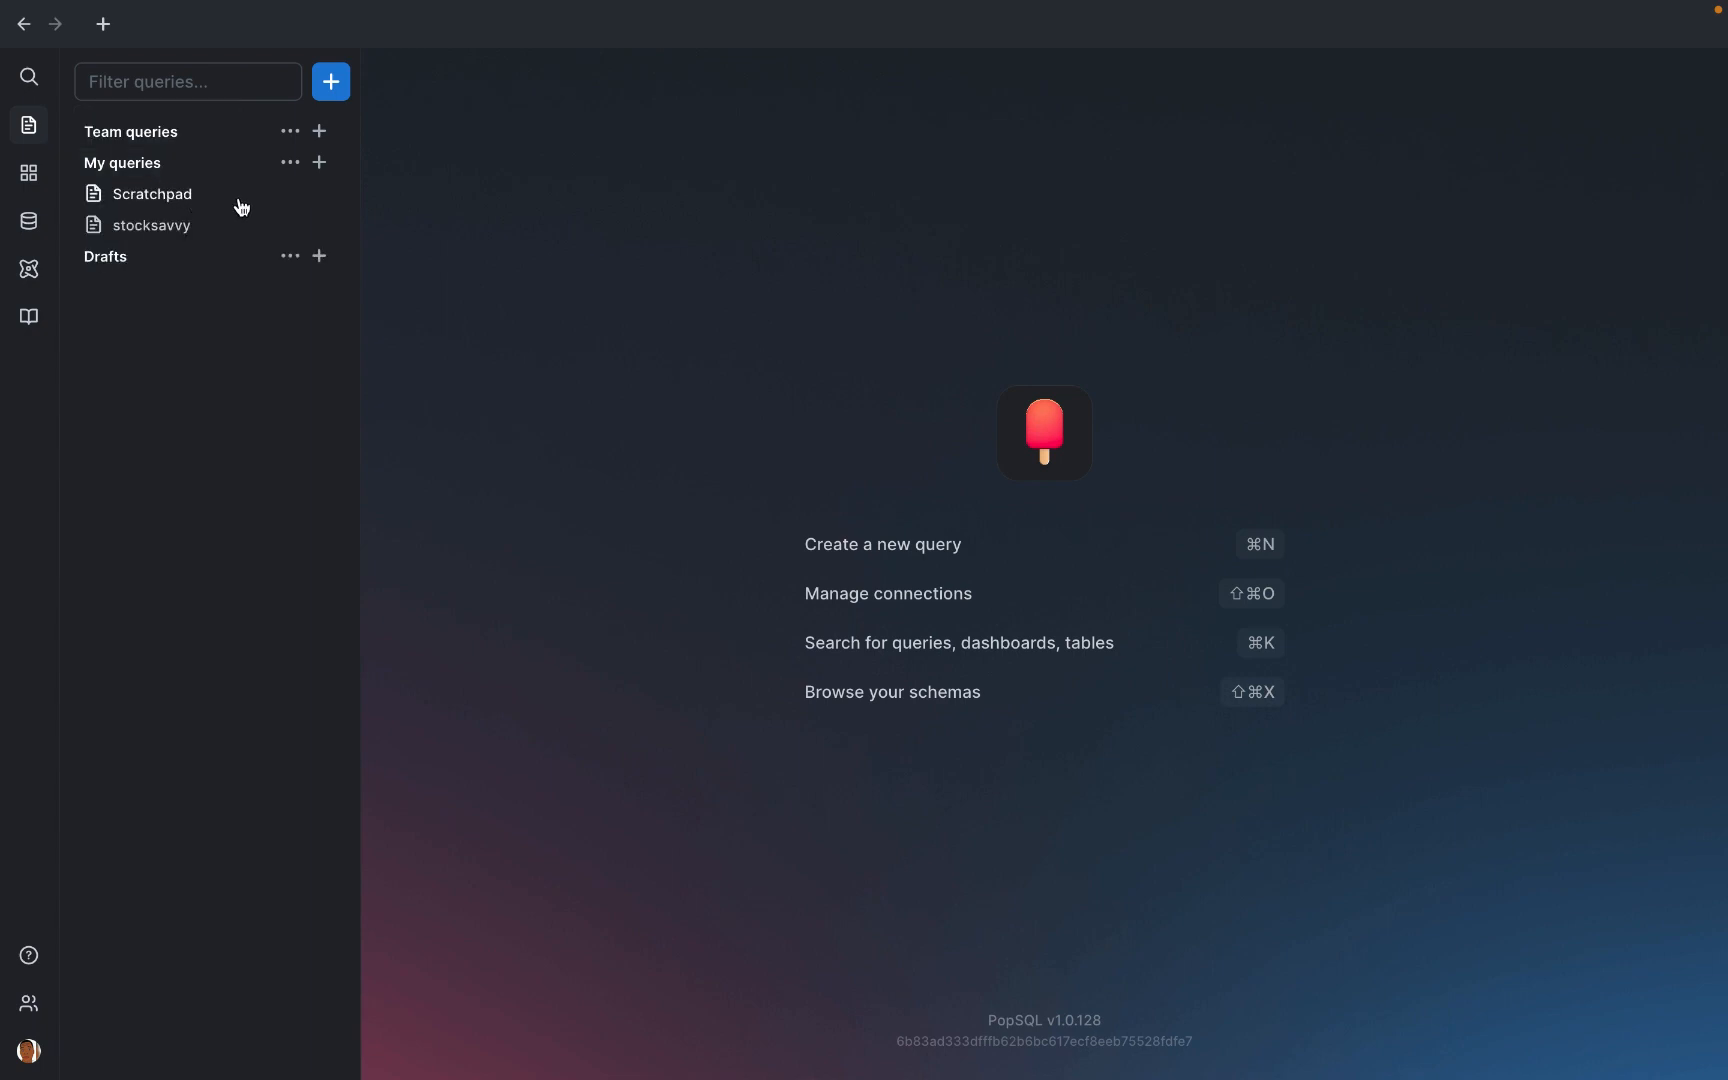
click(320, 162)
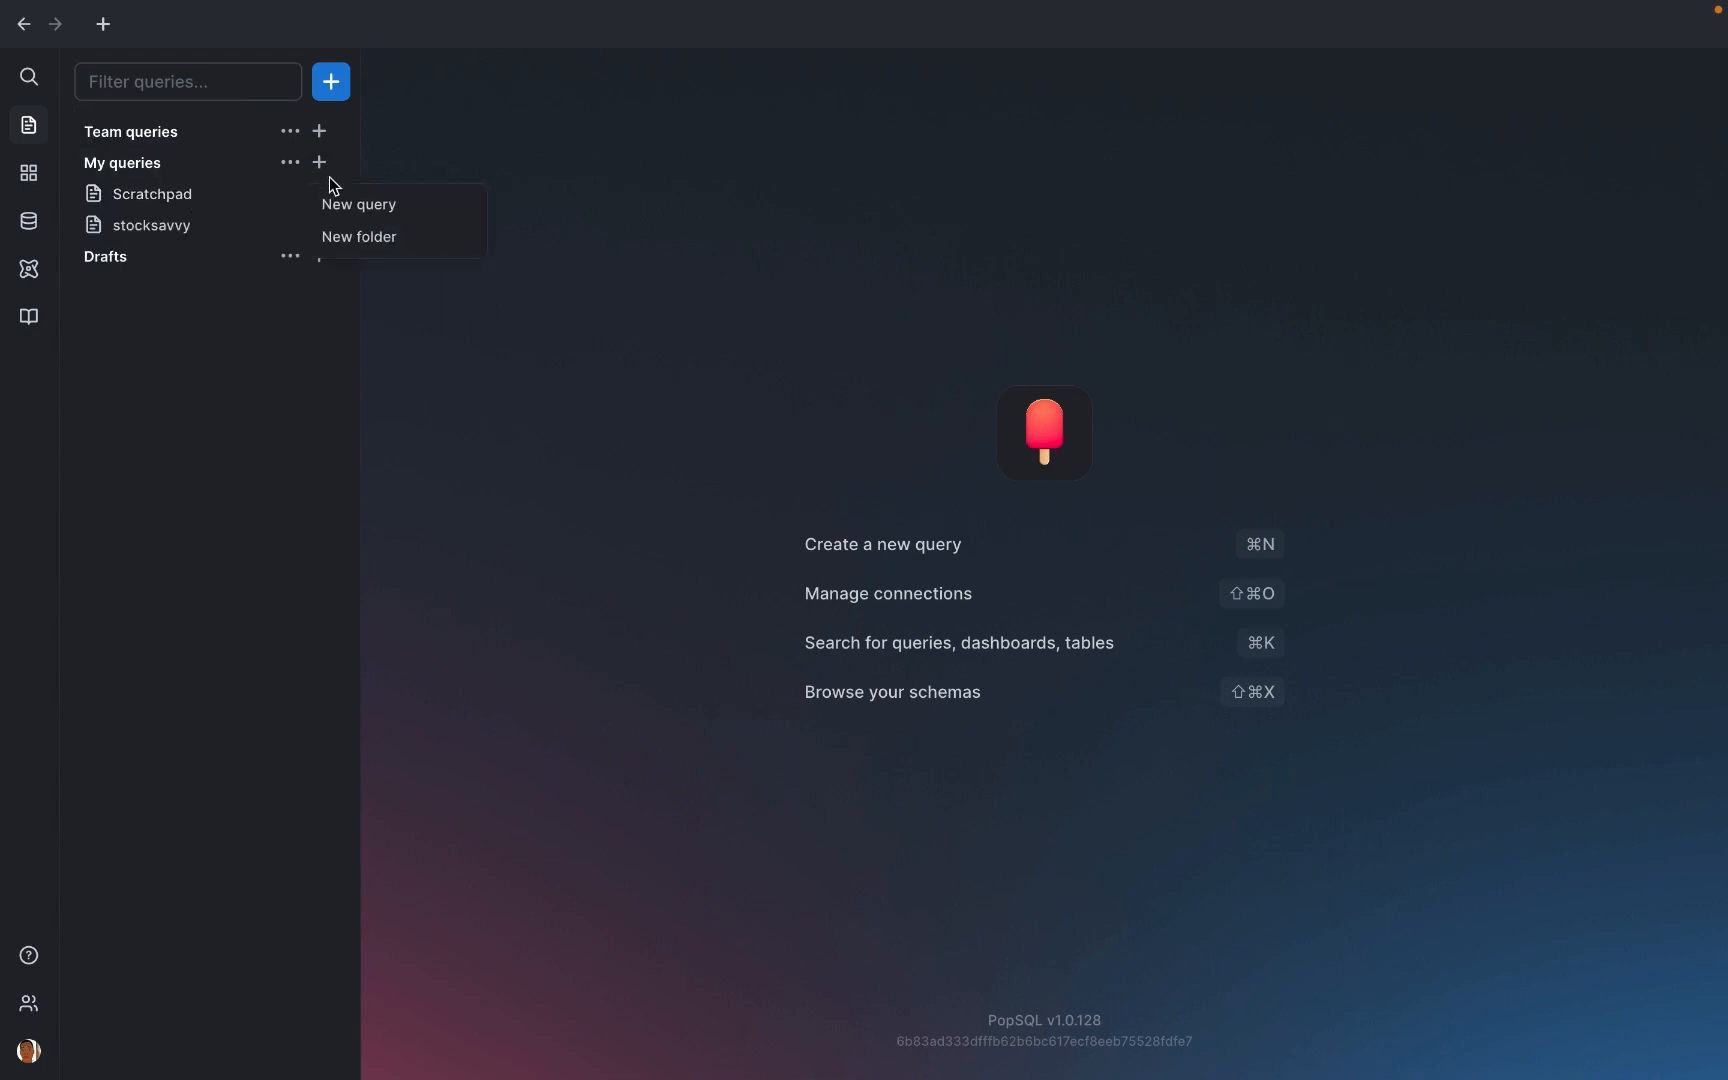
click(358, 204)
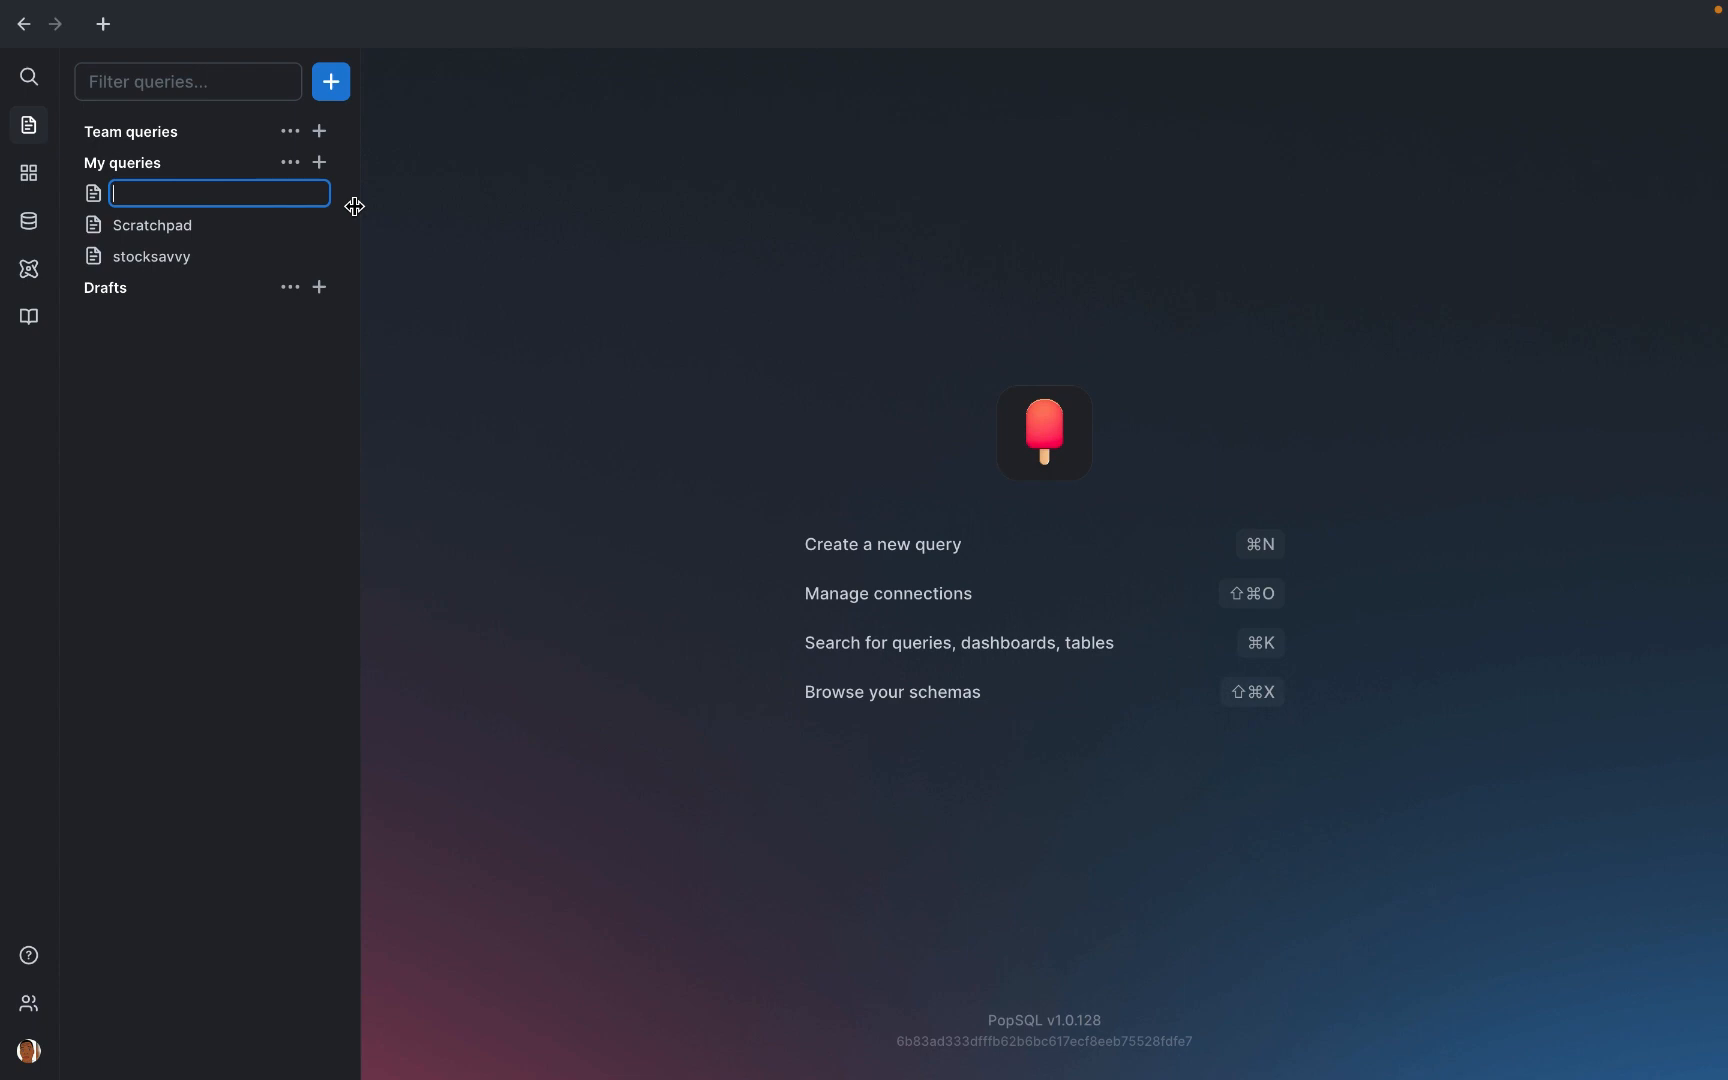
text(stocksavvy)
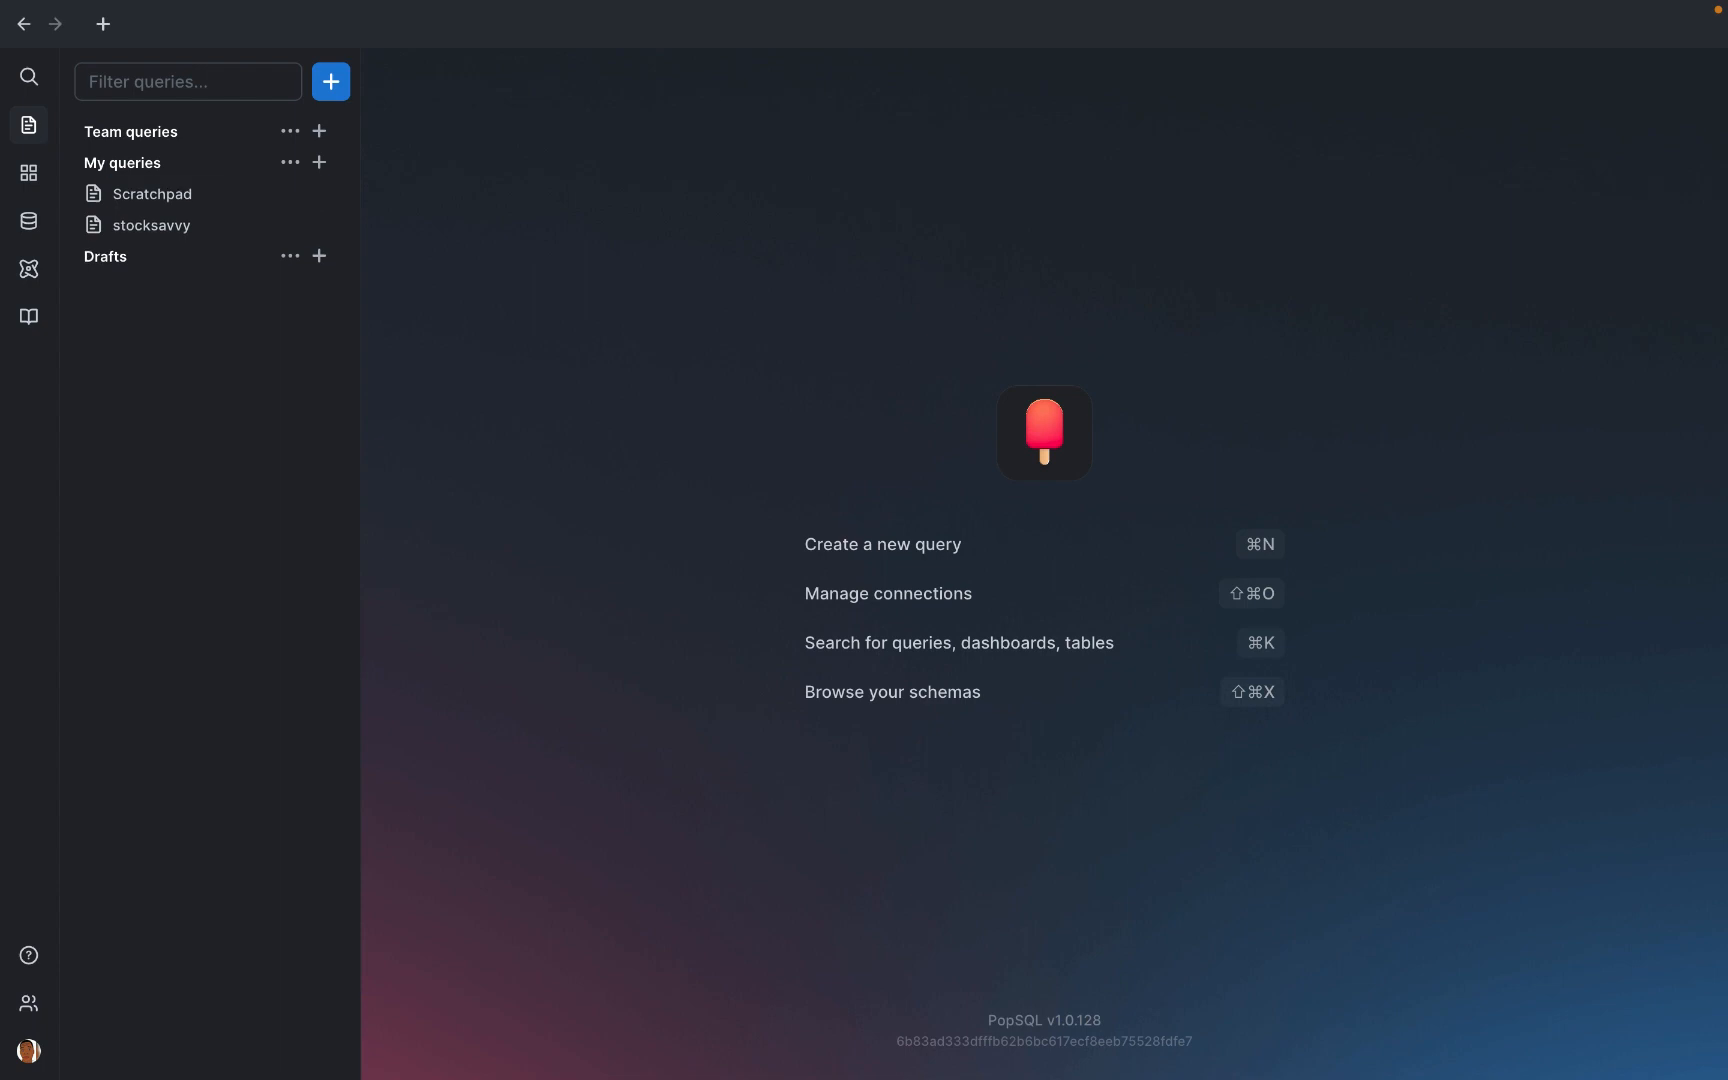
click(330, 82)
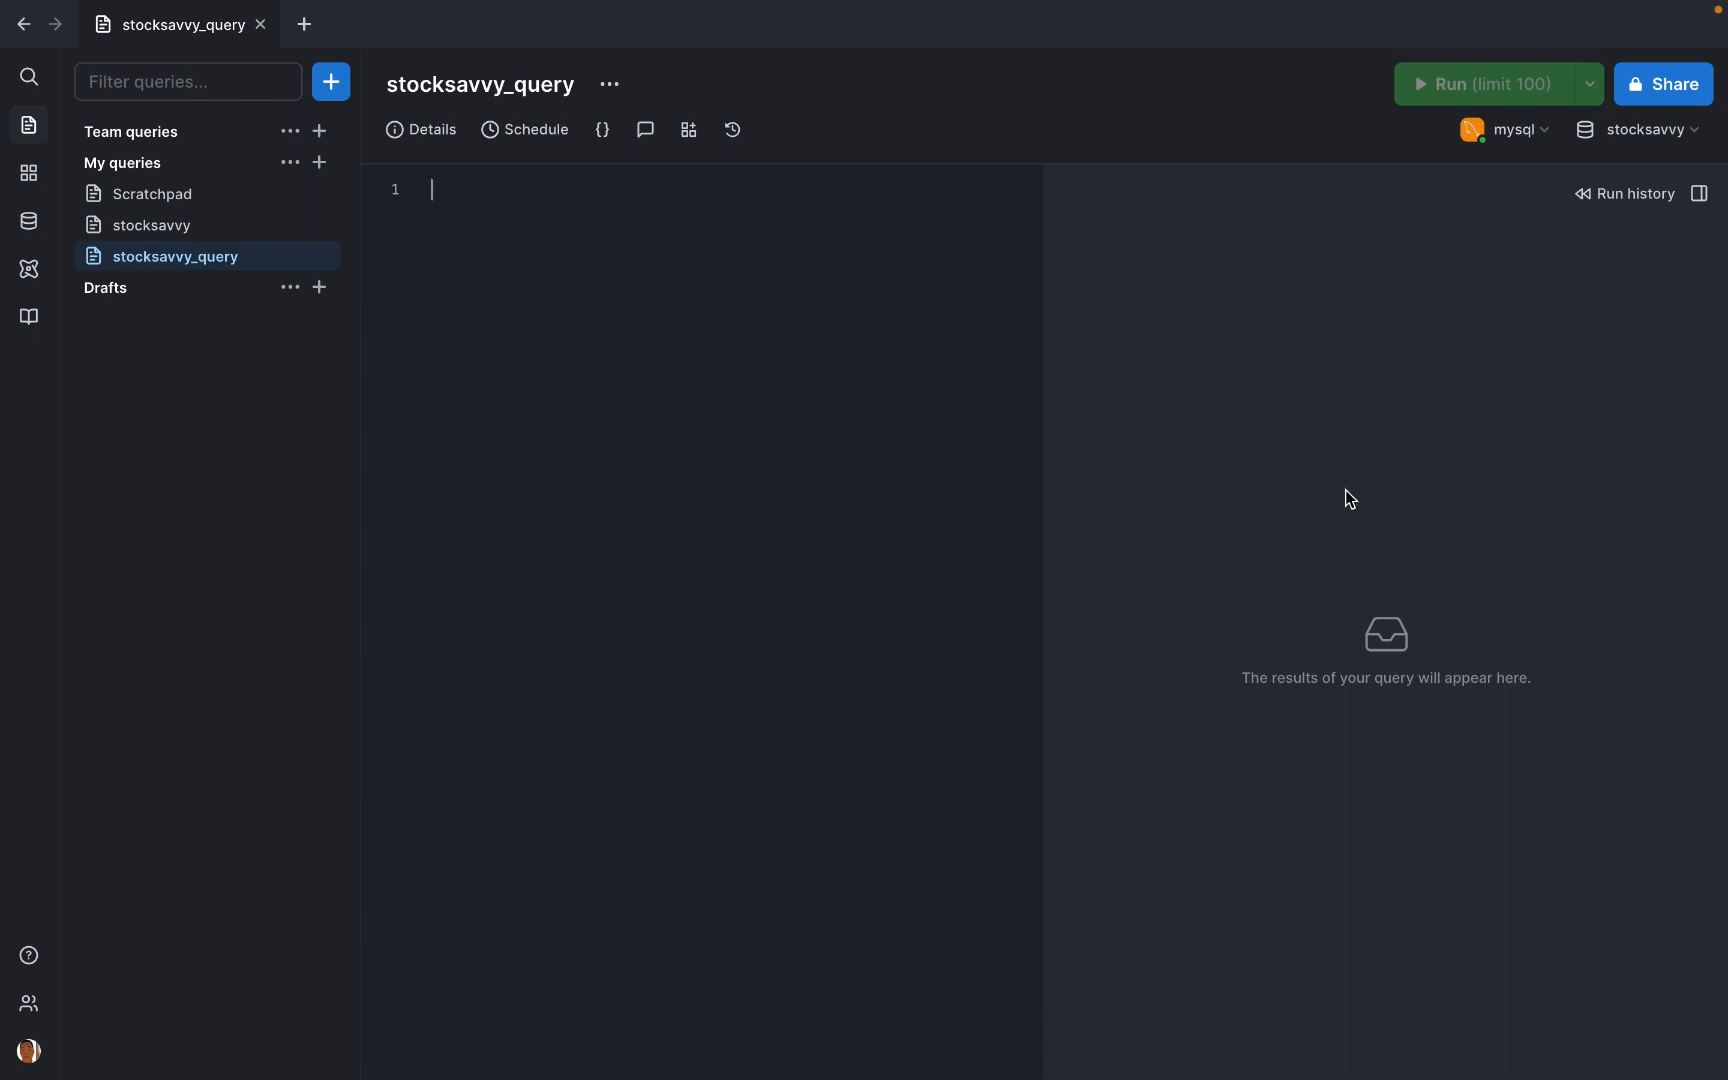
mouse_move(706, 266)
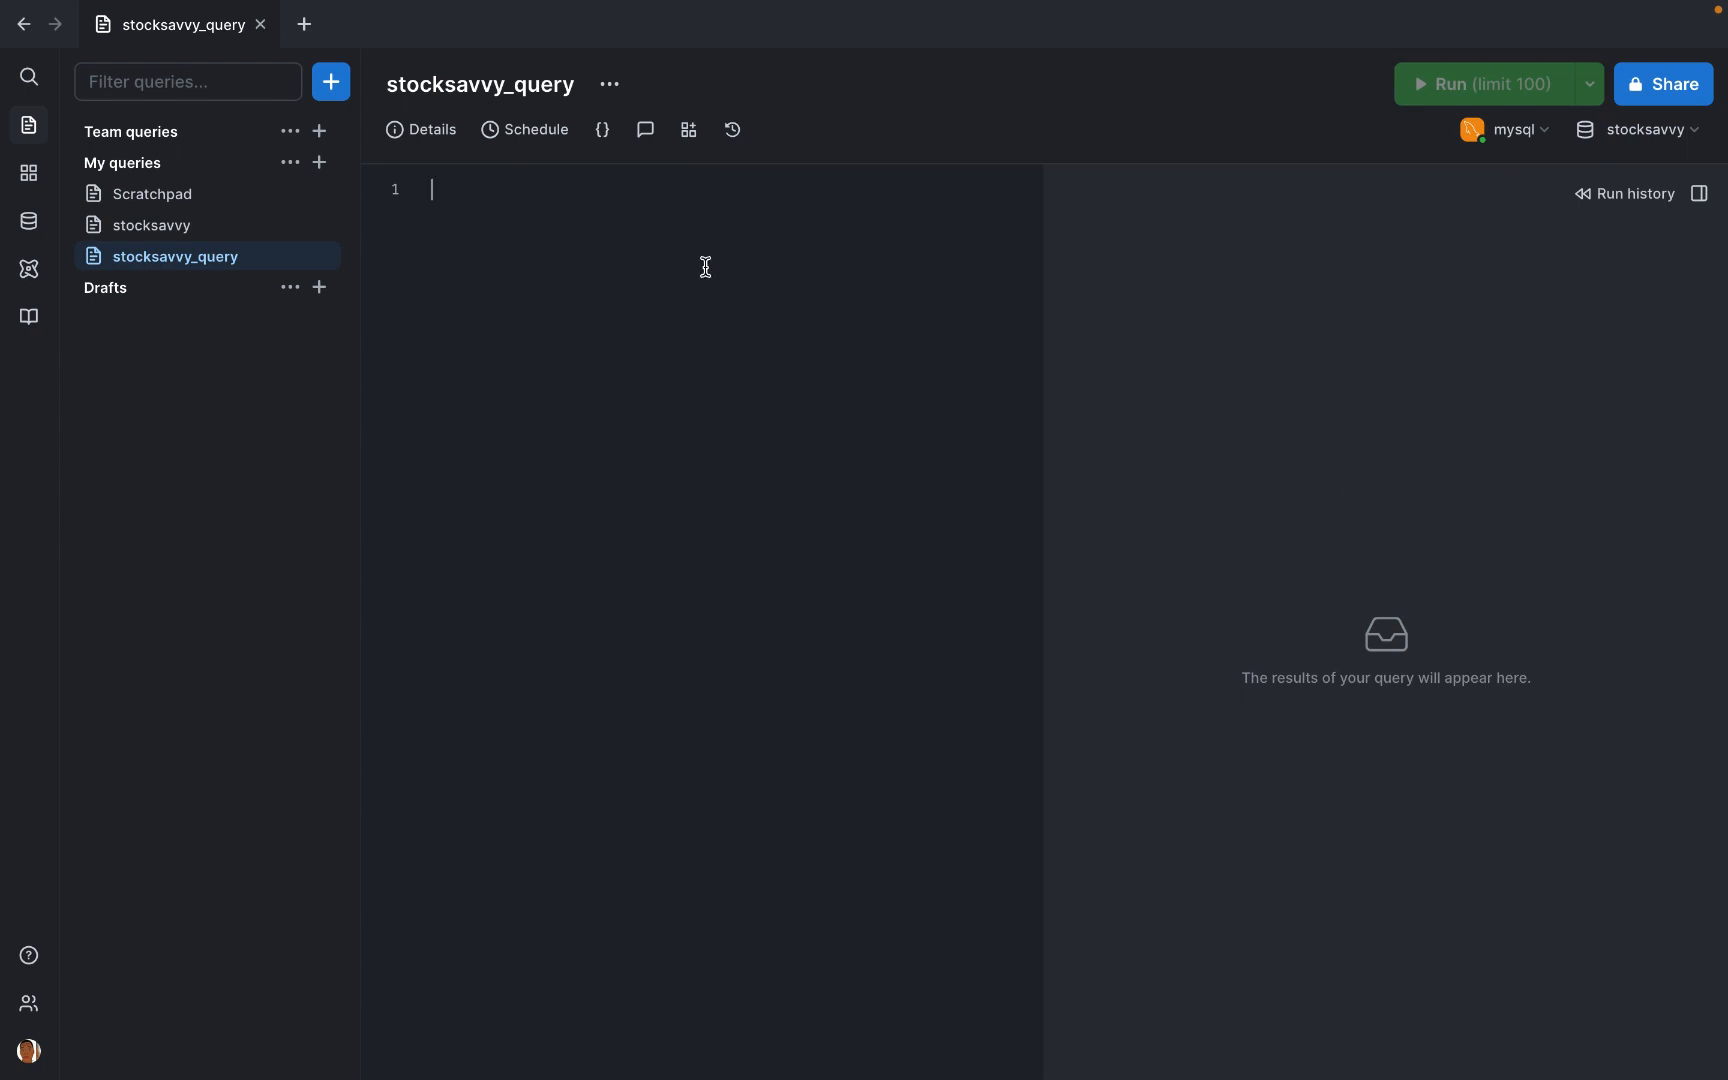
mouse_move(700, 264)
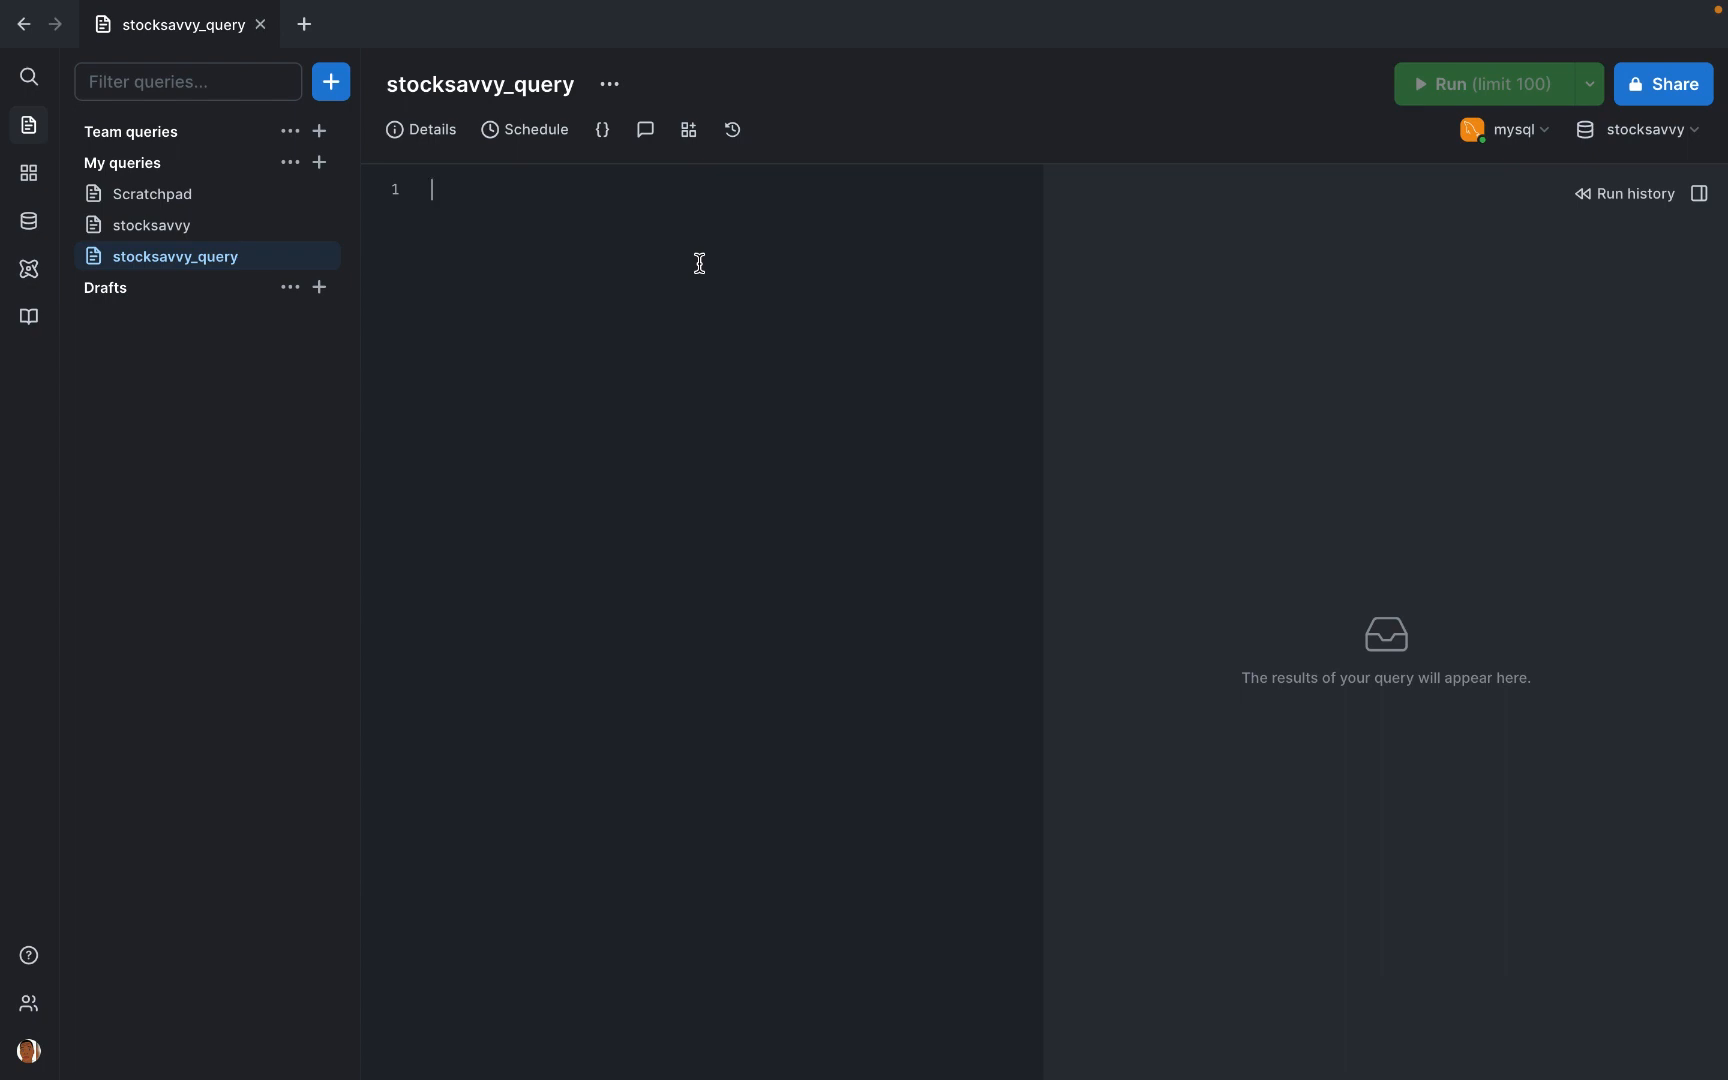
Step: Write SELECT * FROM users LIMIT 20; in the stocksavvy_query editor using autocomplete
text(s)
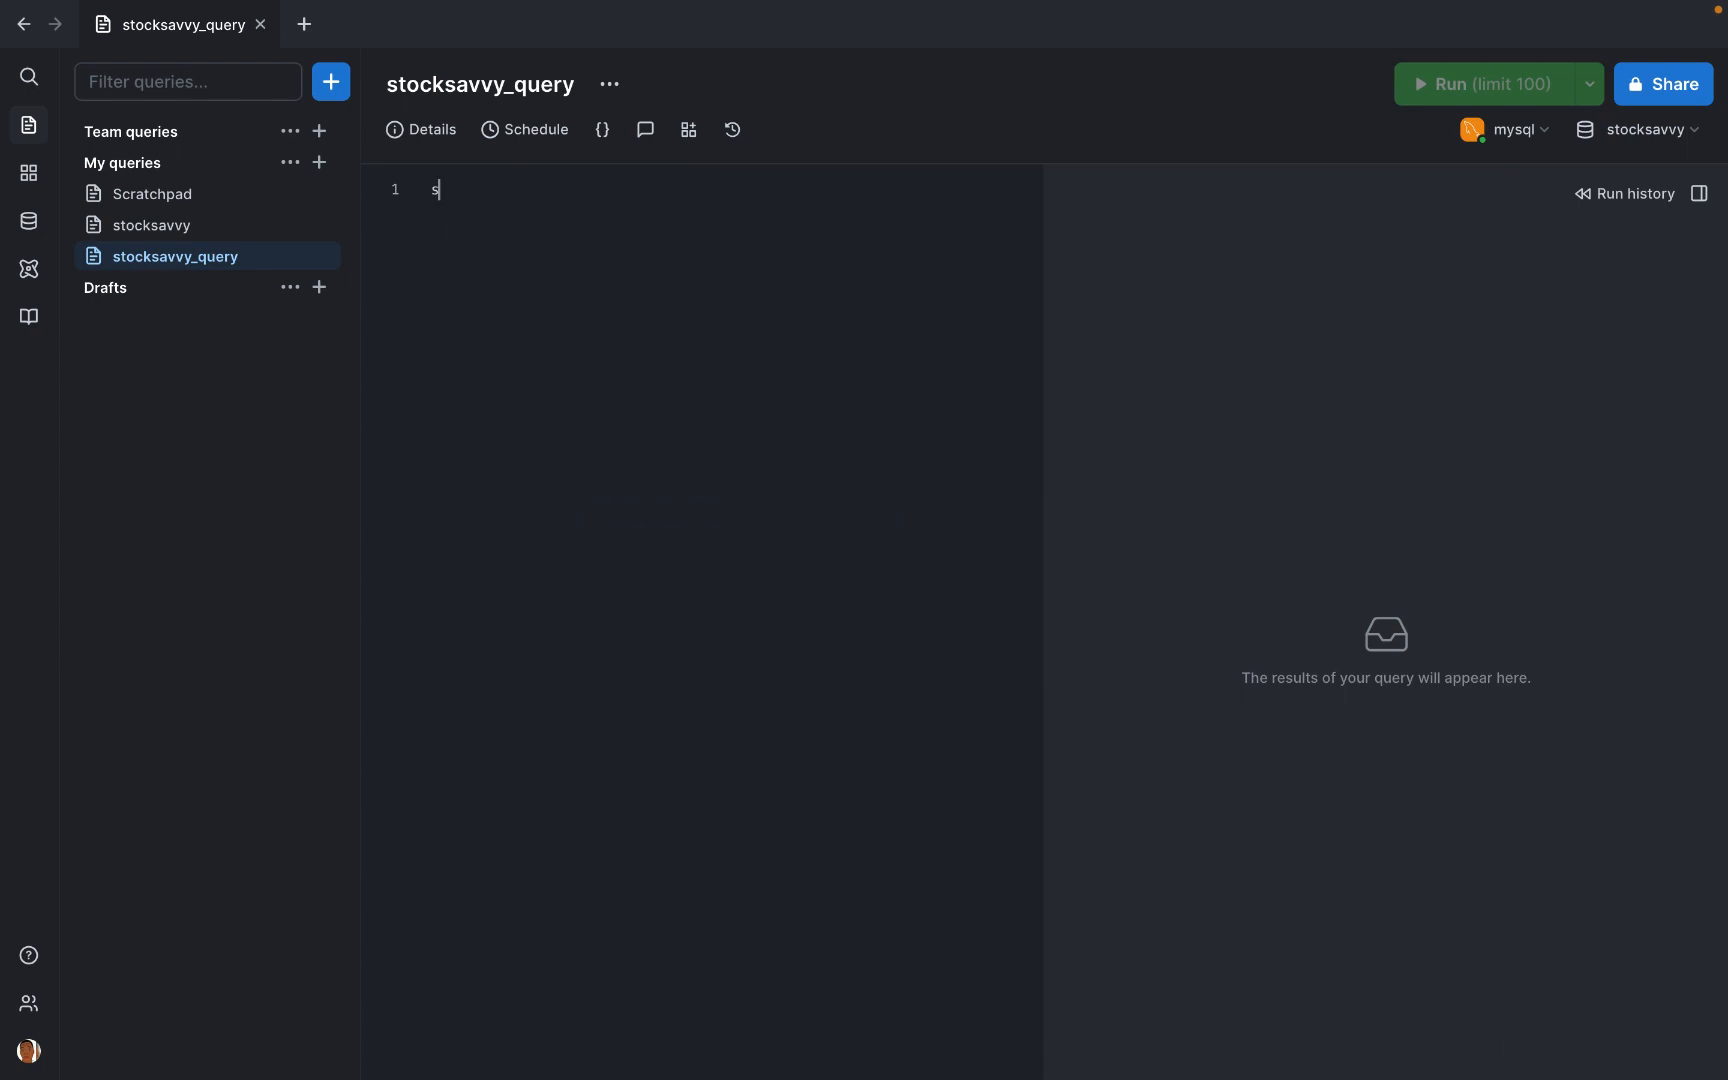
text(elect)
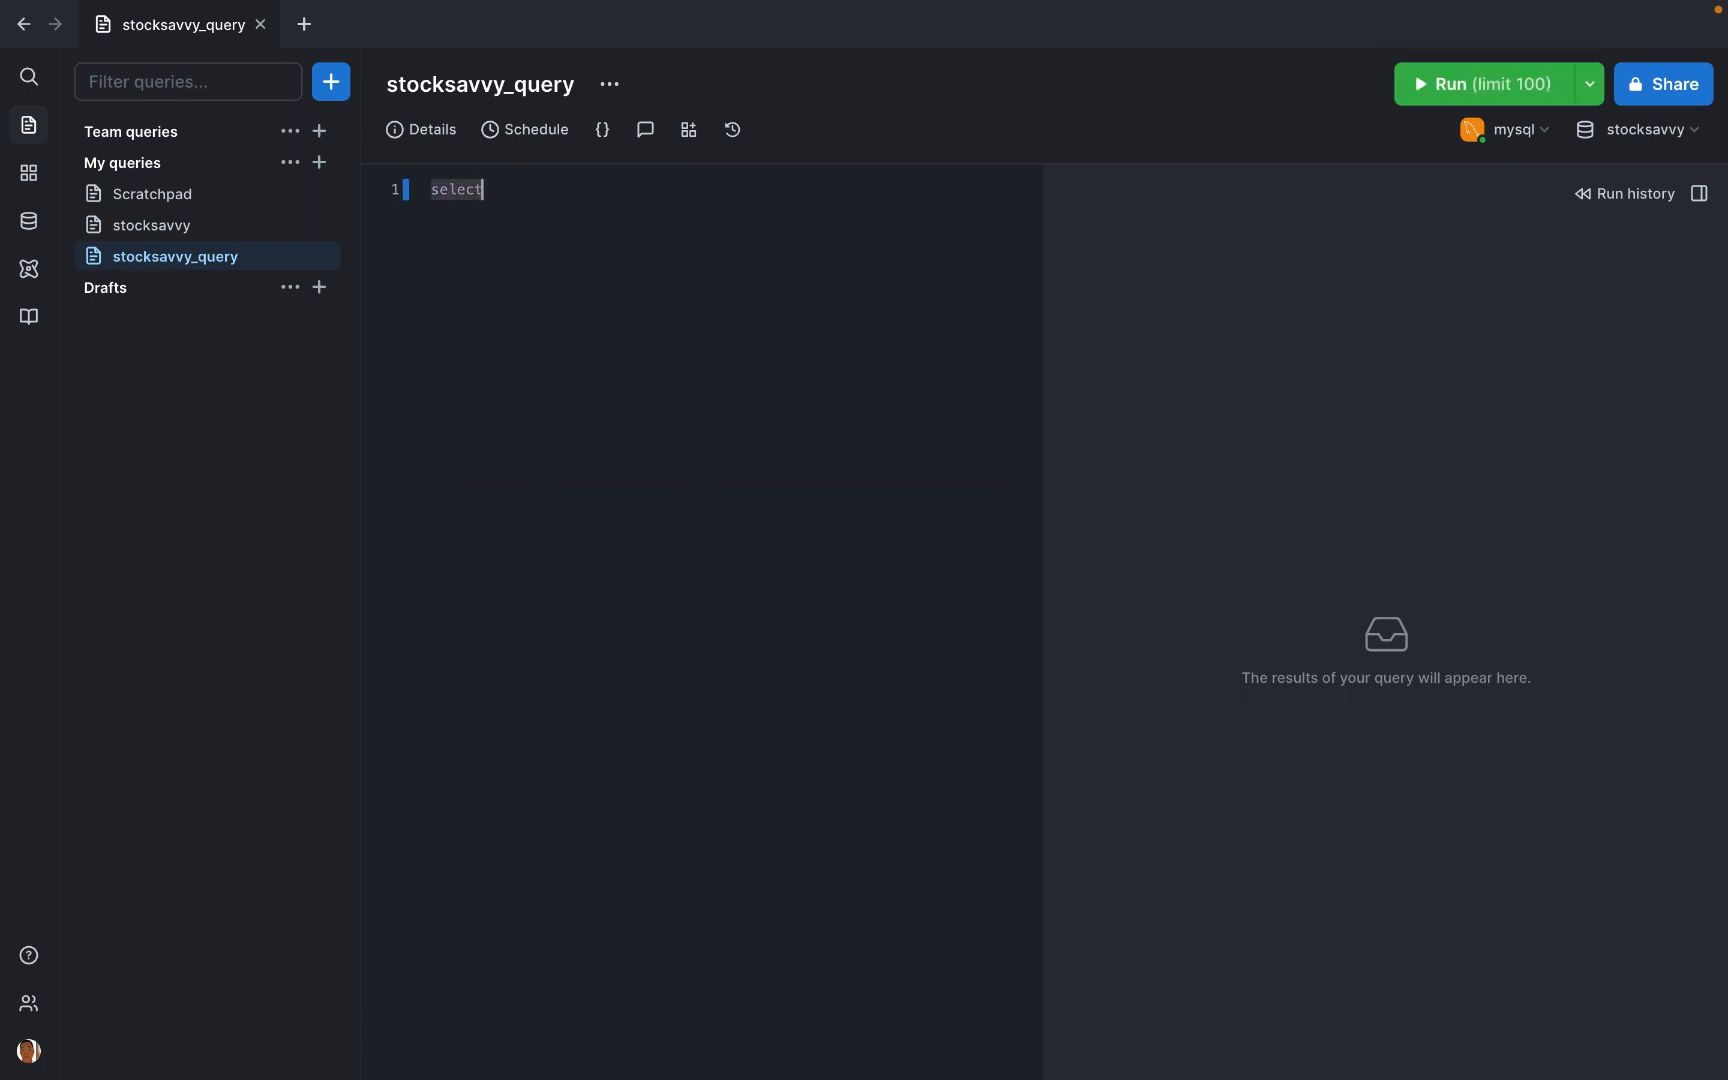
text(SELECT *)
text(FROM USERS)
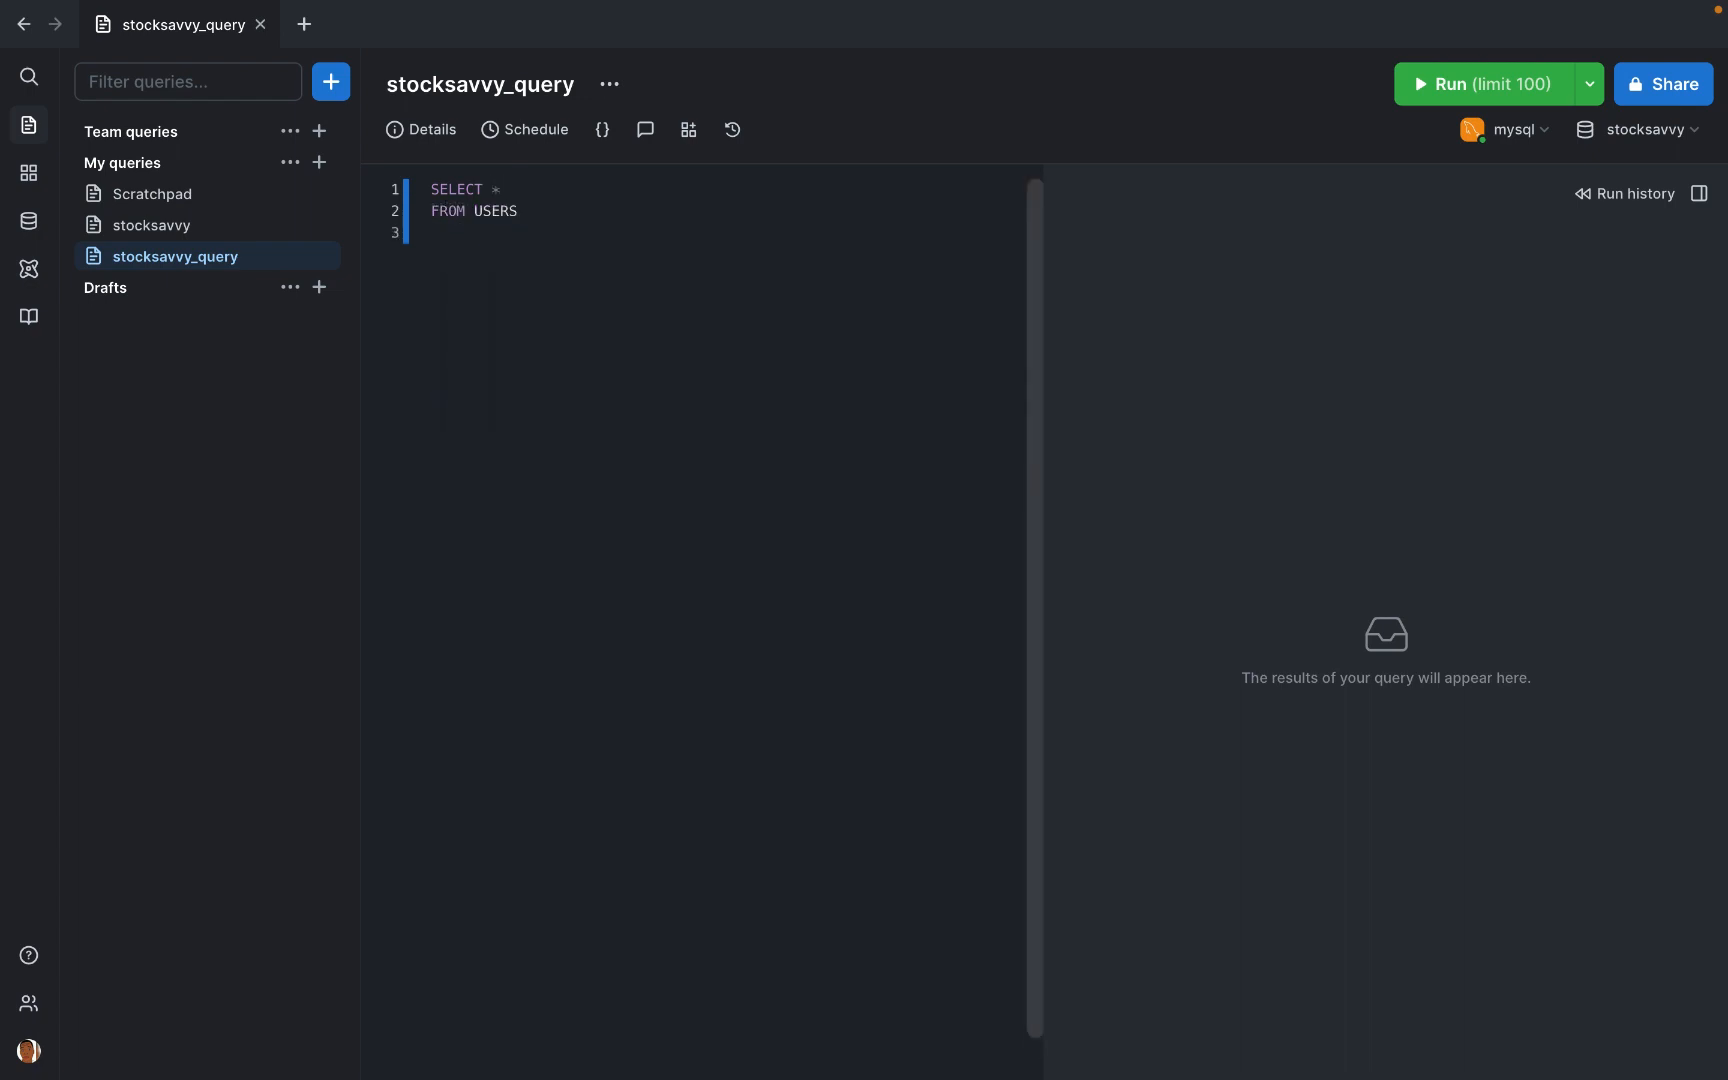
text(users)
text(LI)
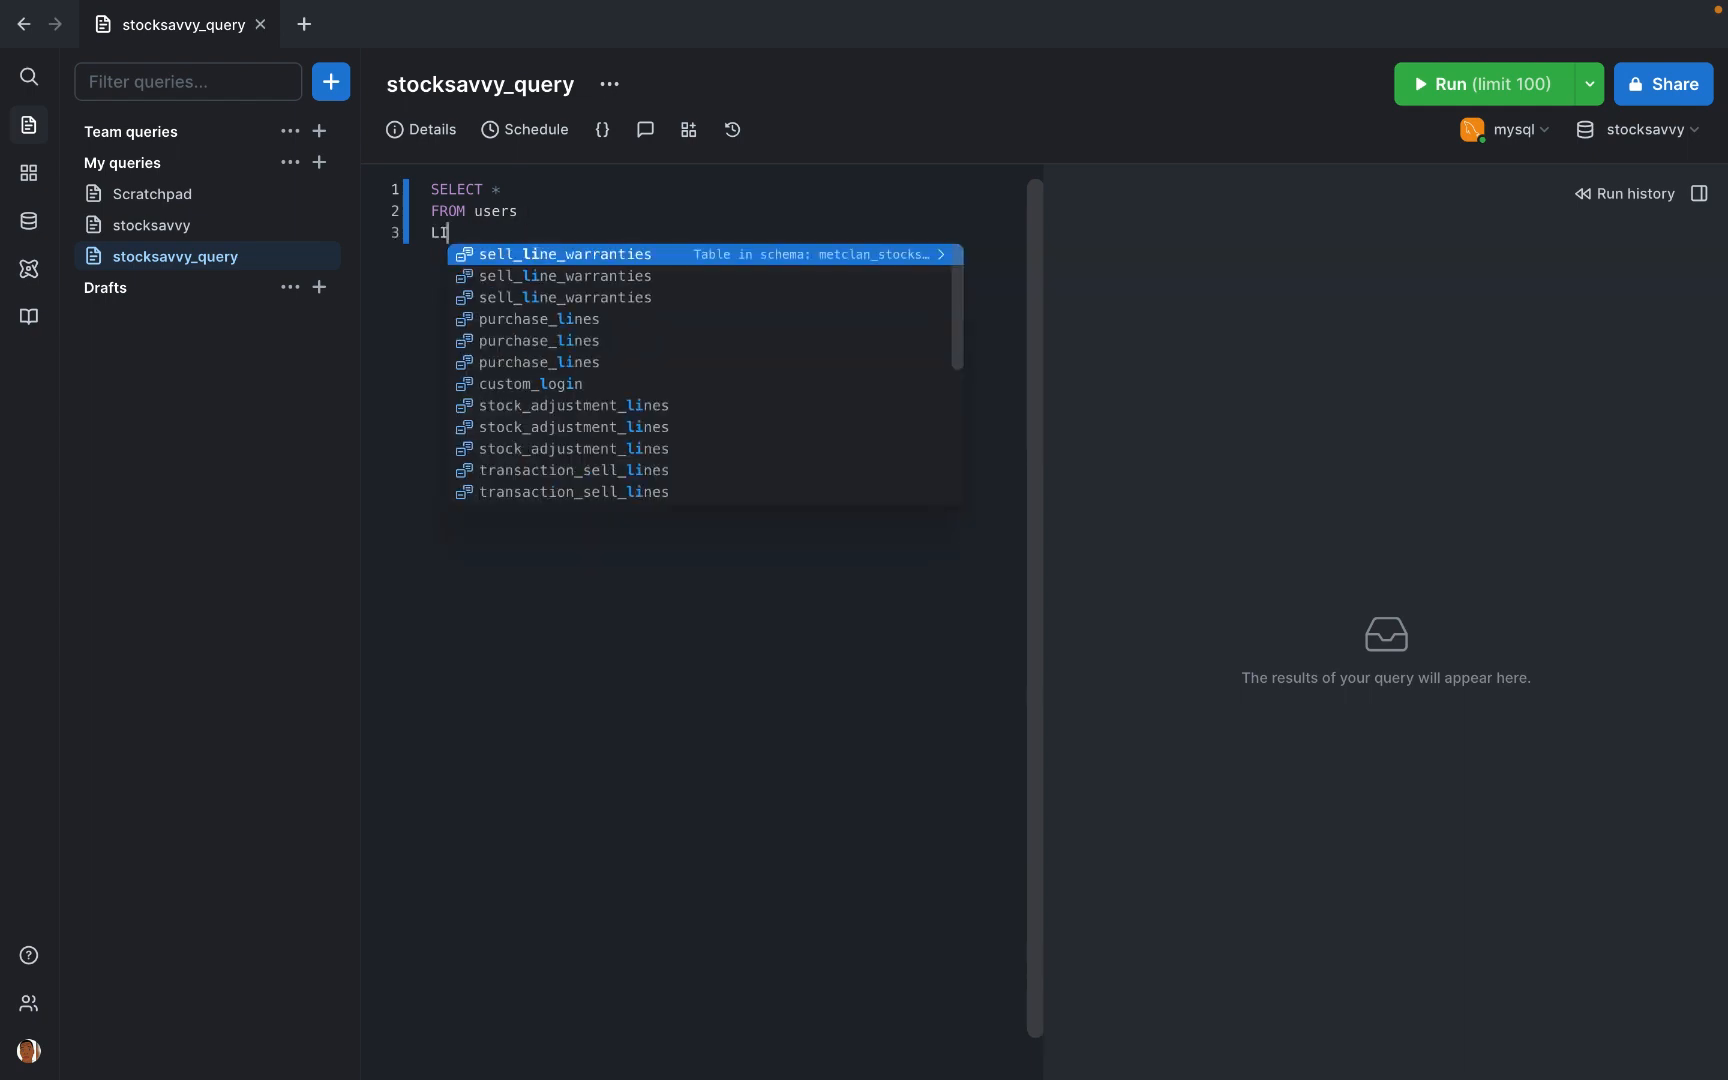
text(MIT 20;)
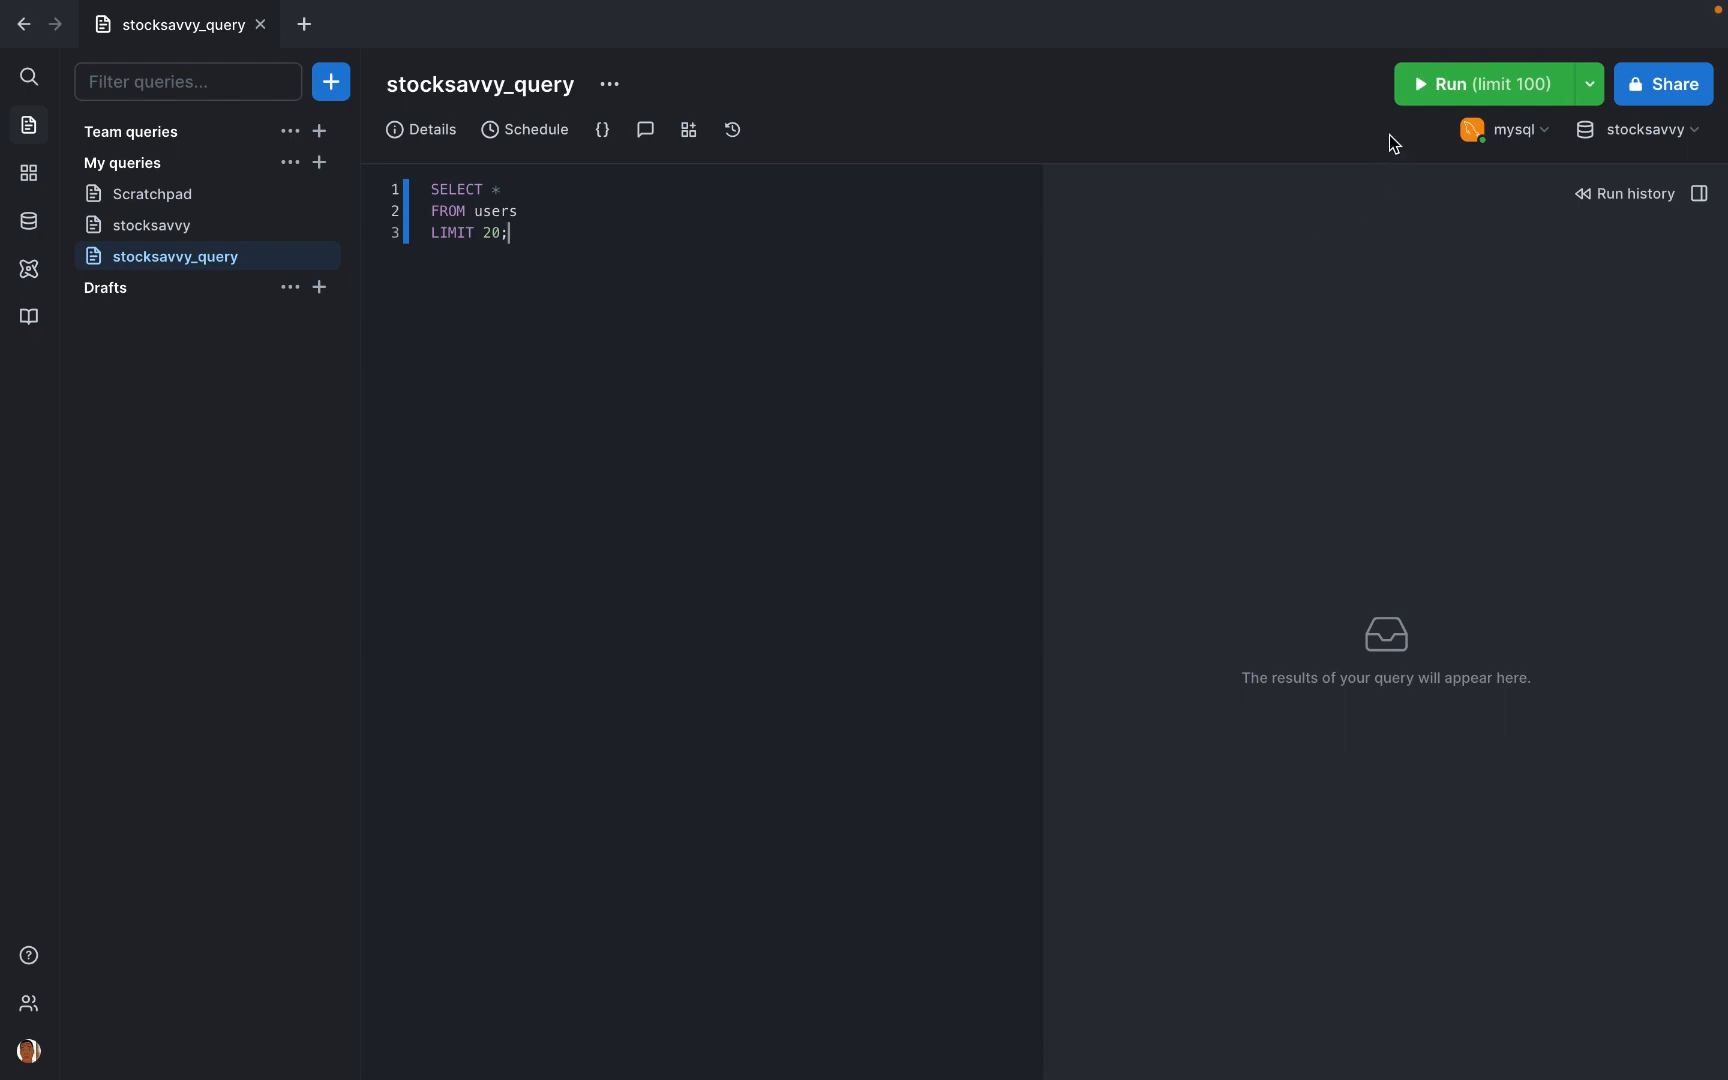
click(1590, 84)
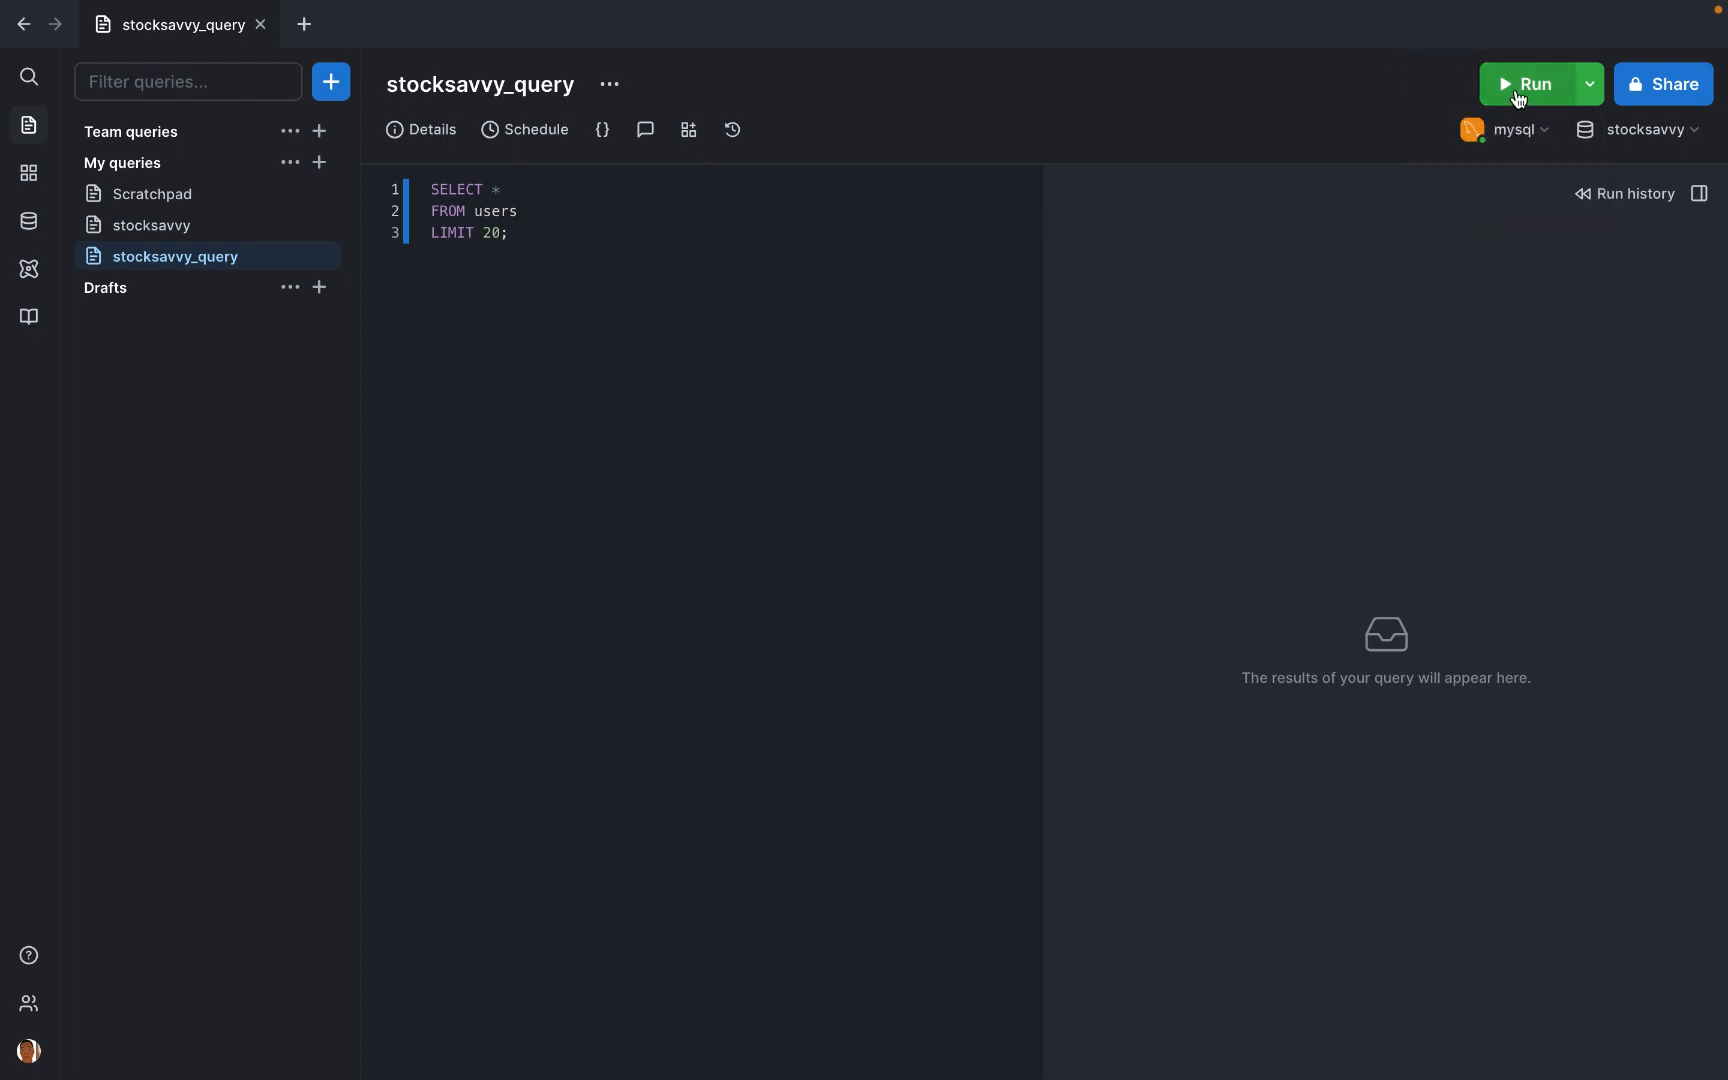
Step: Execute the users query and display its 20 result rows
click(1528, 84)
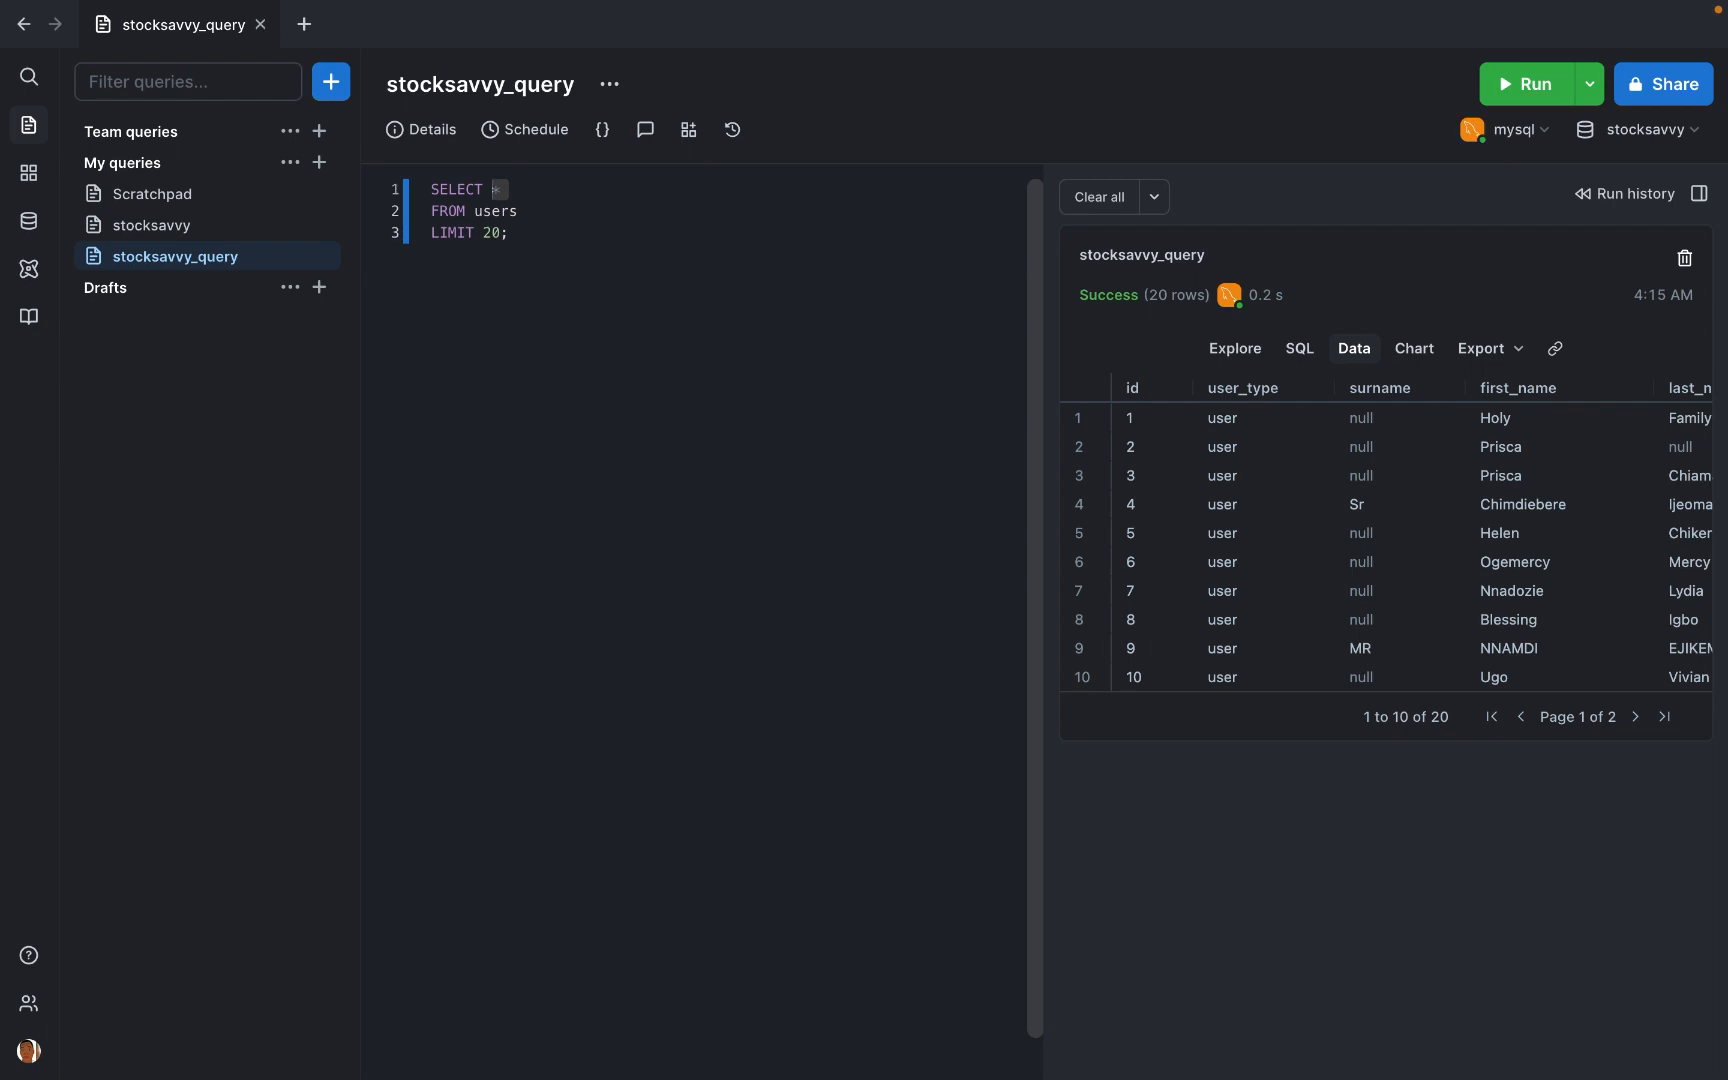
Step: Select only first_name from users via autocomplete and rerun, returning 20 first names
text(F)
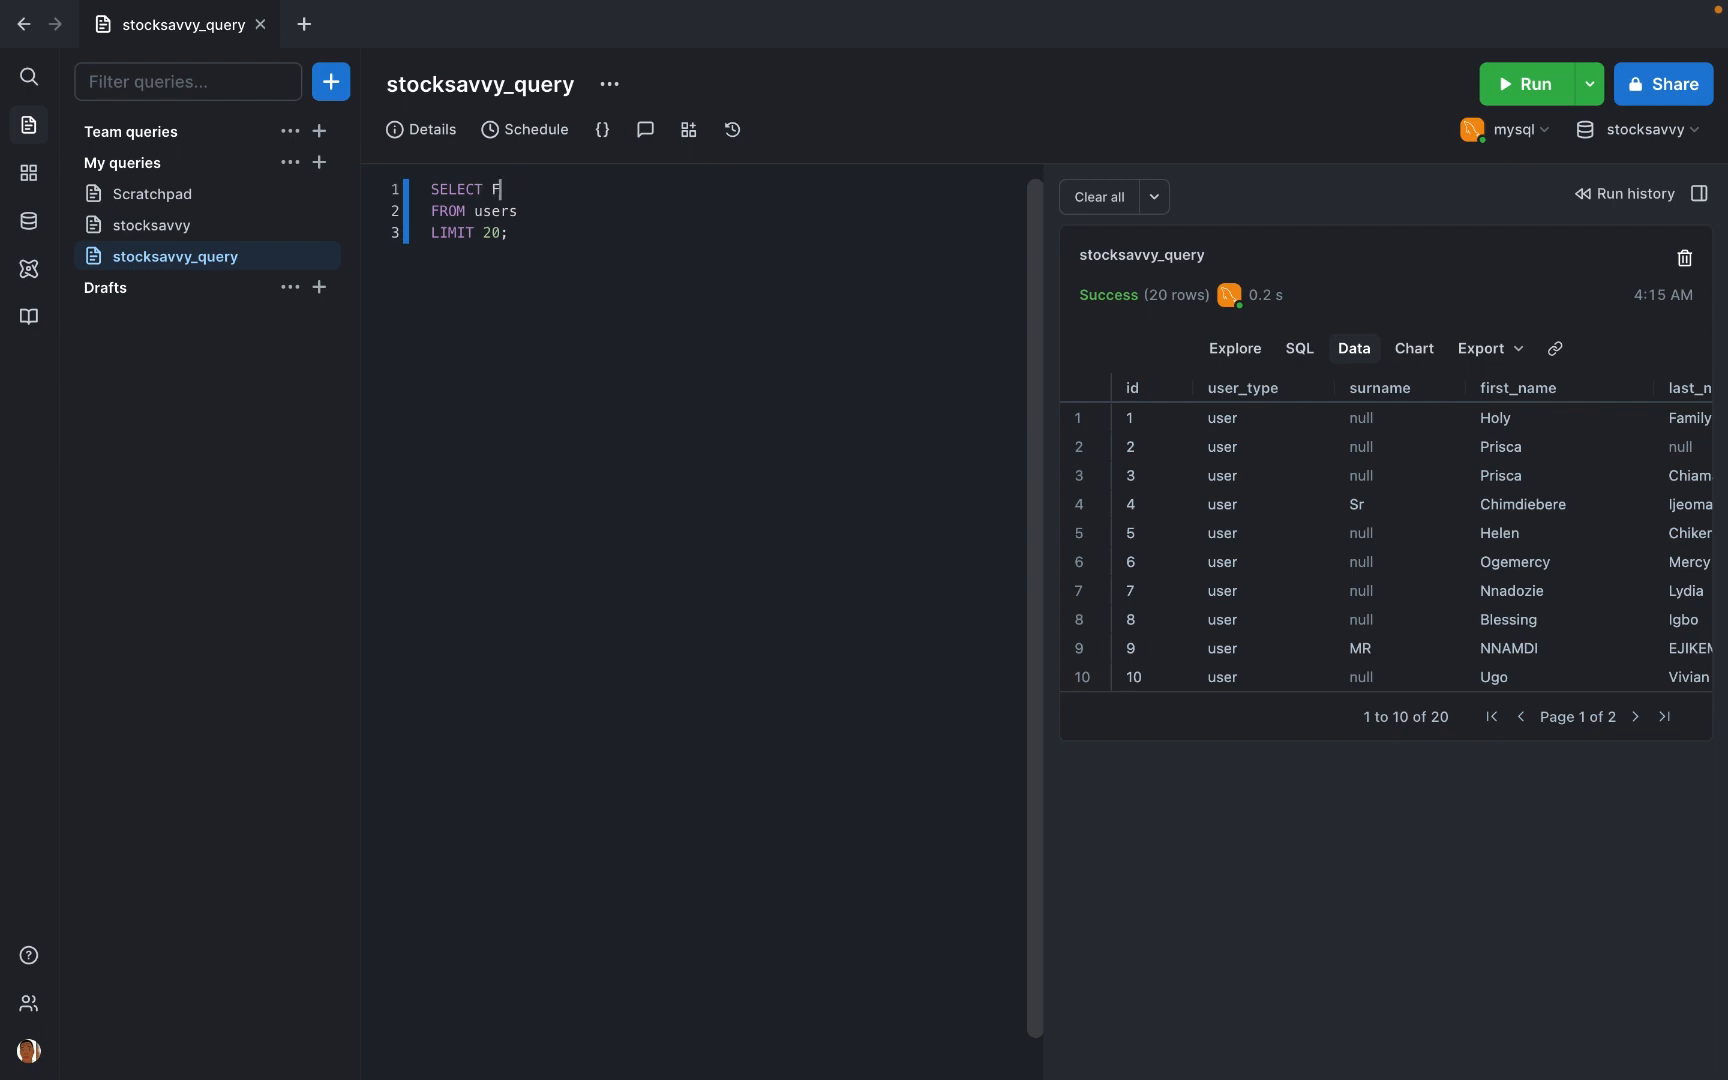
text(ir)
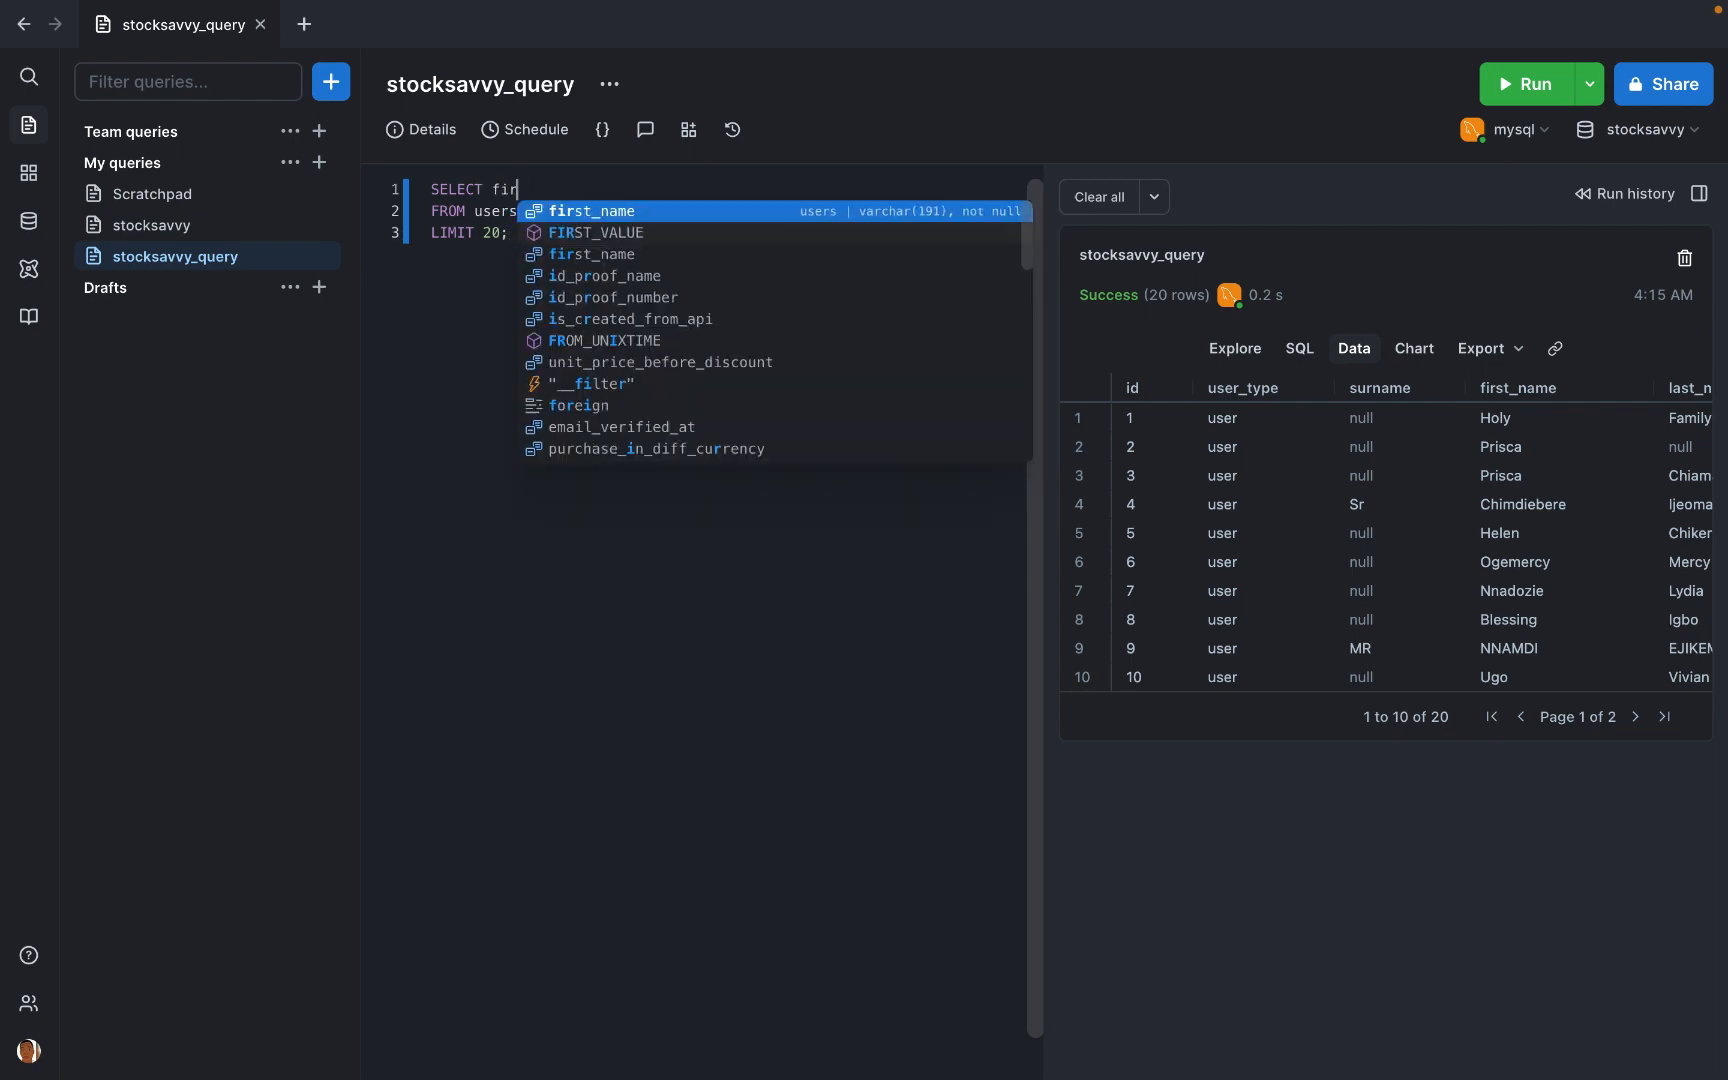
key(Tab)
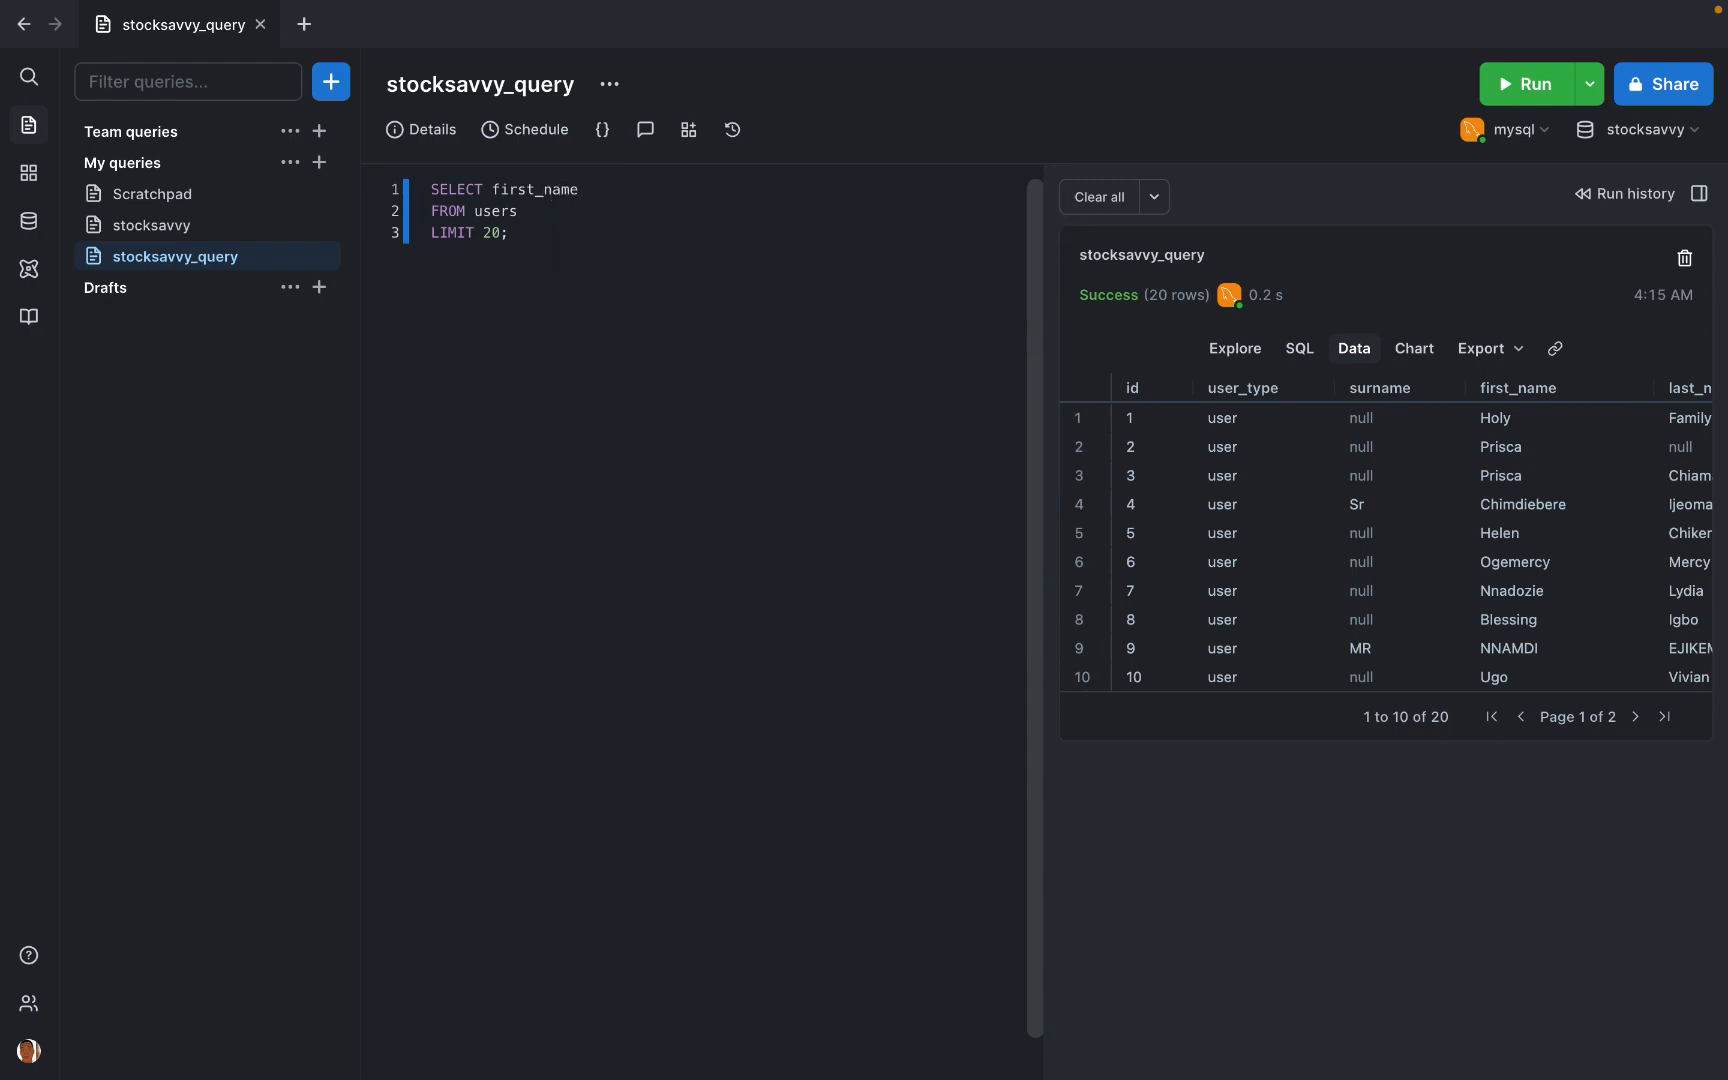
click(1526, 84)
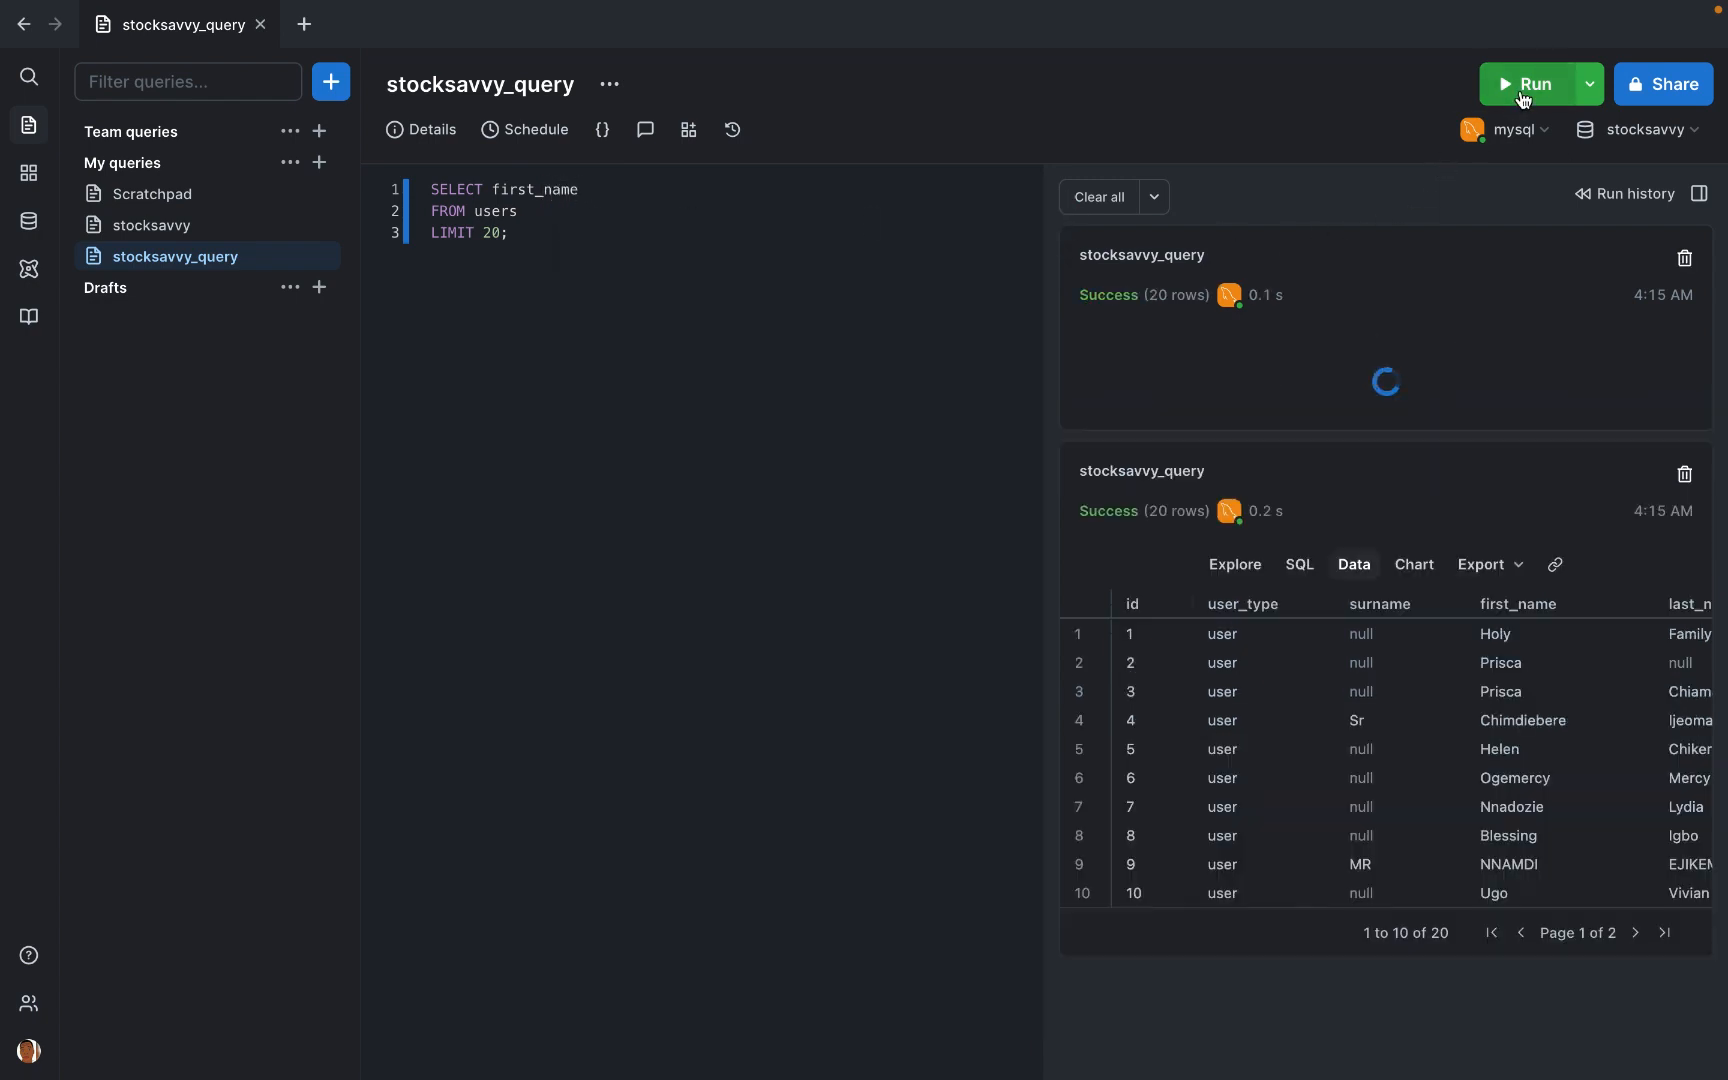
click(1528, 84)
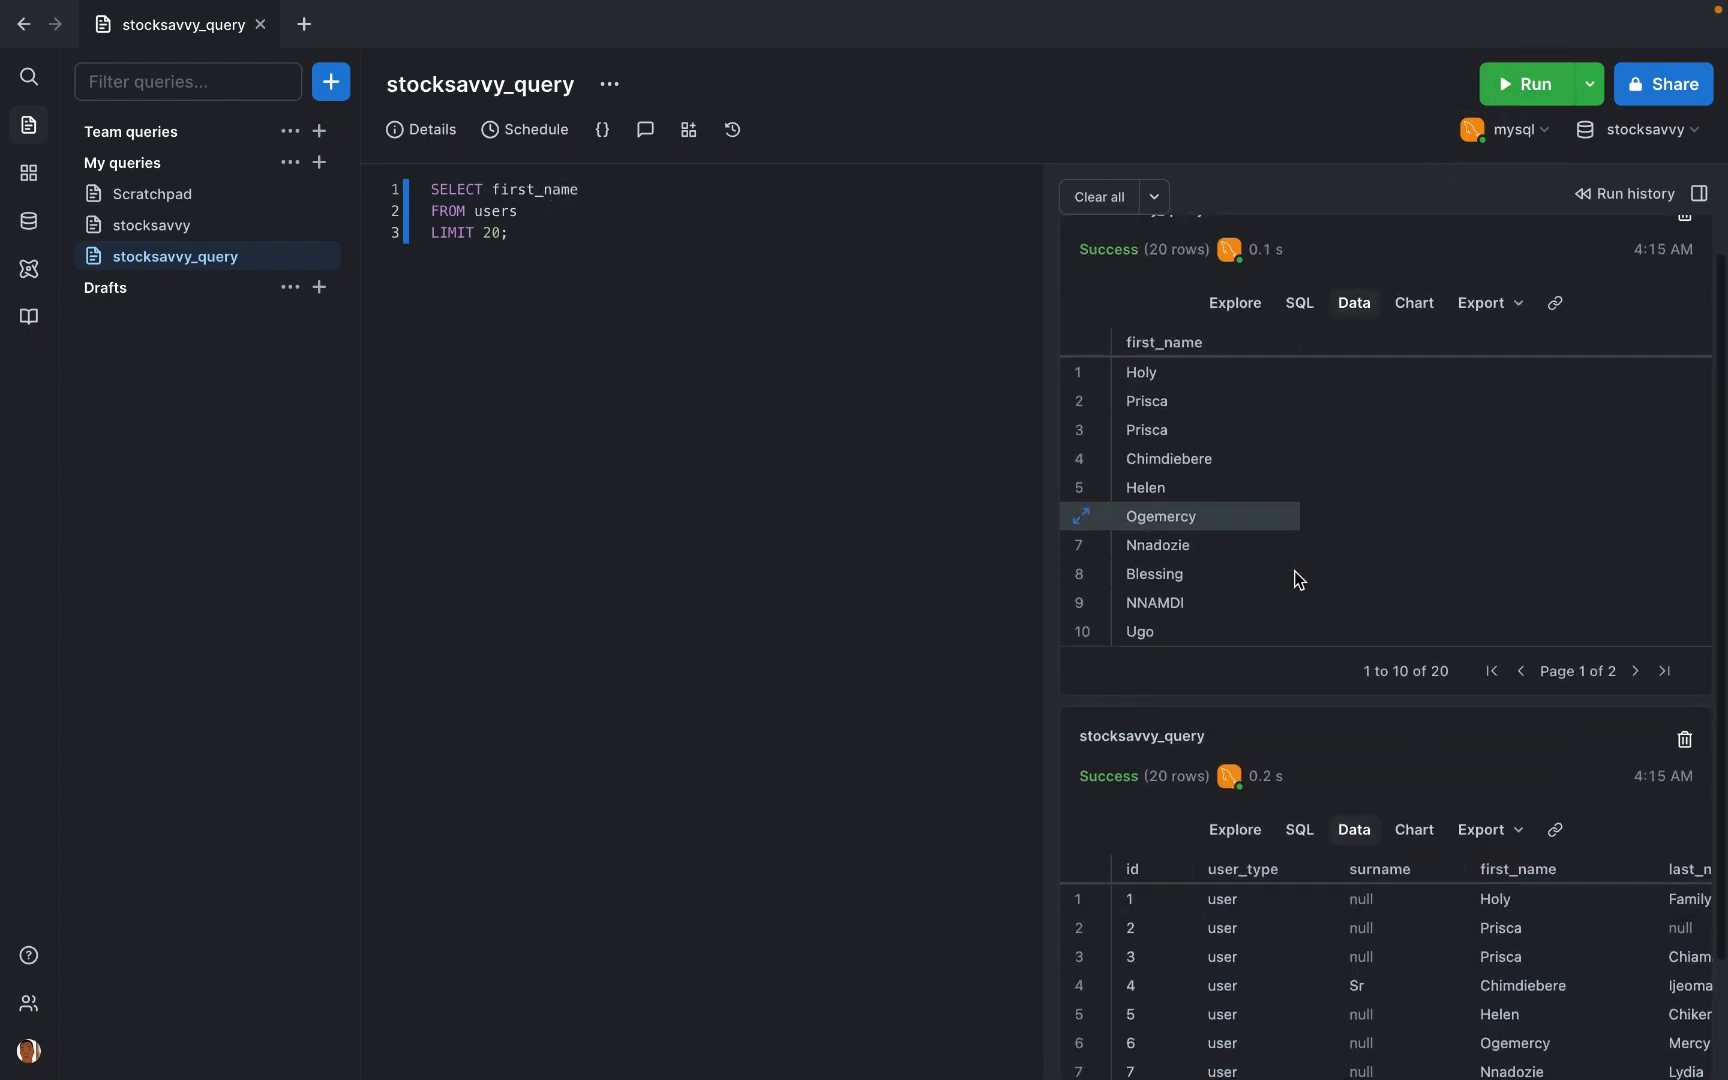
mouse_move(1268, 632)
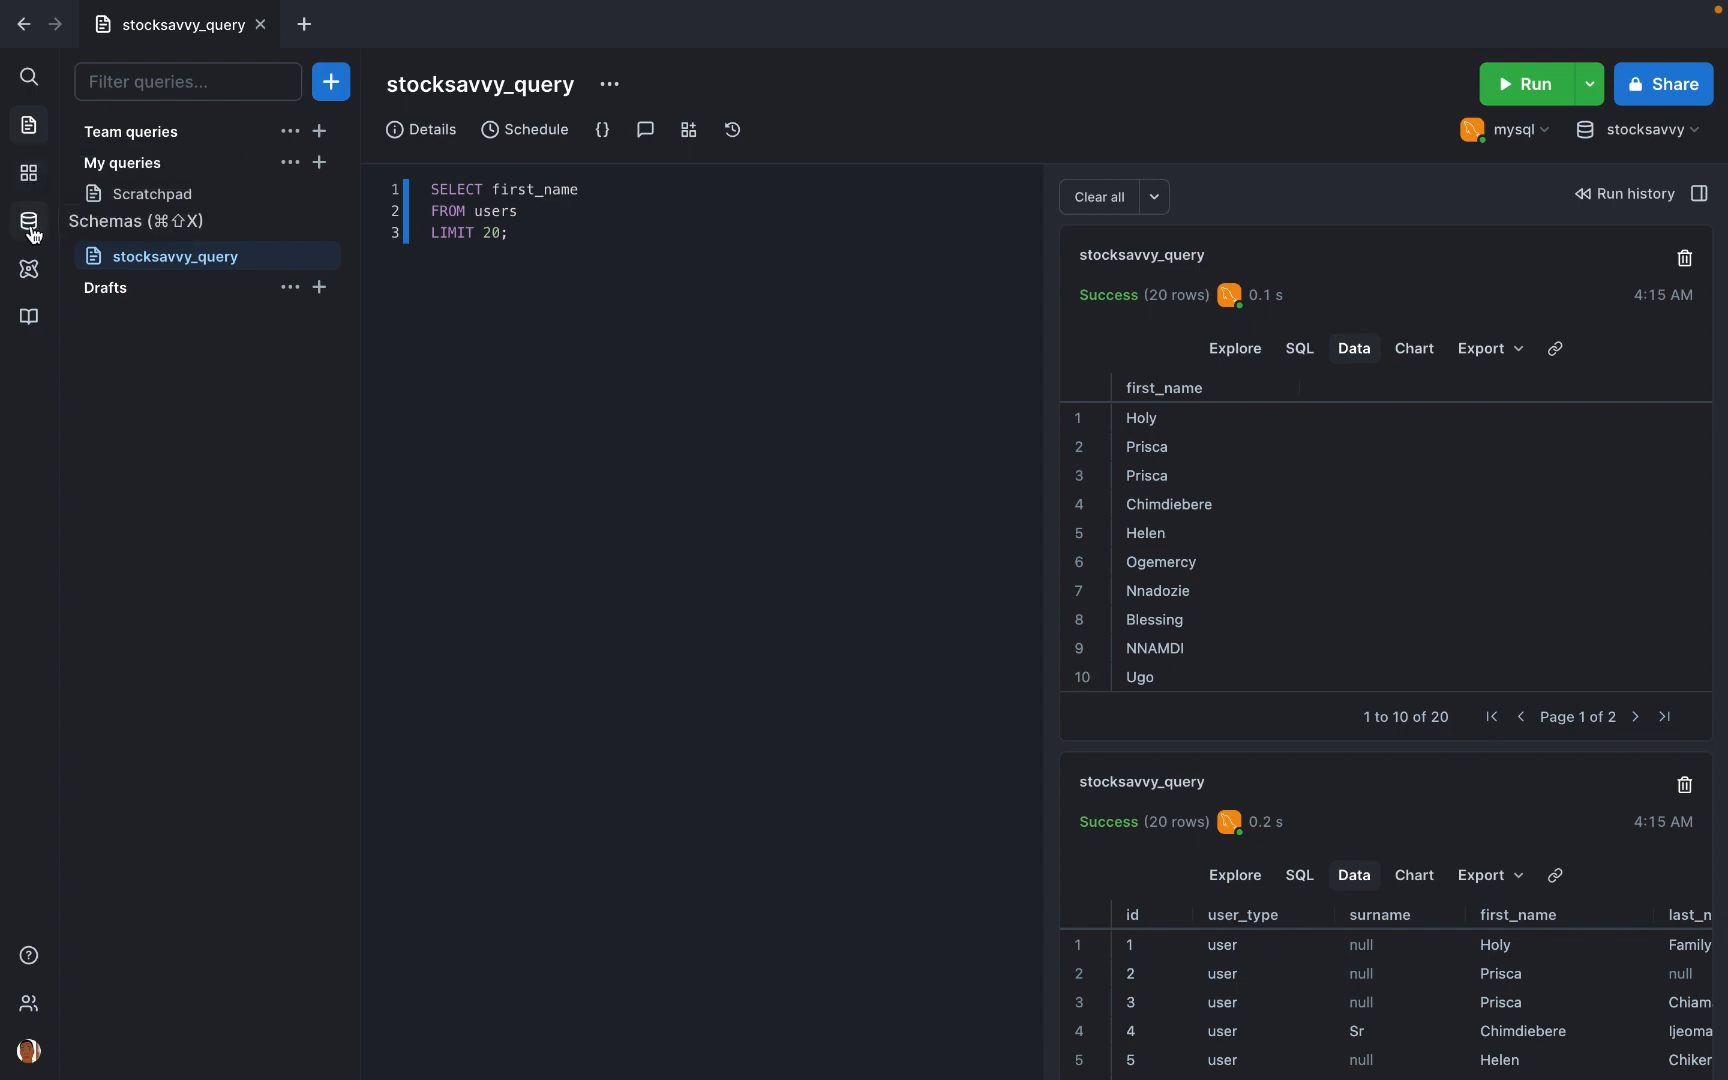
Step: Browse the stocksavvy schema and expand account_transactions to show its columns, indexes and triggers
click(30, 224)
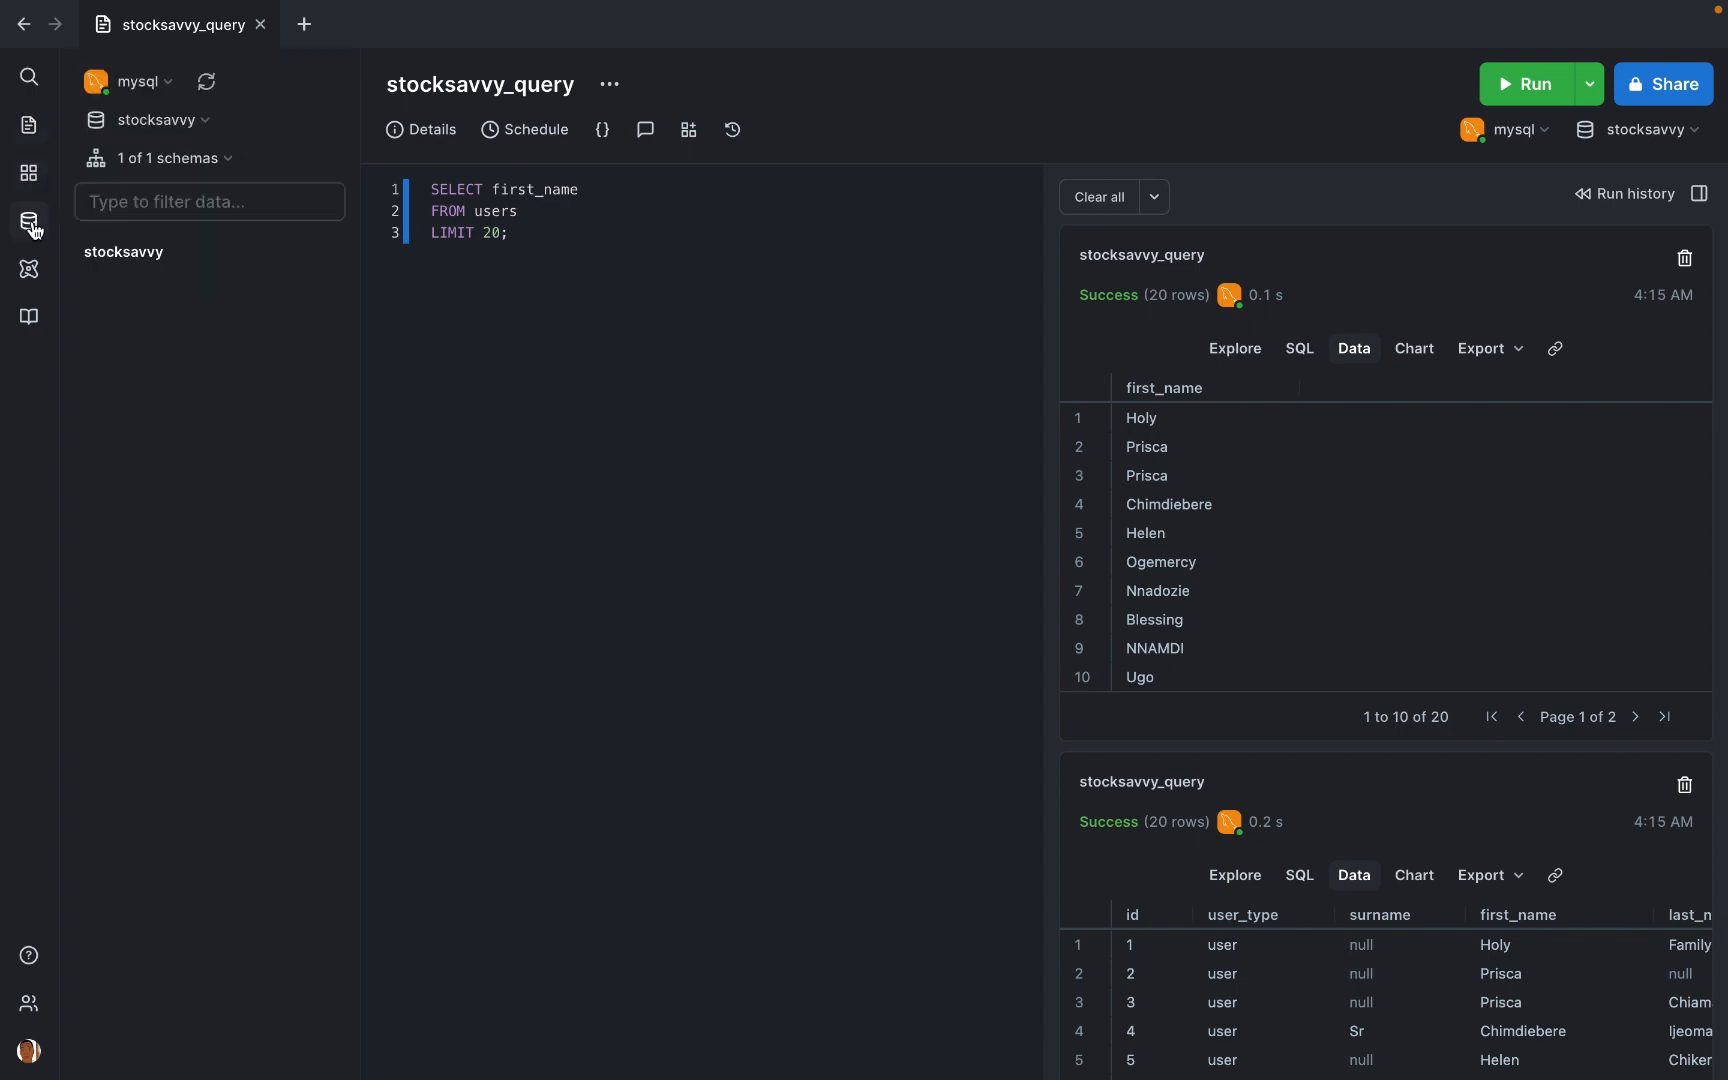
click(122, 252)
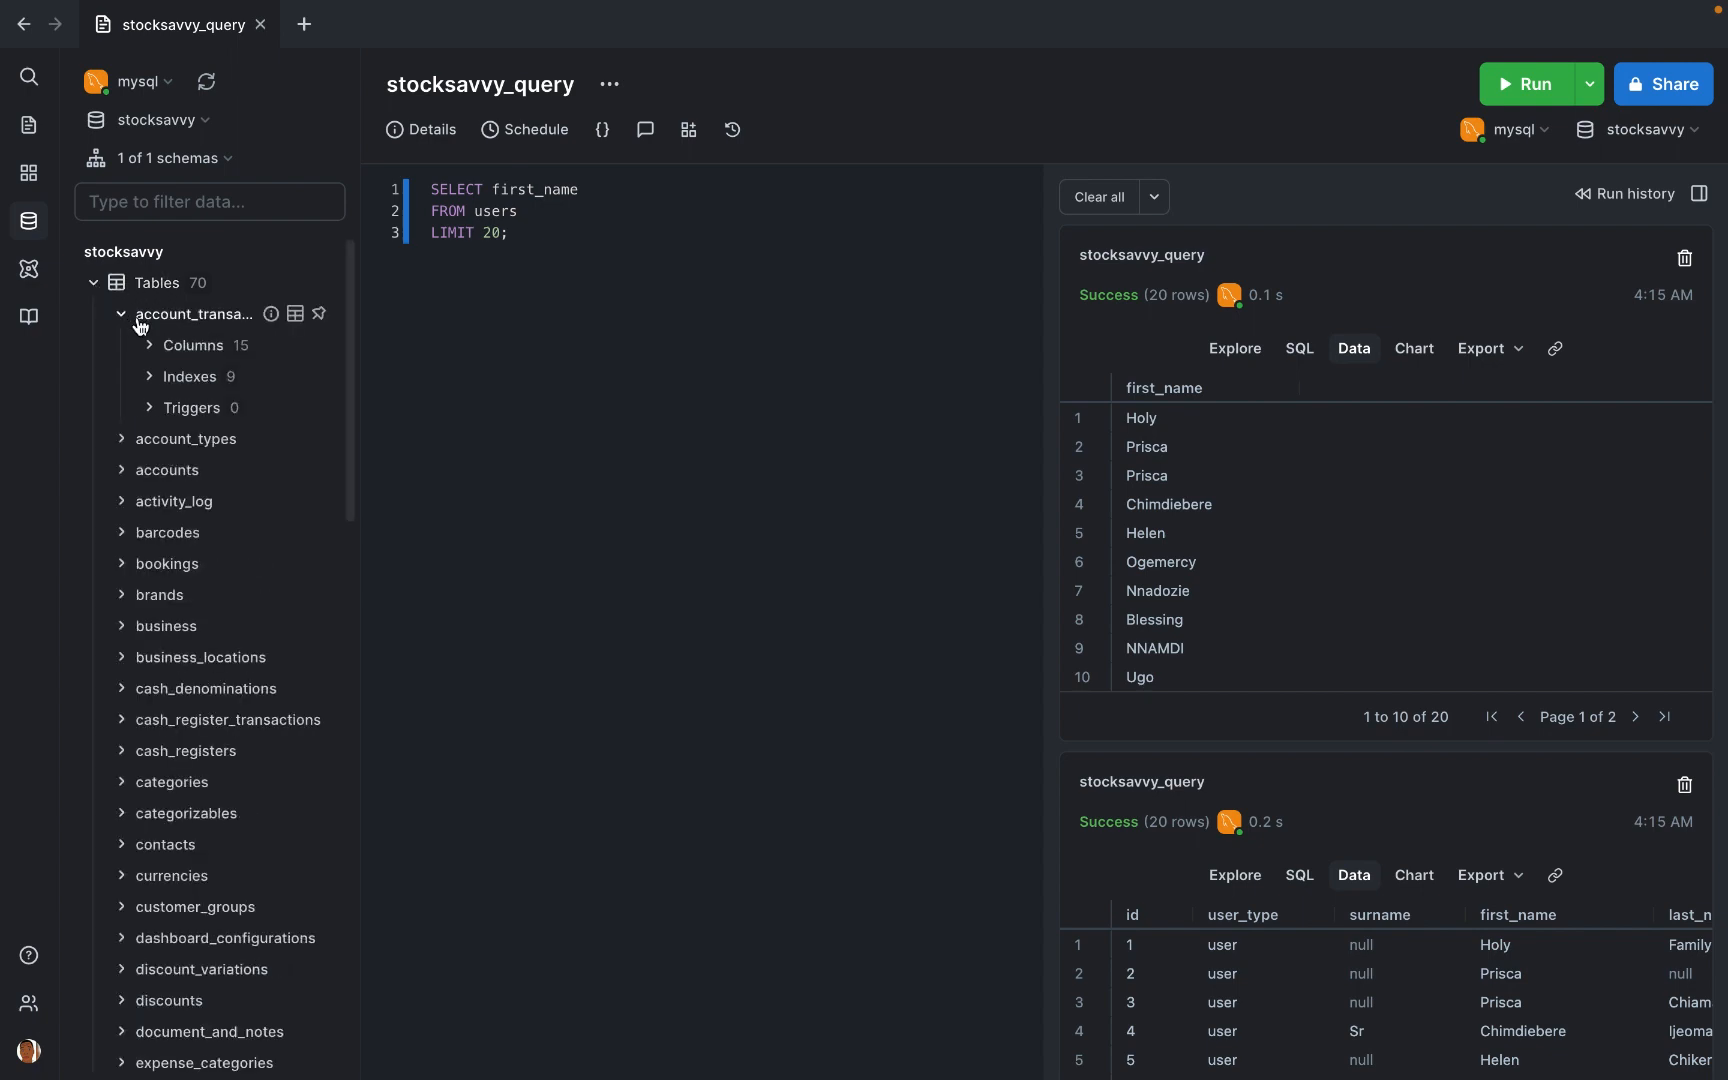
click(192, 344)
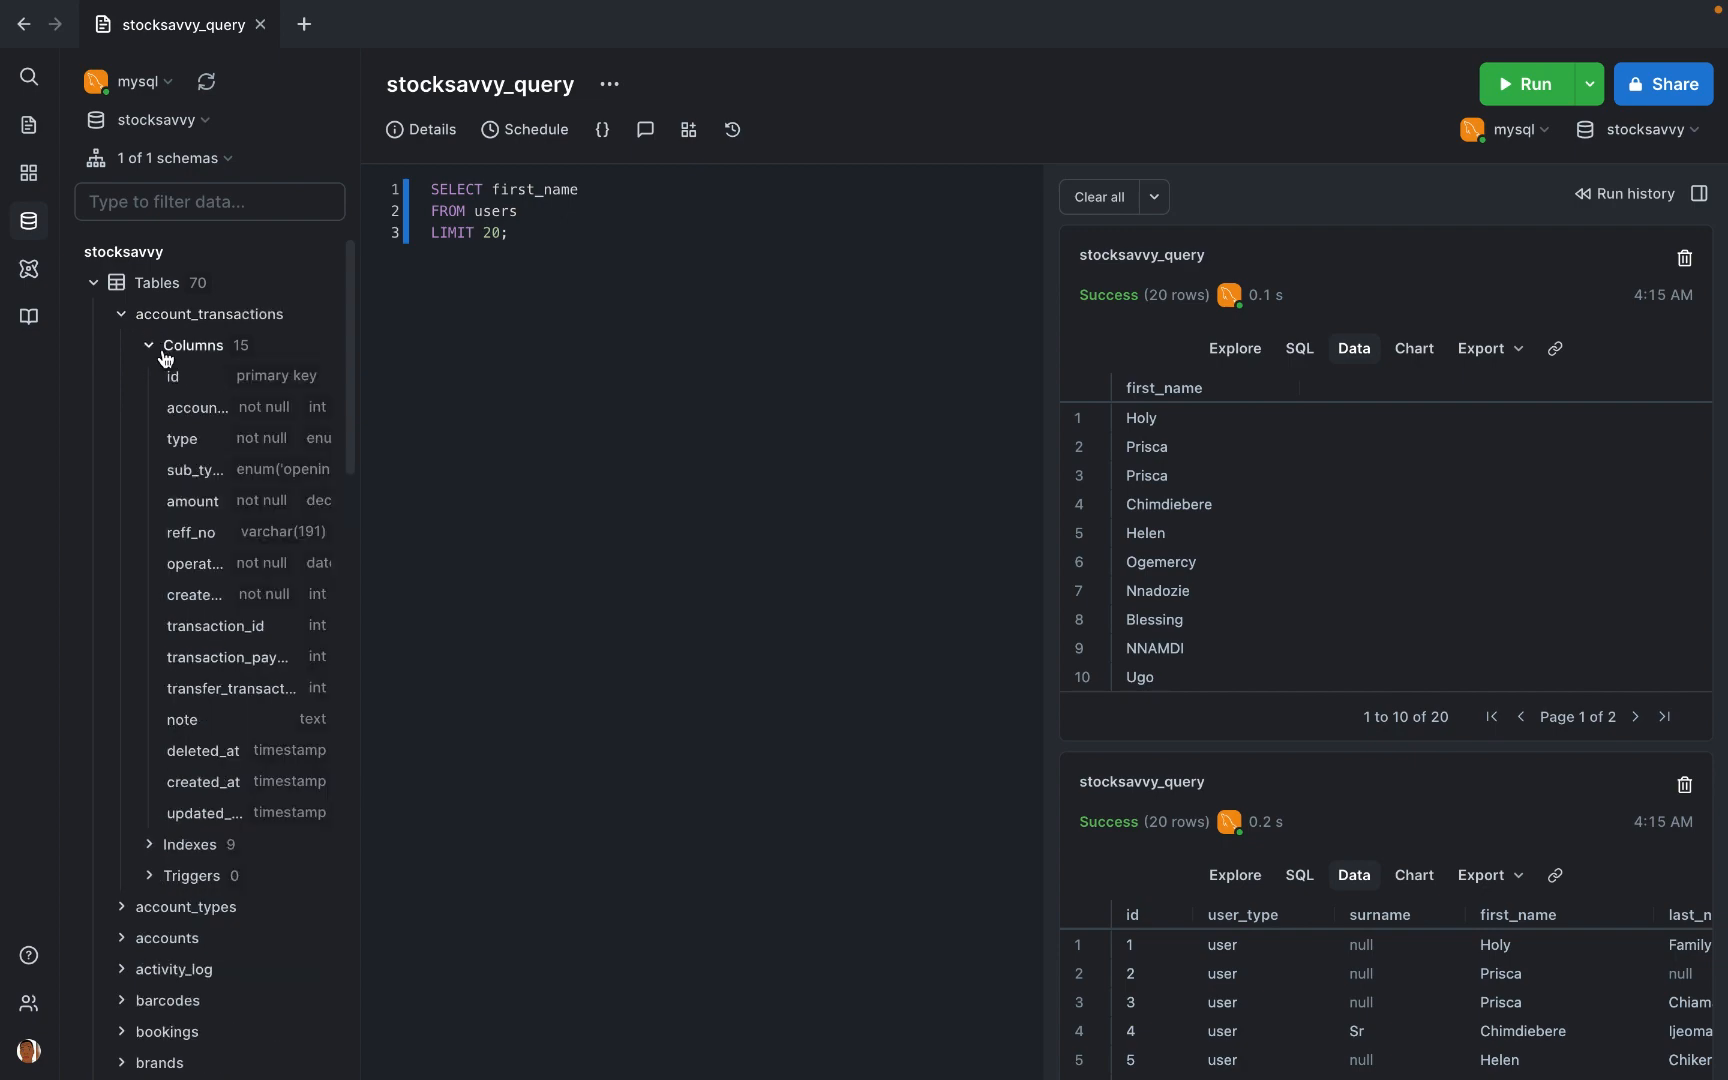
scroll(down, 3)
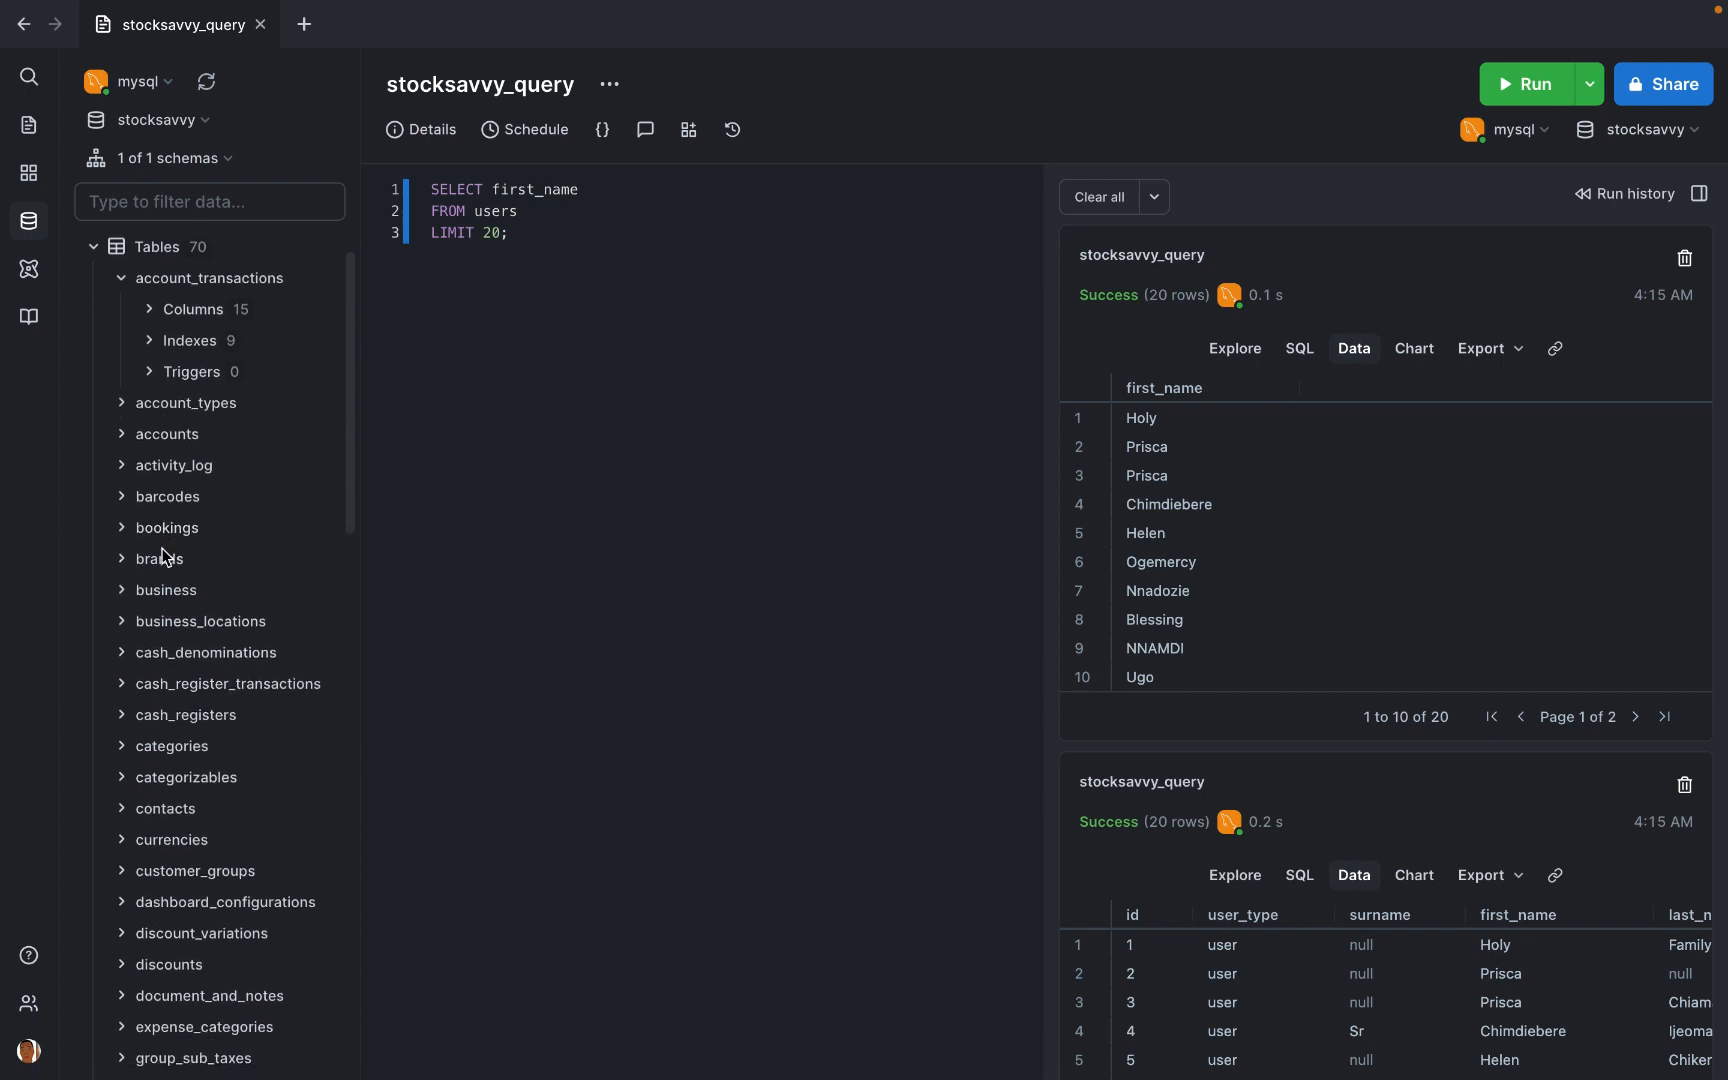
mouse_move(772, 394)
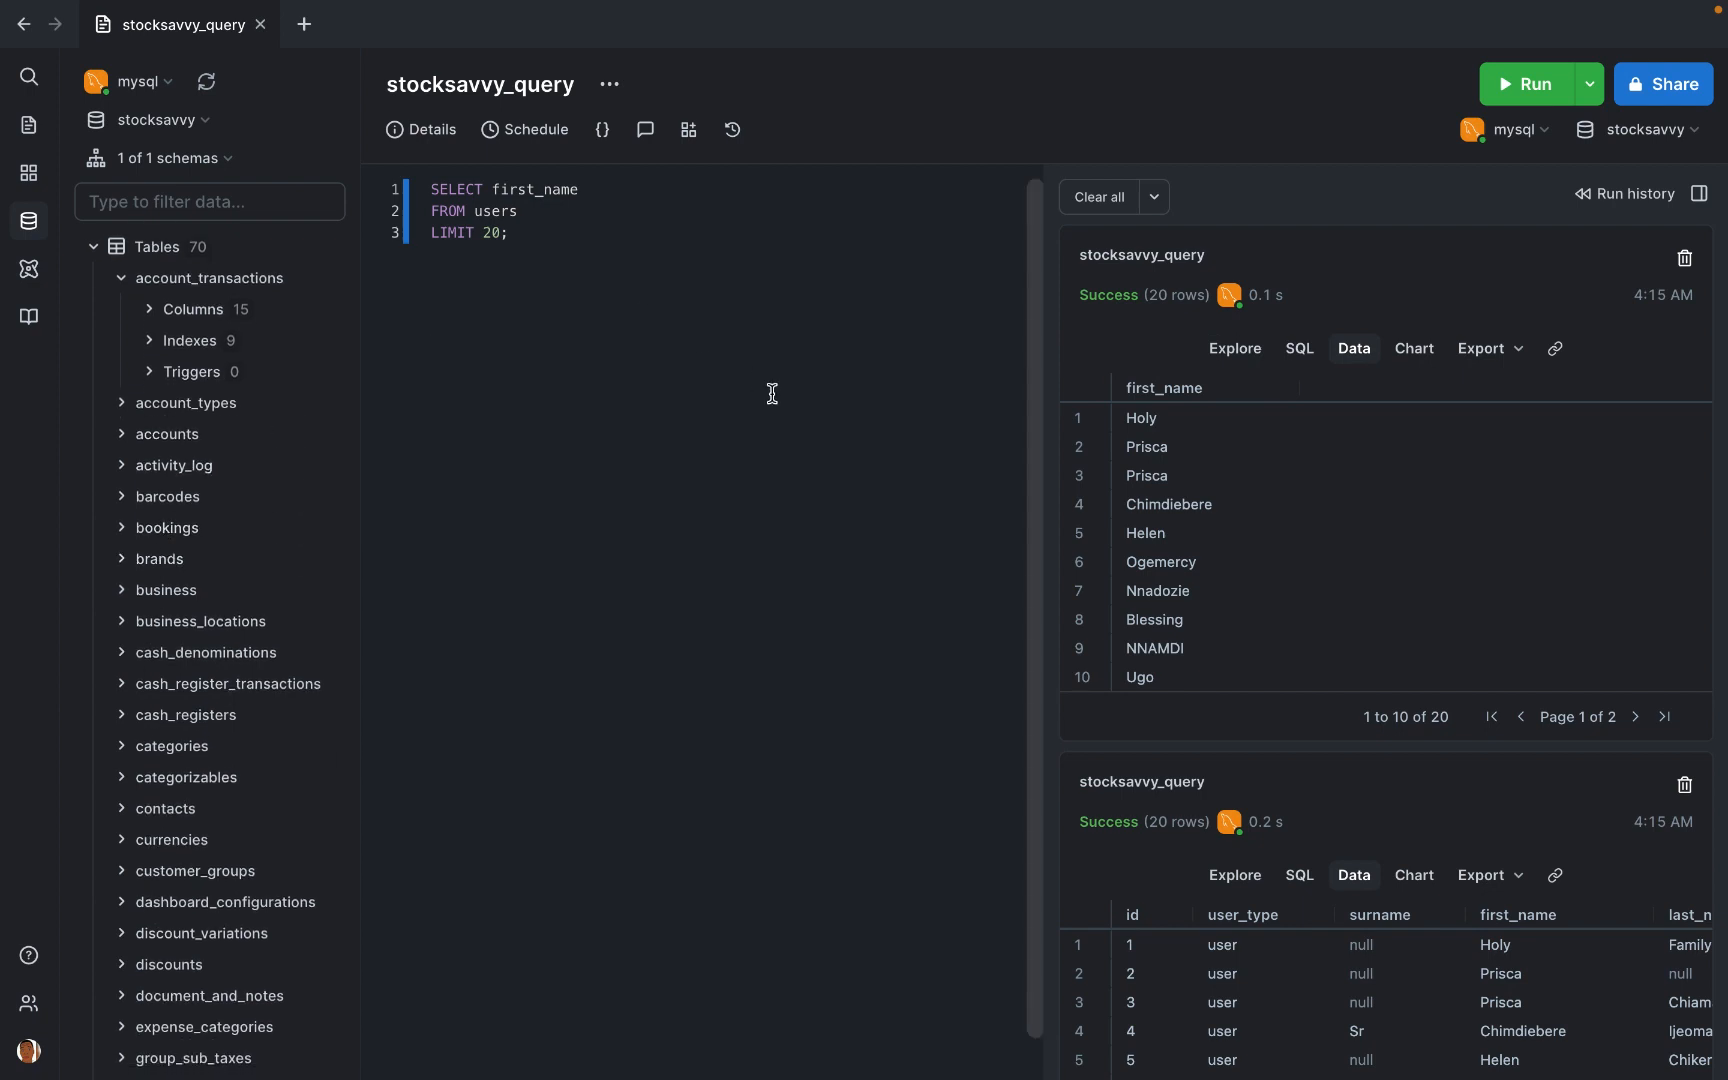